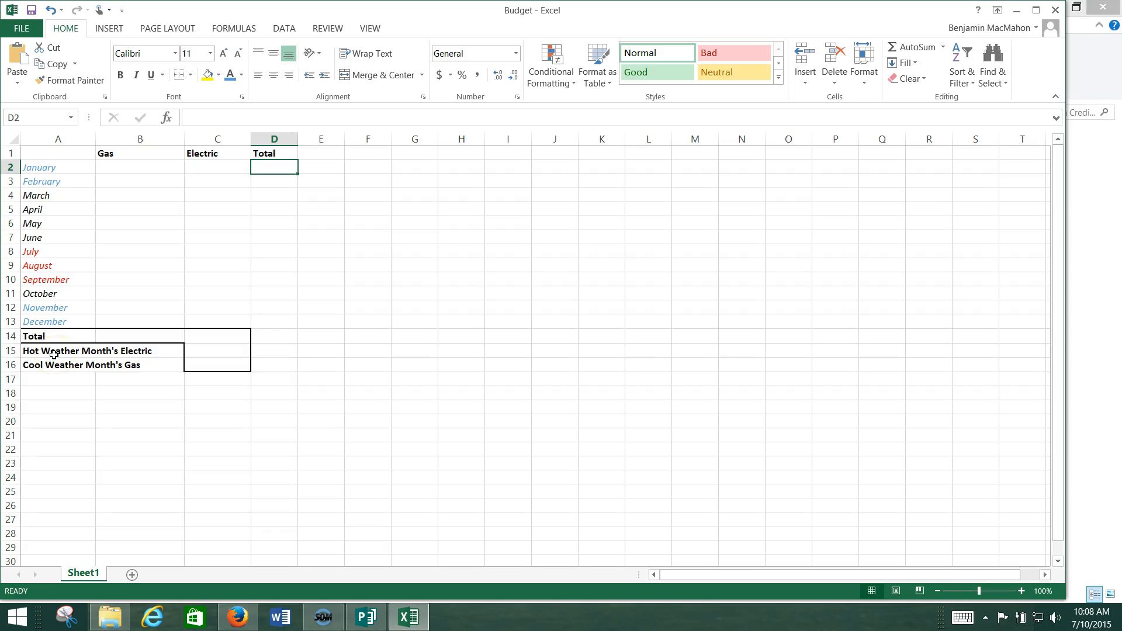
mouse_move(58, 364)
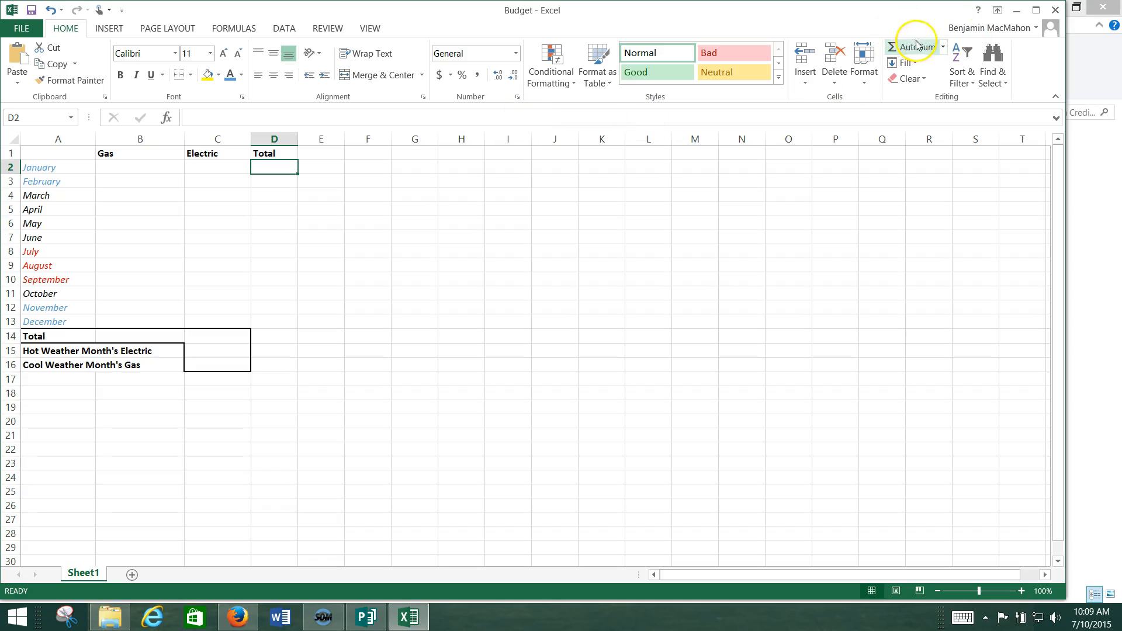
- Make January's Total in D2 sum its Gas and Electric cells, B2 and C2
click(914, 47)
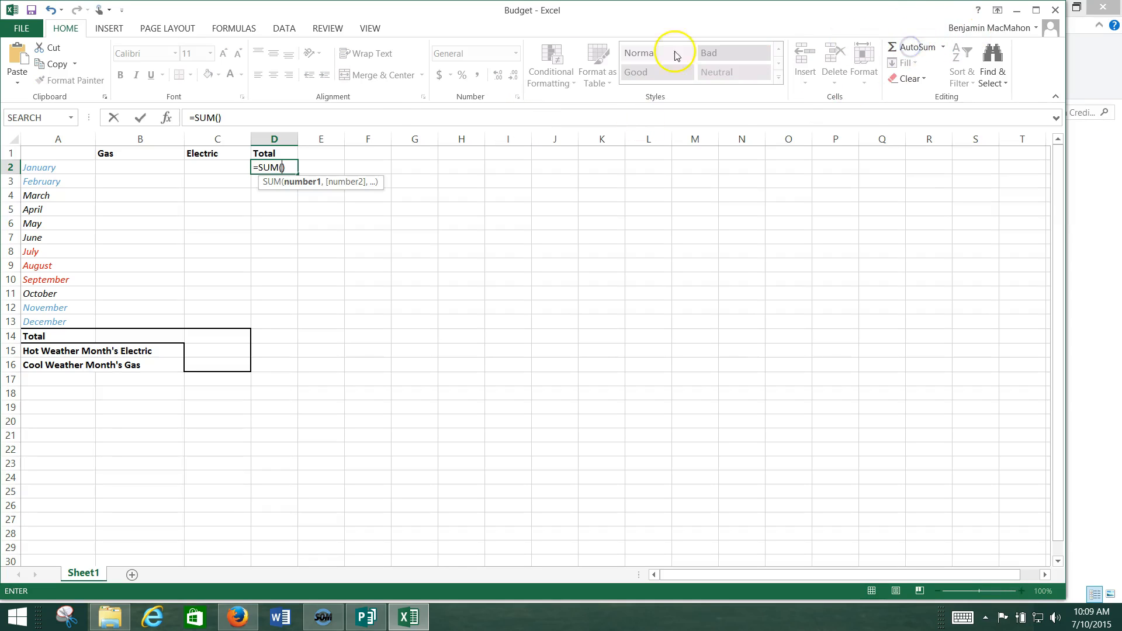
mouse_move(411, 112)
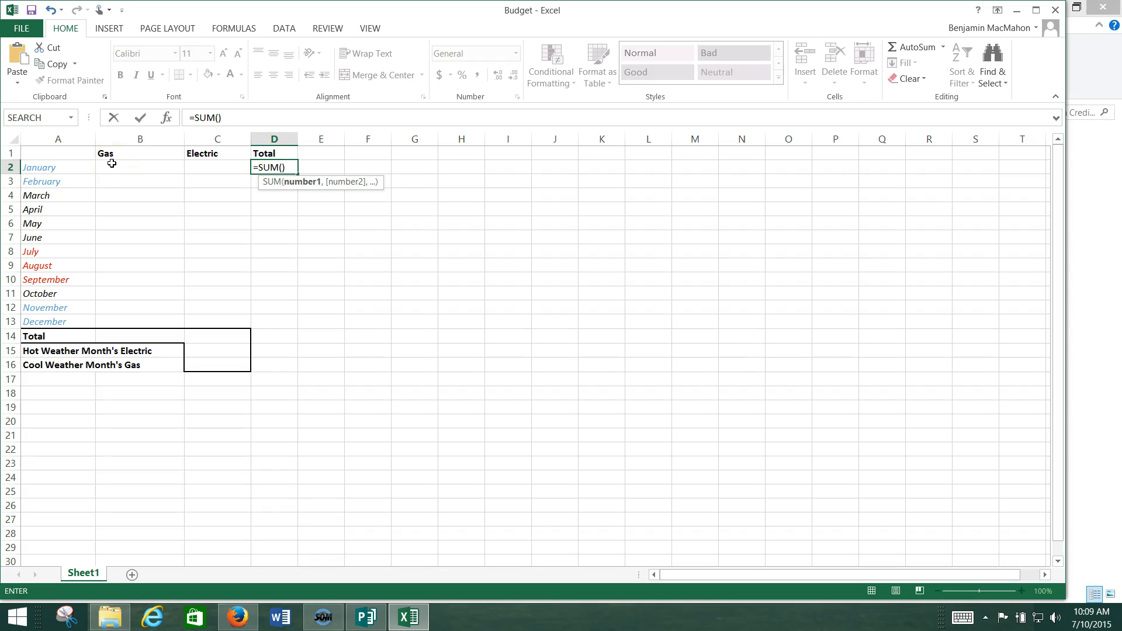
click(140, 167)
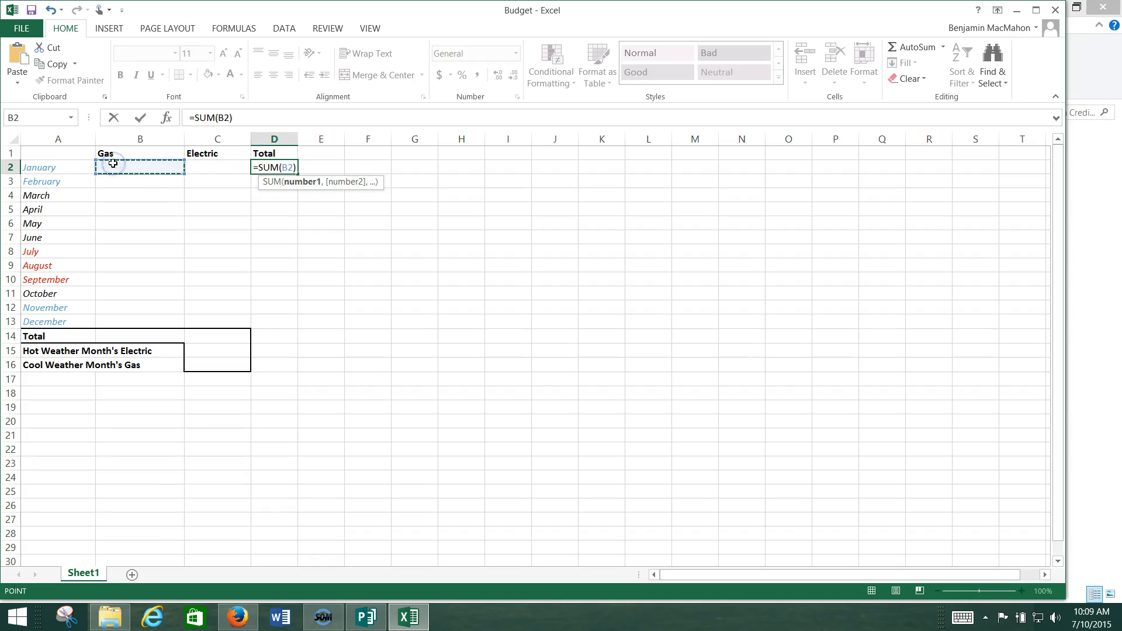
click(217, 167)
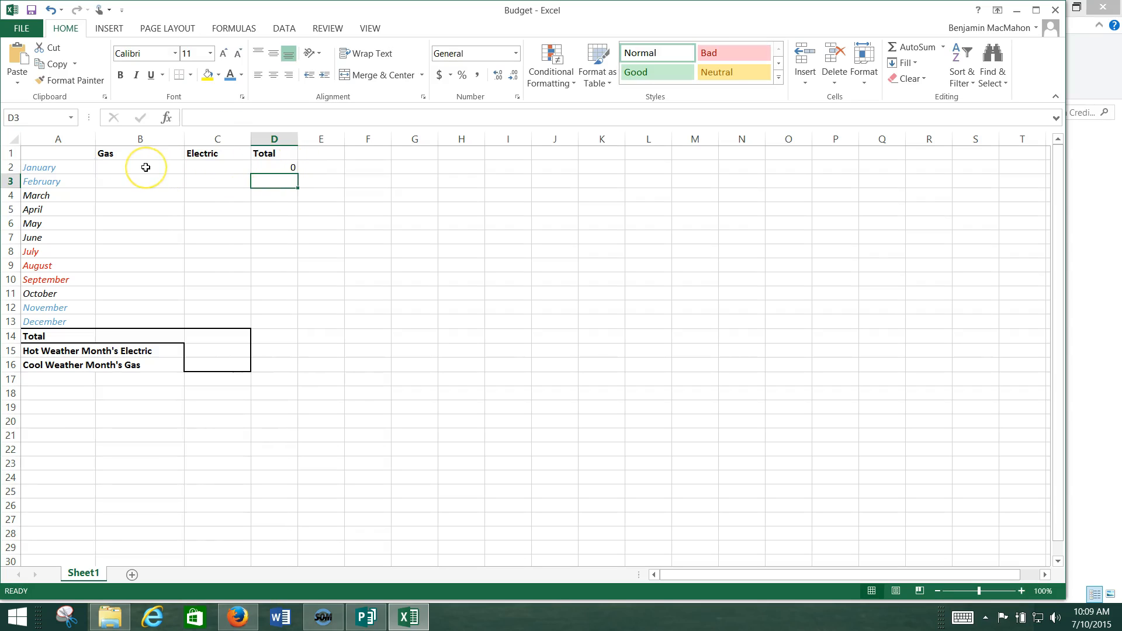
- Enter January test values Gas 34 and Electric 15, giving a total of 49
click(217, 167)
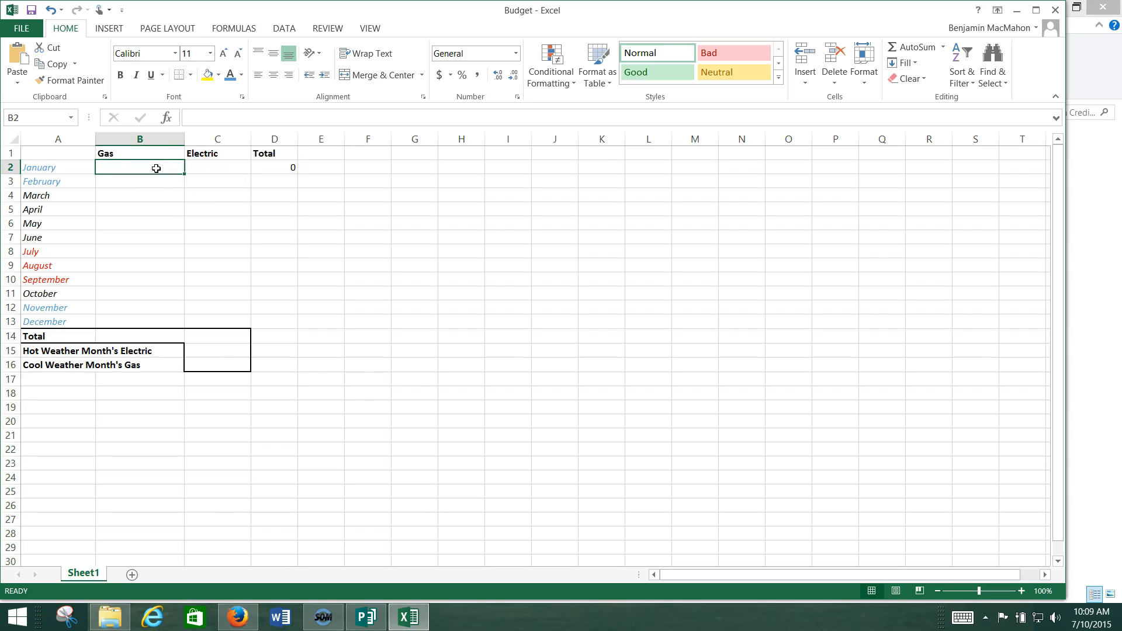
text(34)
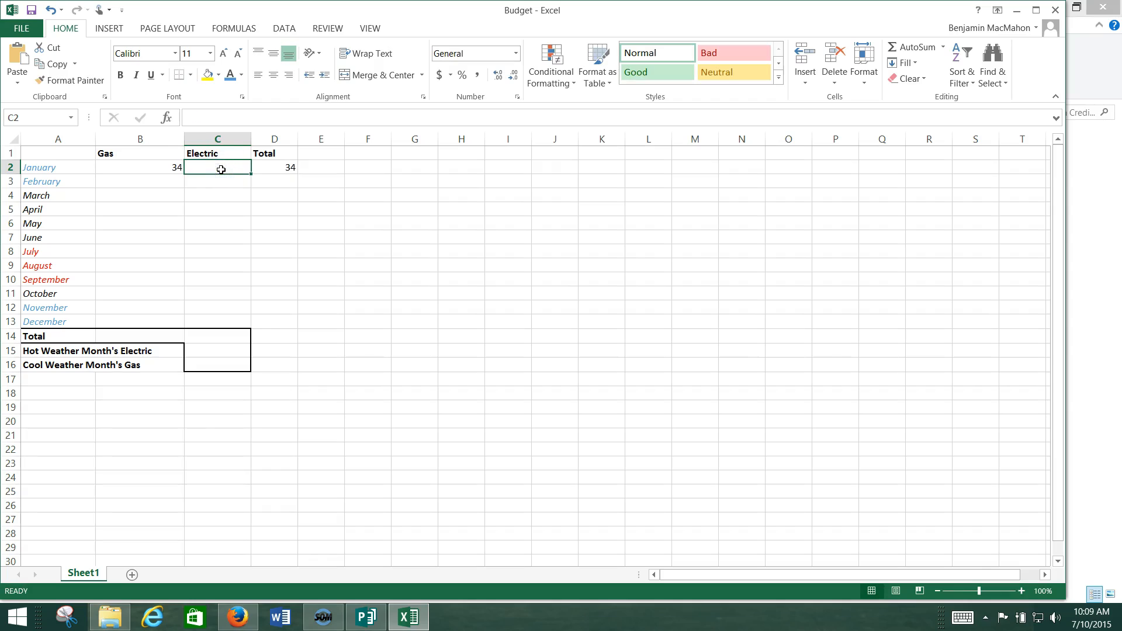
text(15)
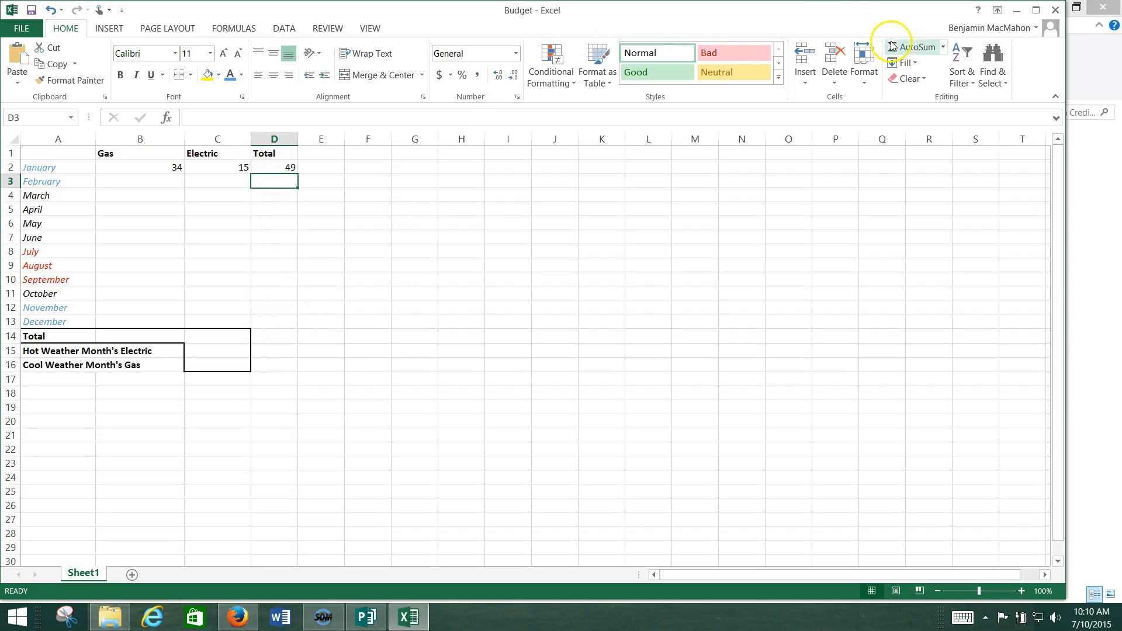
- Sum February's B3 and C3 into D3 and enter test values 32 and 18
click(915, 47)
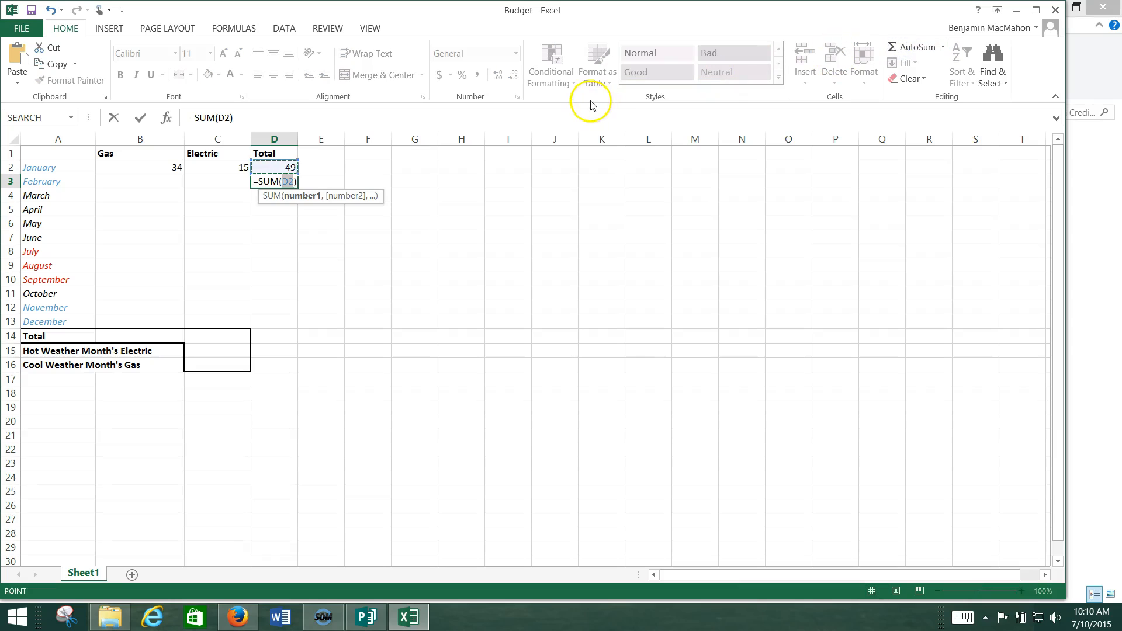
mouse_move(274, 167)
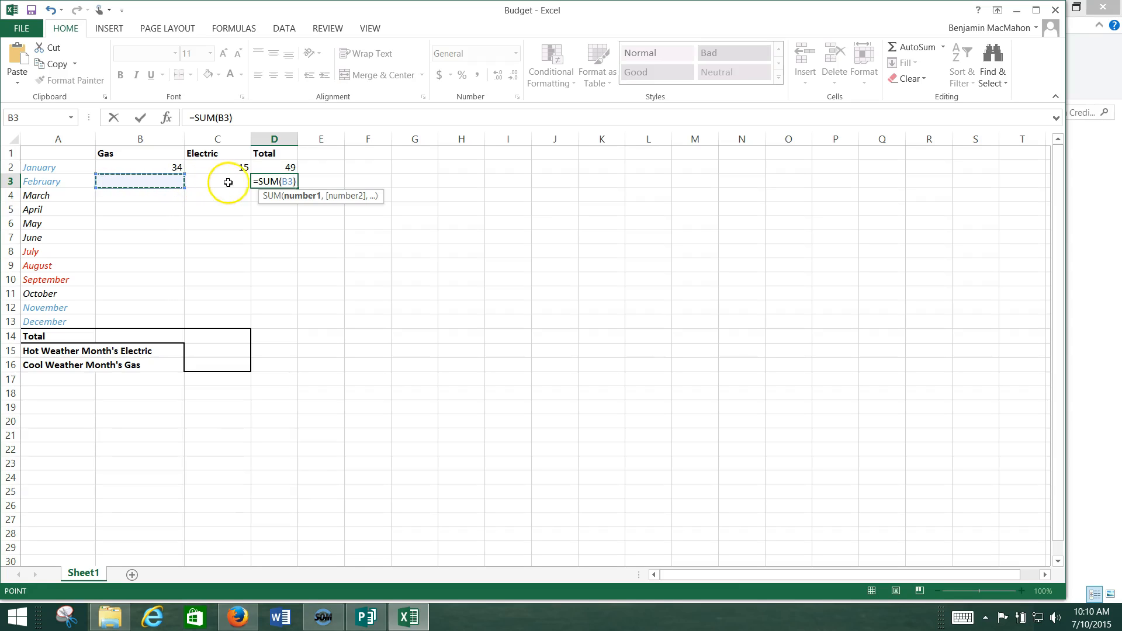
click(217, 182)
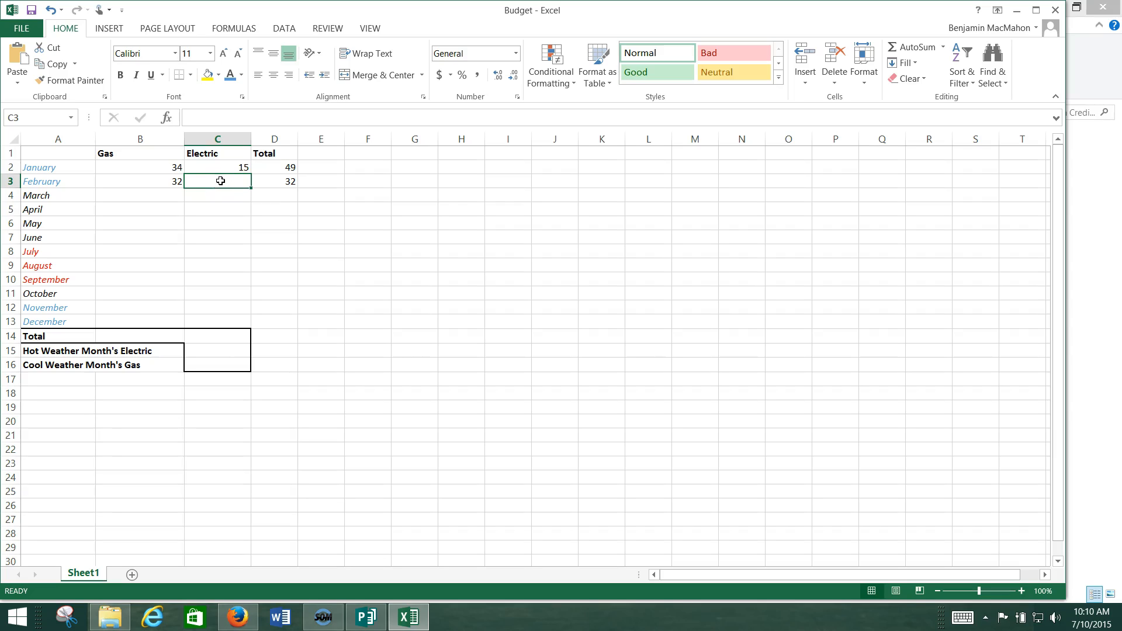
text(18)
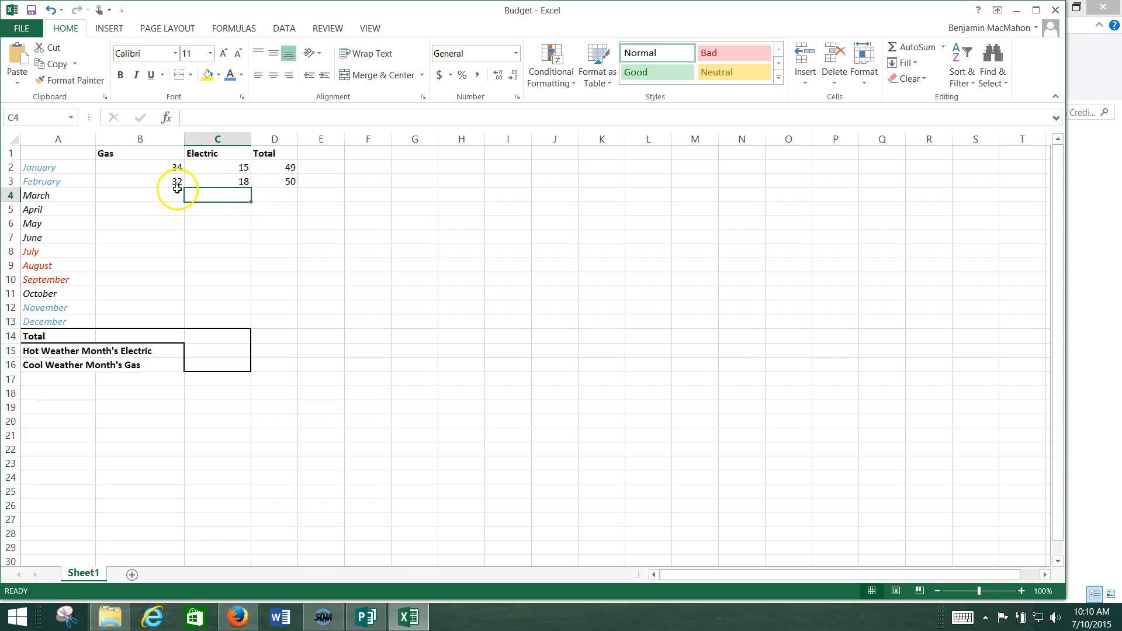
- Add Gas-plus-Electric Total formulas for March and April
click(274, 194)
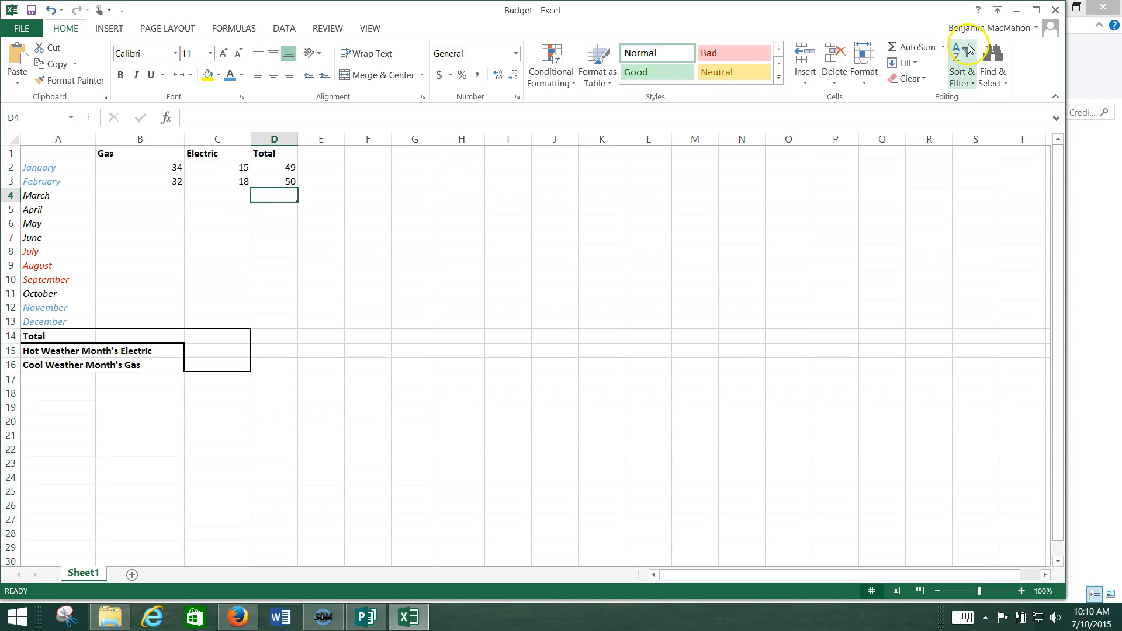
text(=SUM(D2:D3))
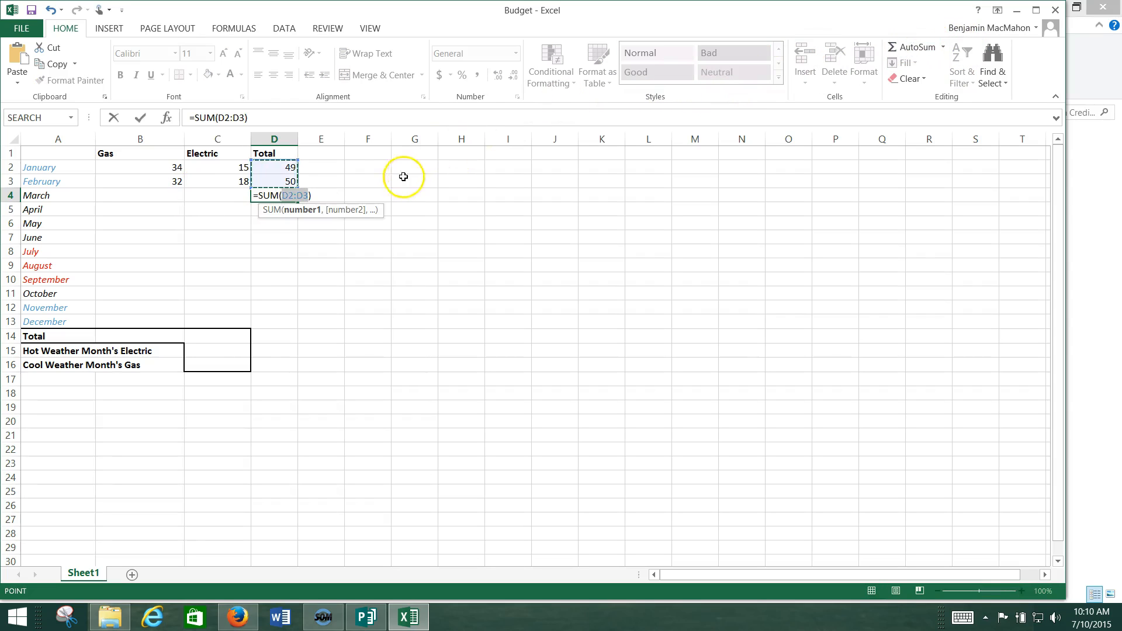
click(140, 195)
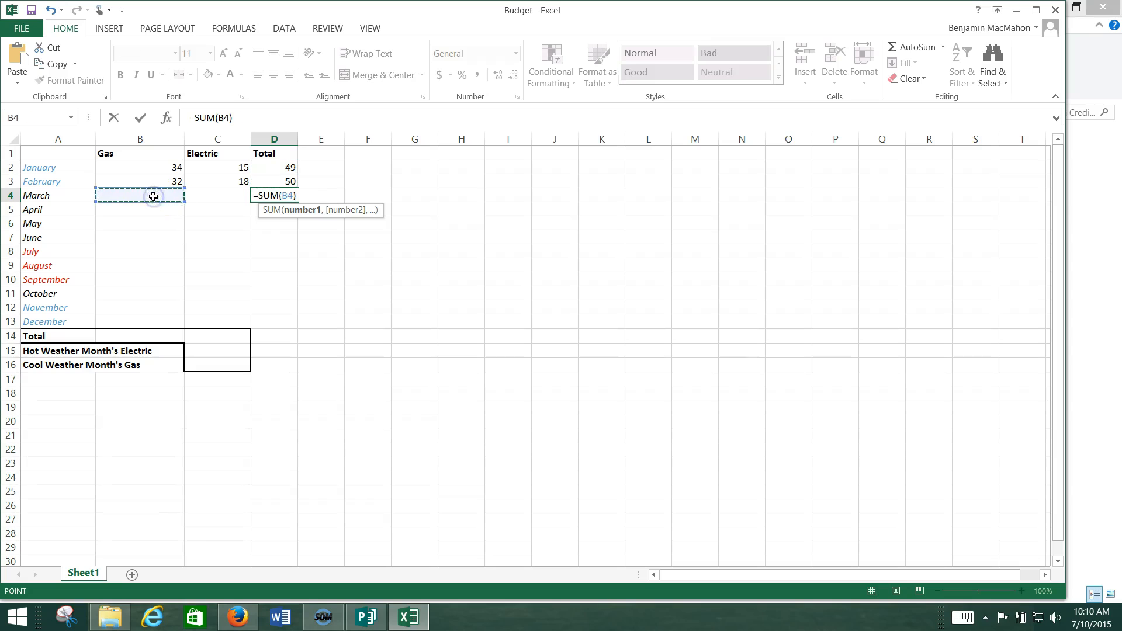
click(216, 195)
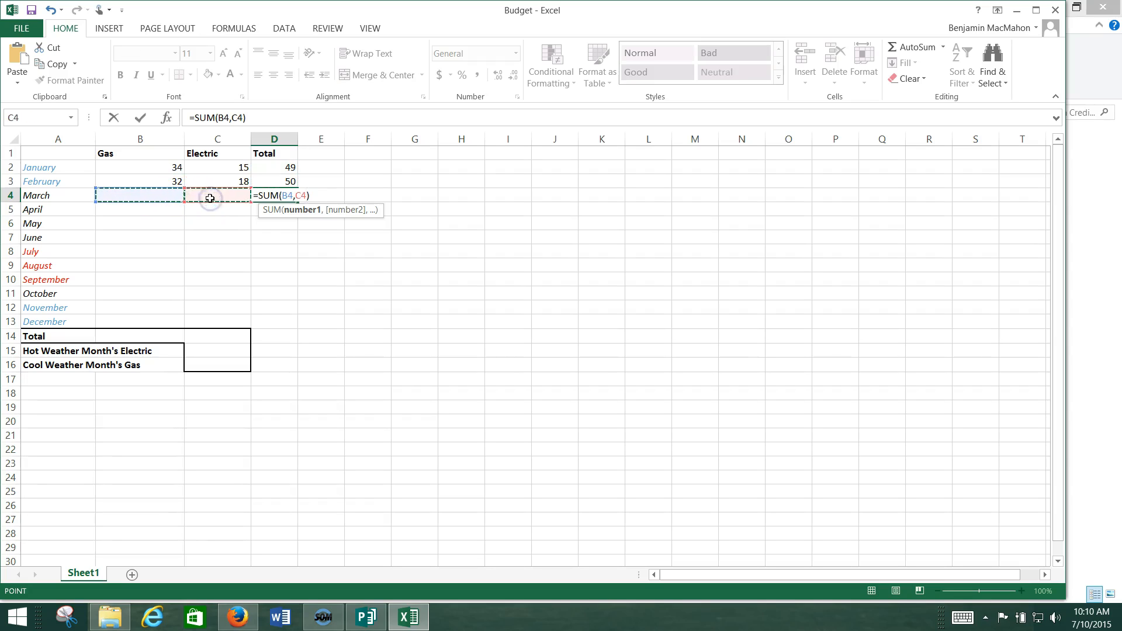
mouse_move(133, 194)
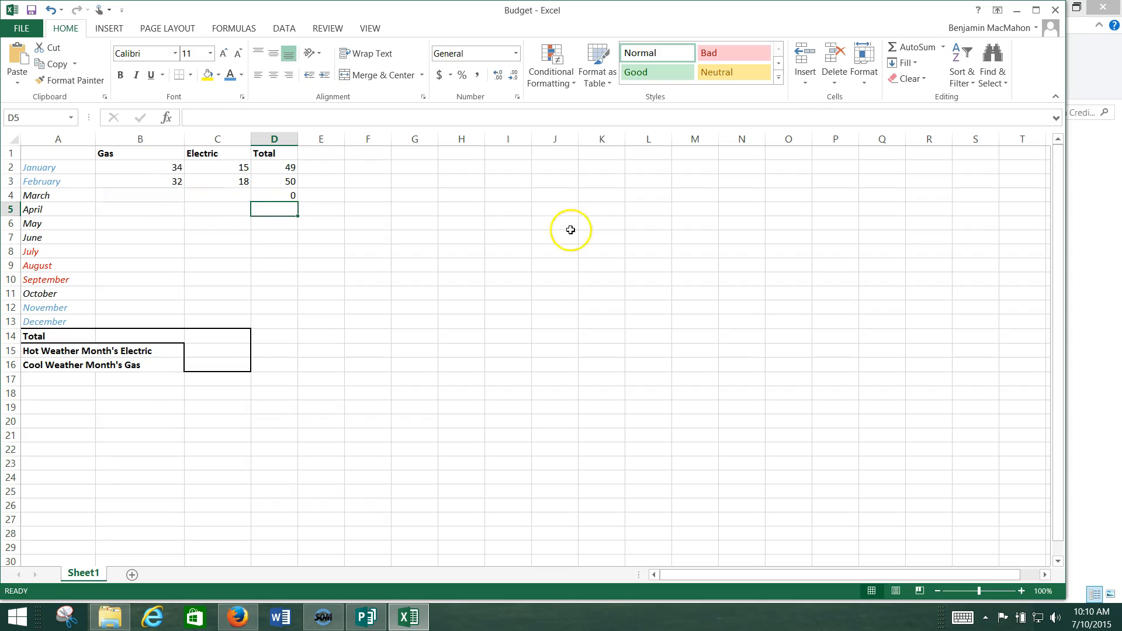
text(=SUM(D2:D4)
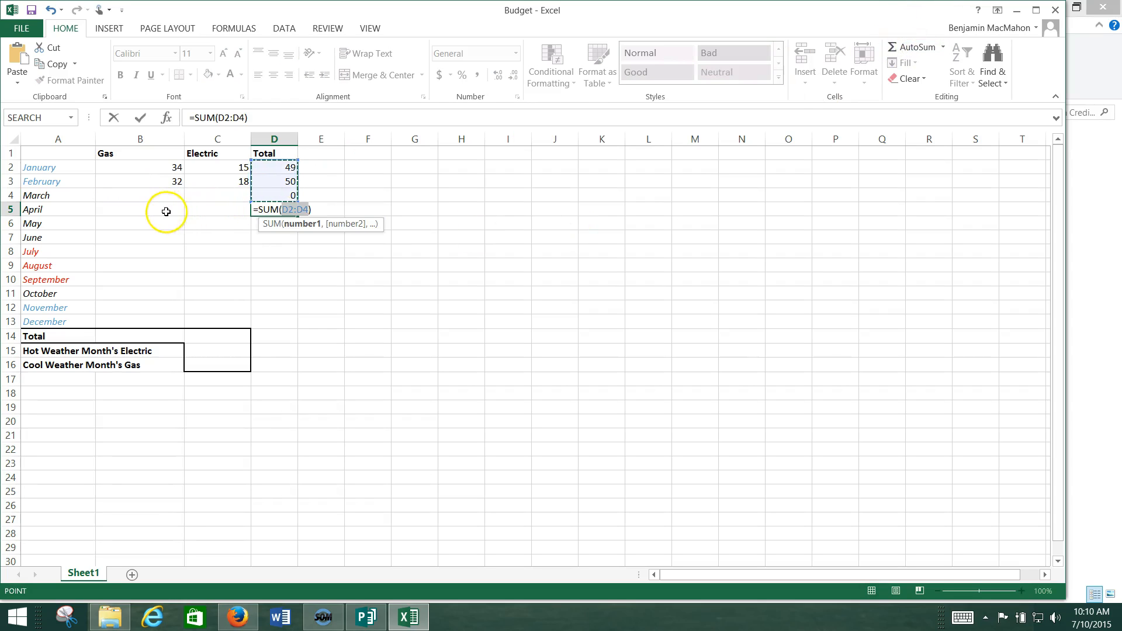
click(140, 209)
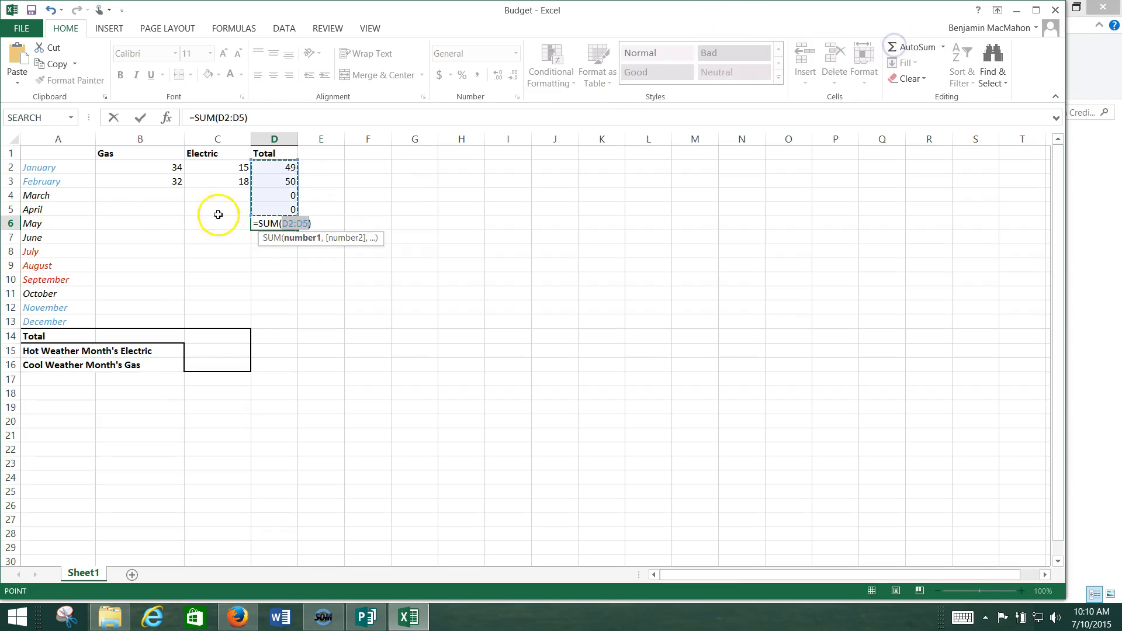
- Add Gas-plus-Electric Total formulas for May, June and July
click(140, 223)
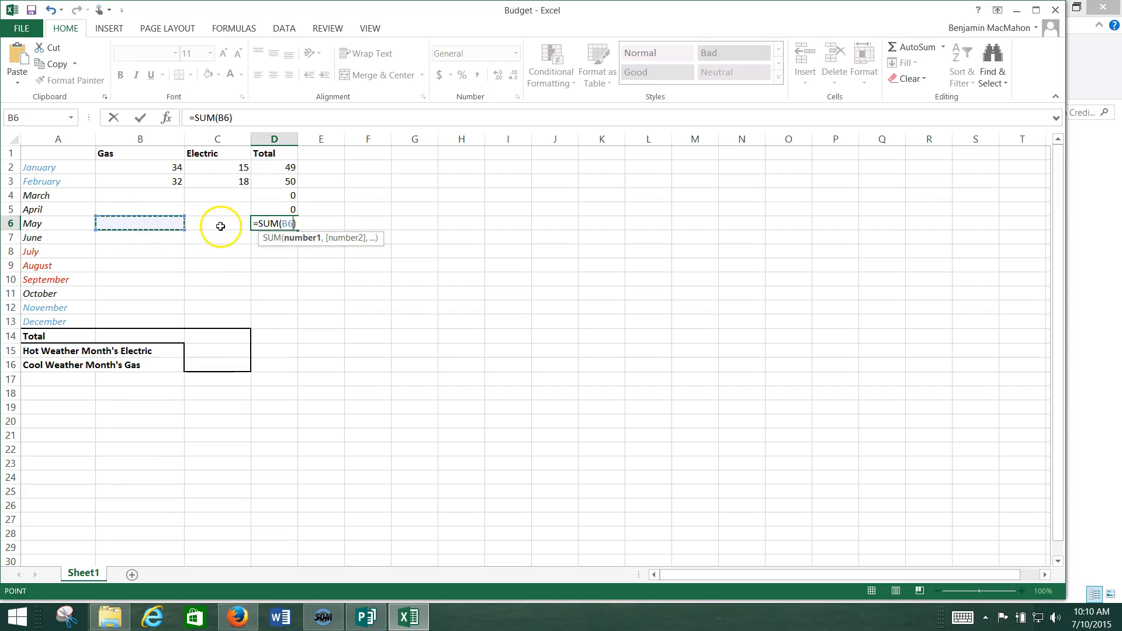
click(217, 223)
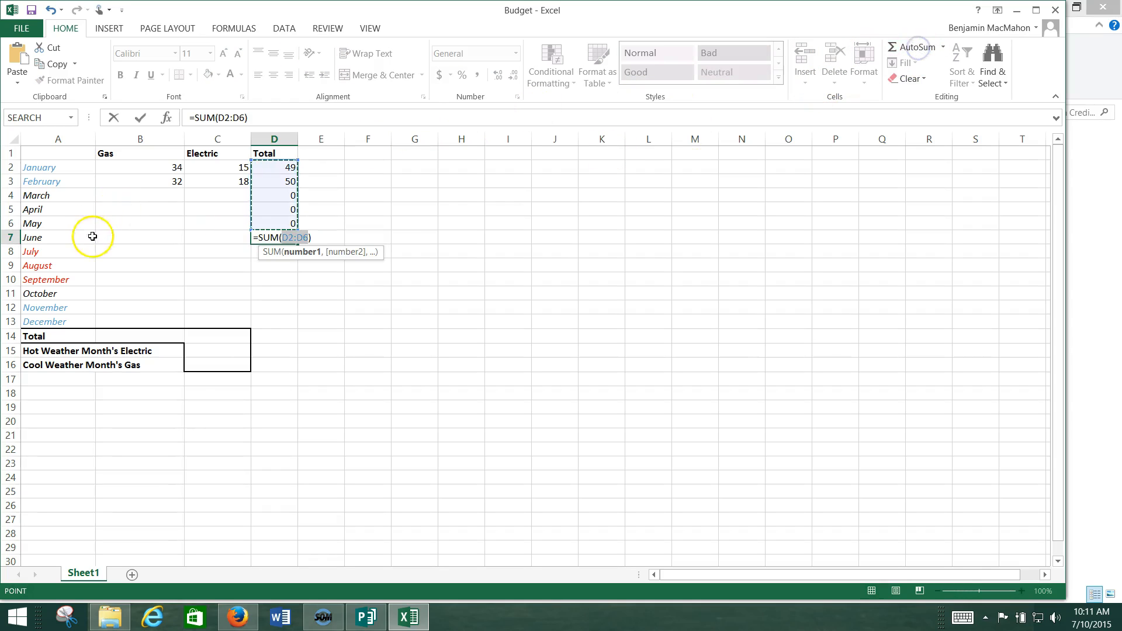
click(139, 237)
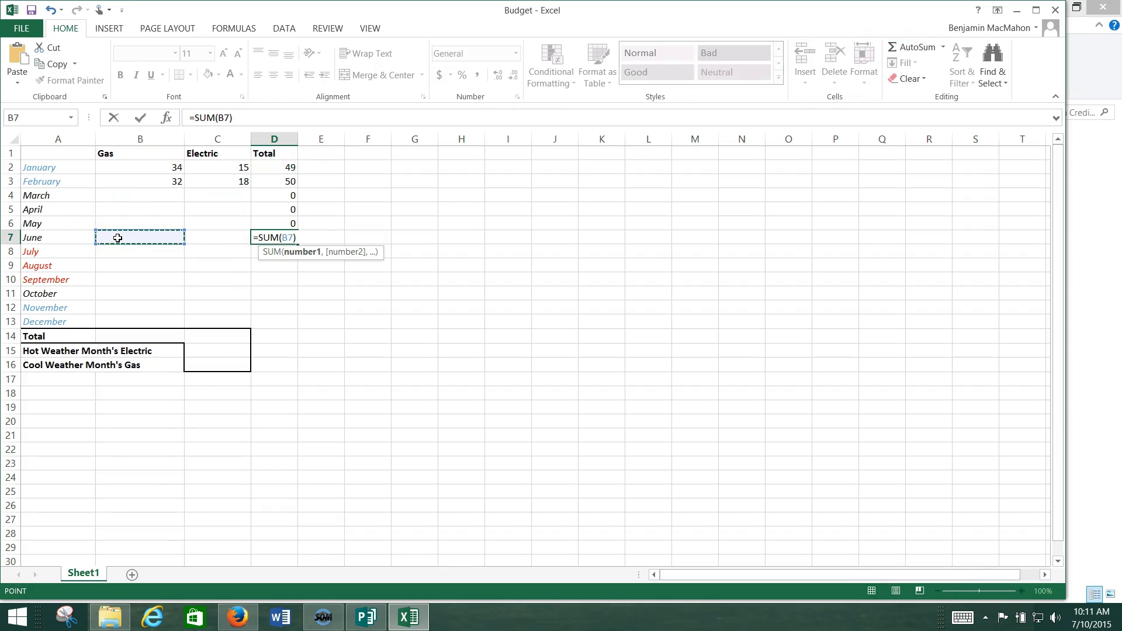
click(216, 236)
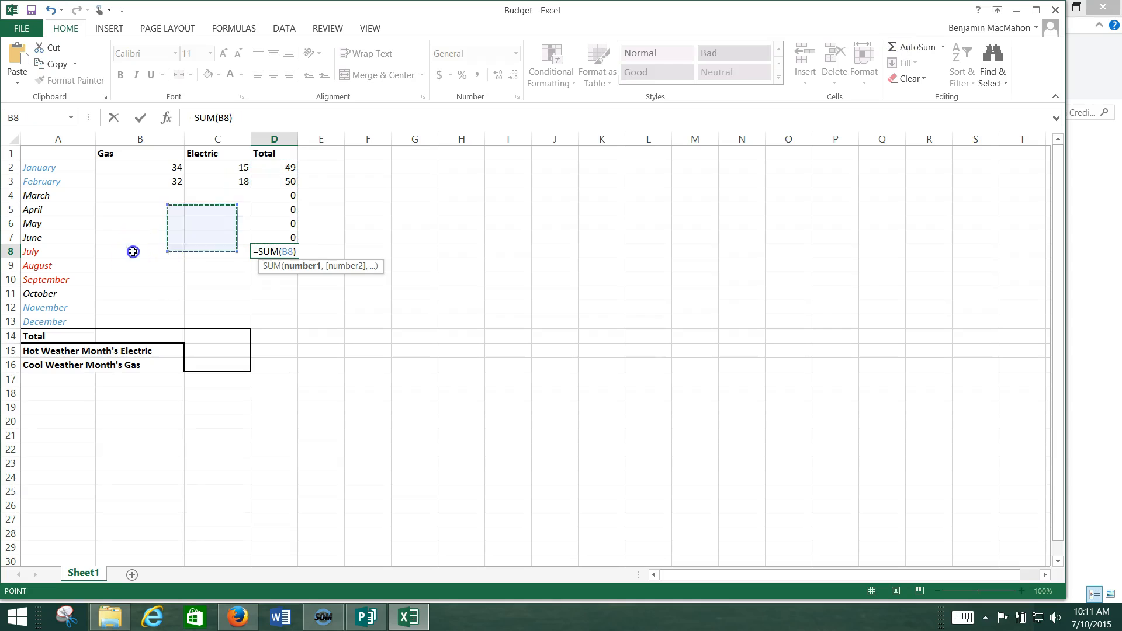
click(140, 252)
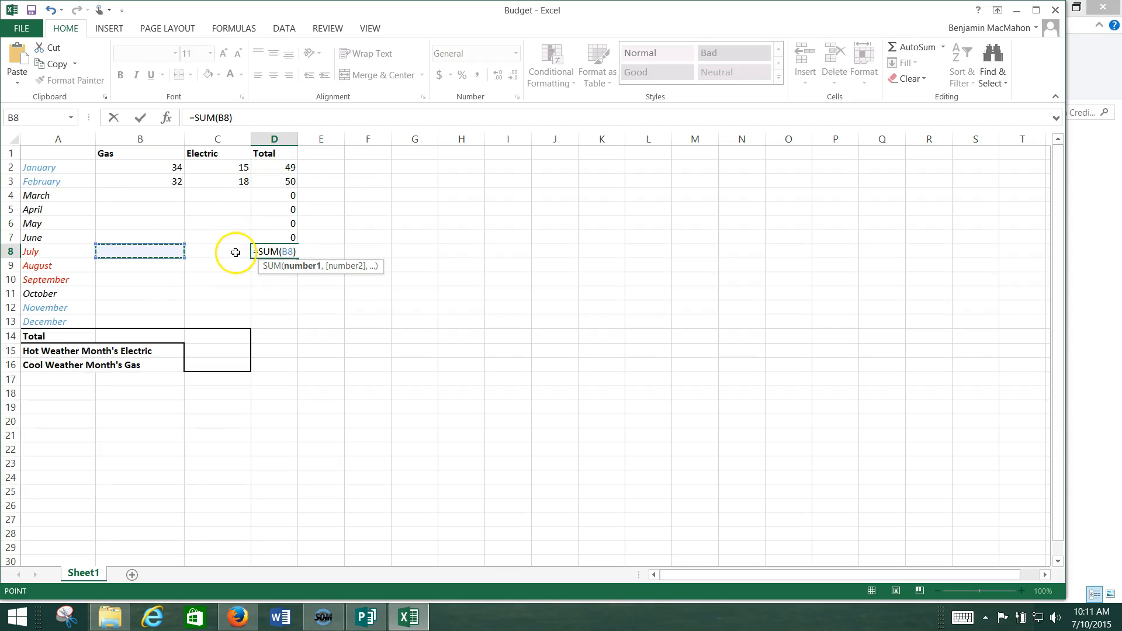
click(217, 252)
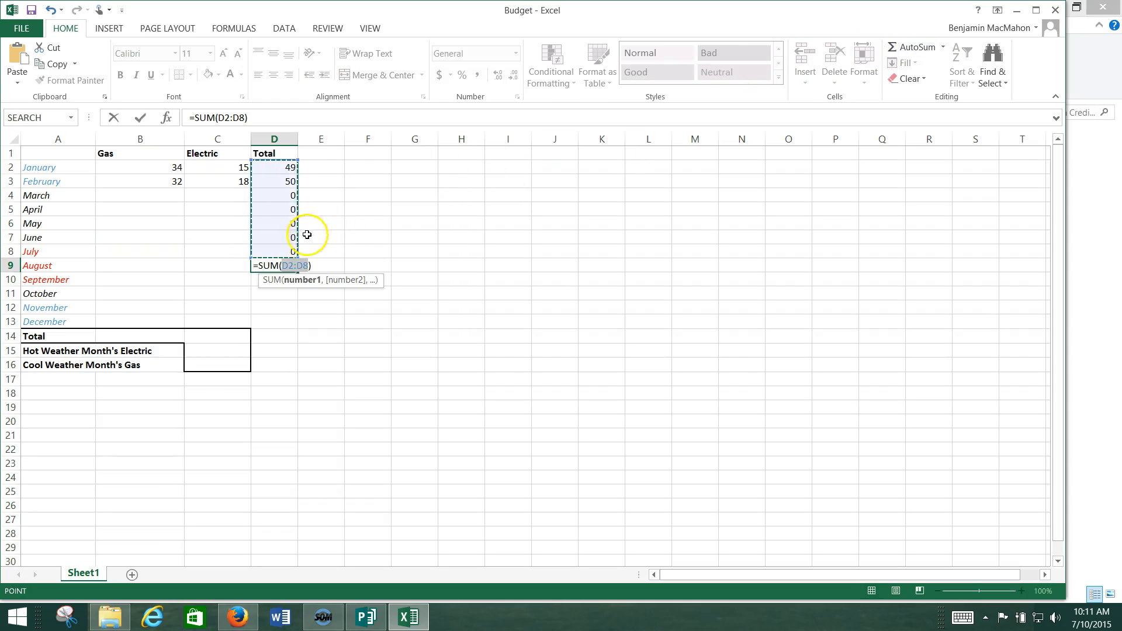
- Add Gas-plus-Electric Total formulas for August and September
click(139, 266)
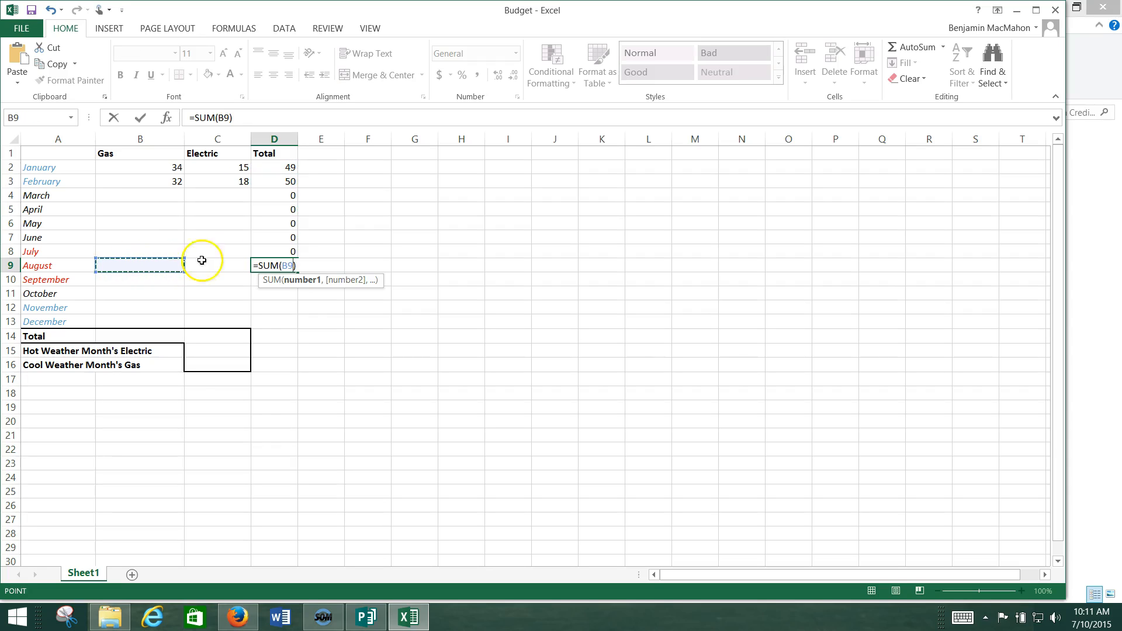
click(217, 265)
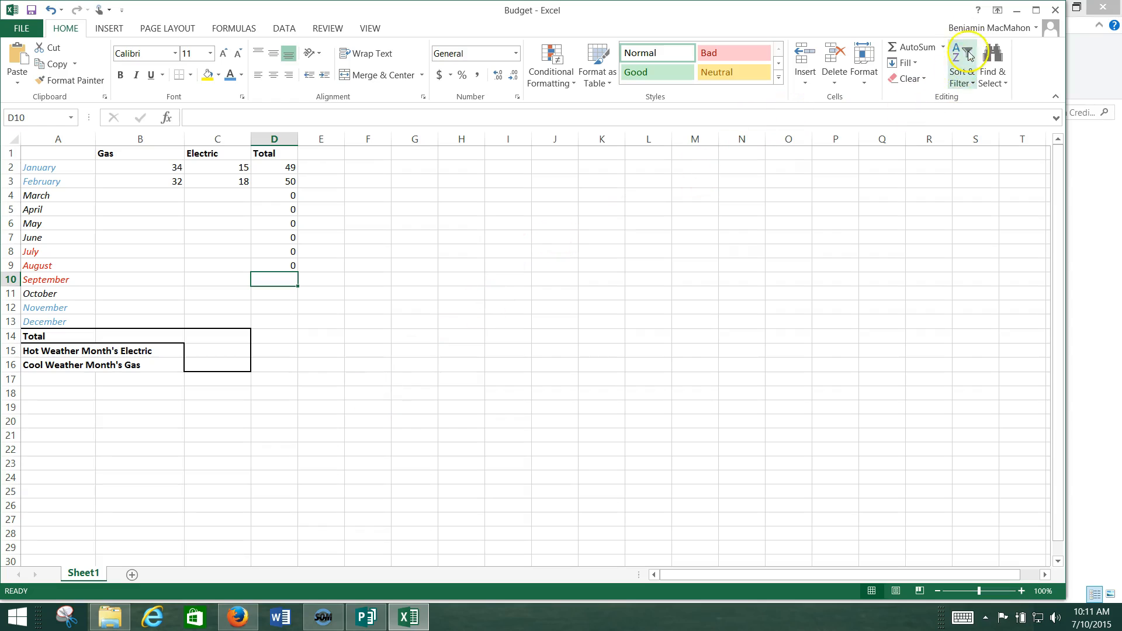
click(909, 47)
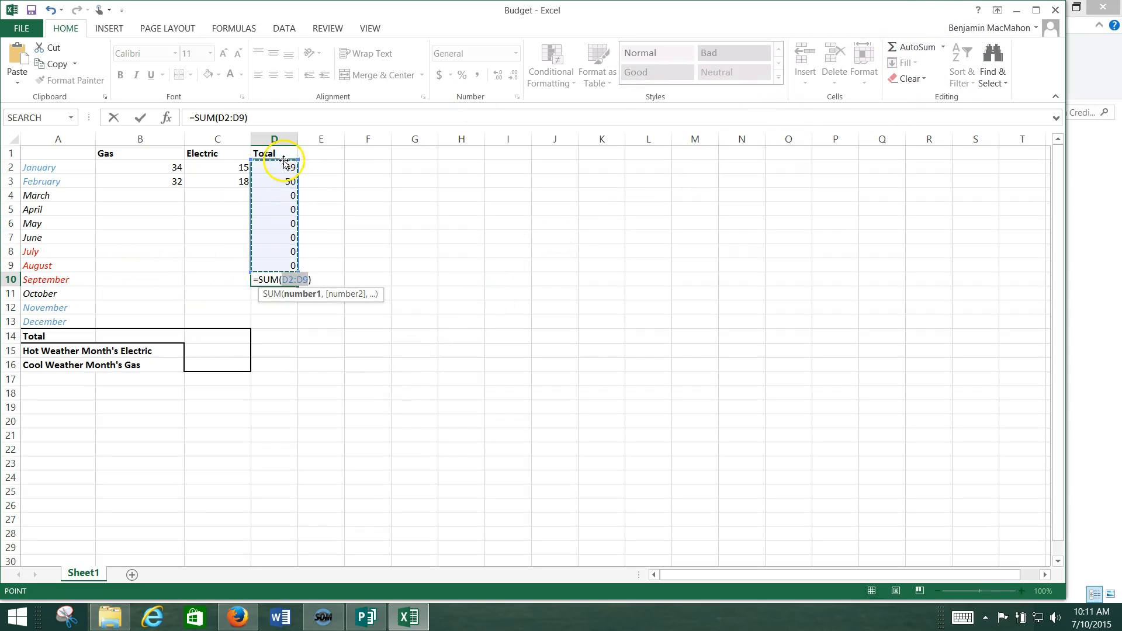
mouse_move(277, 306)
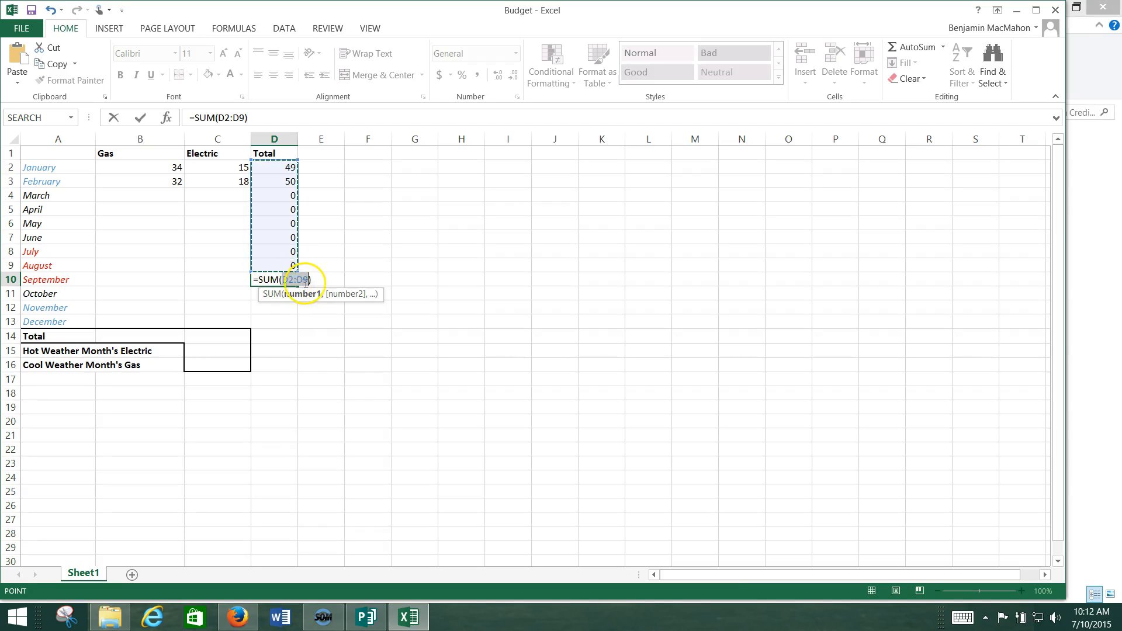
click(140, 280)
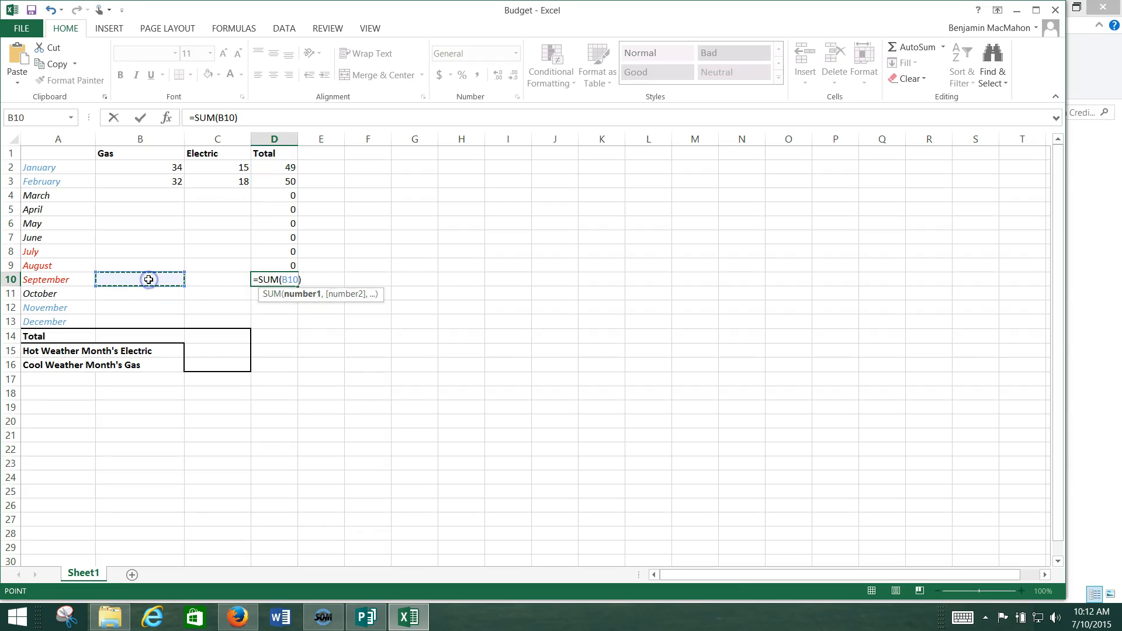
click(217, 280)
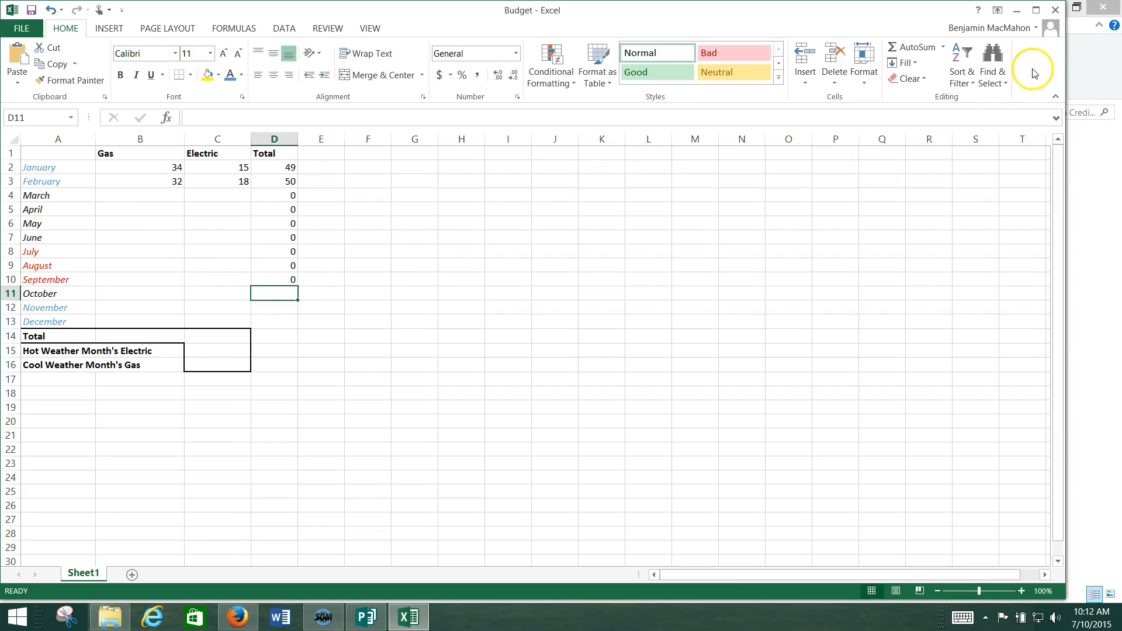
- Add Gas-plus-Electric Total formulas for October, November and December
text(=SUM(D2:D10))
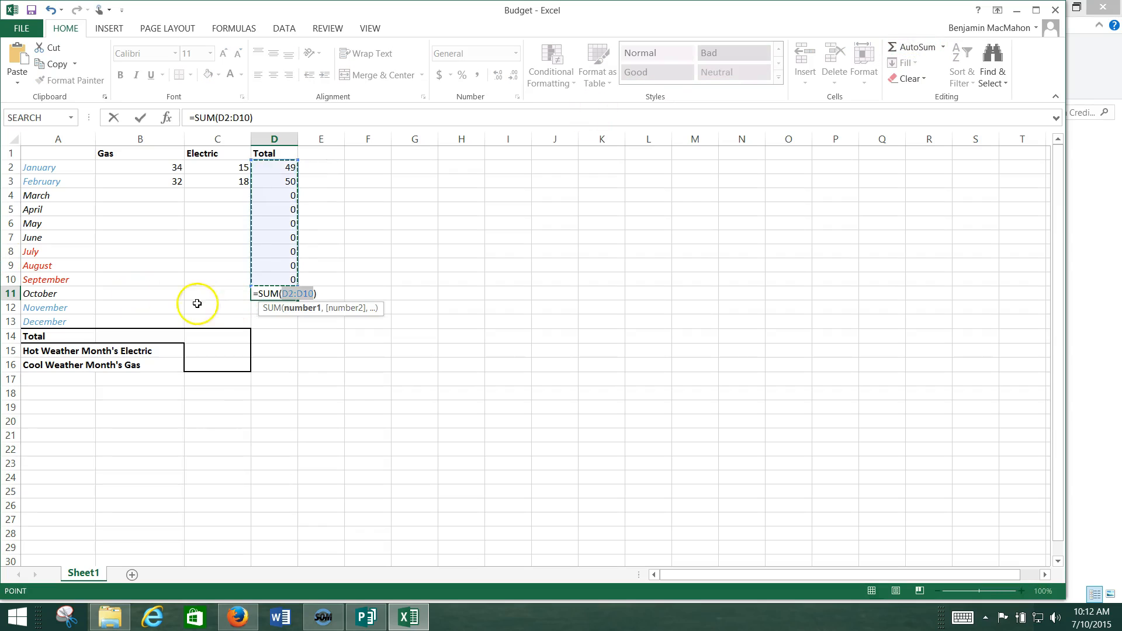
click(140, 293)
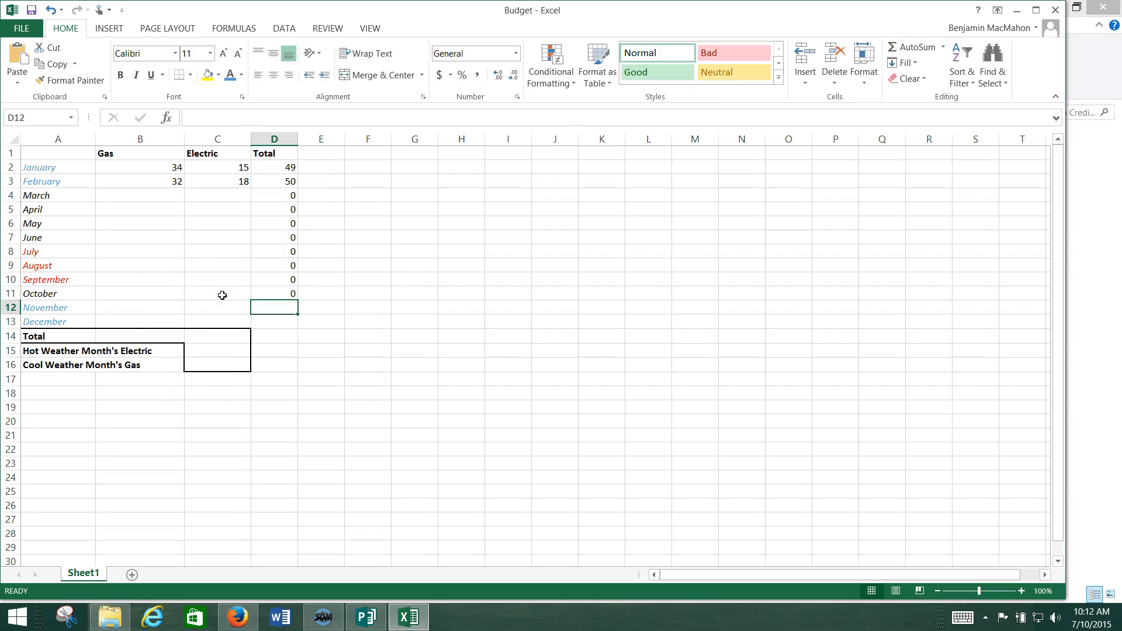
click(913, 47)
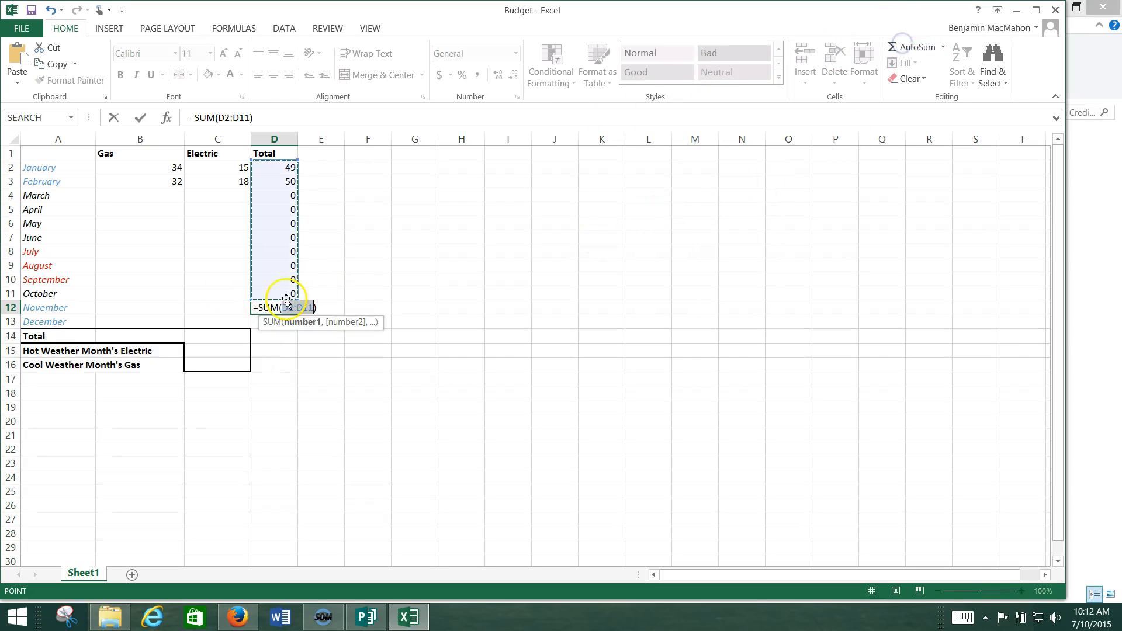
click(139, 307)
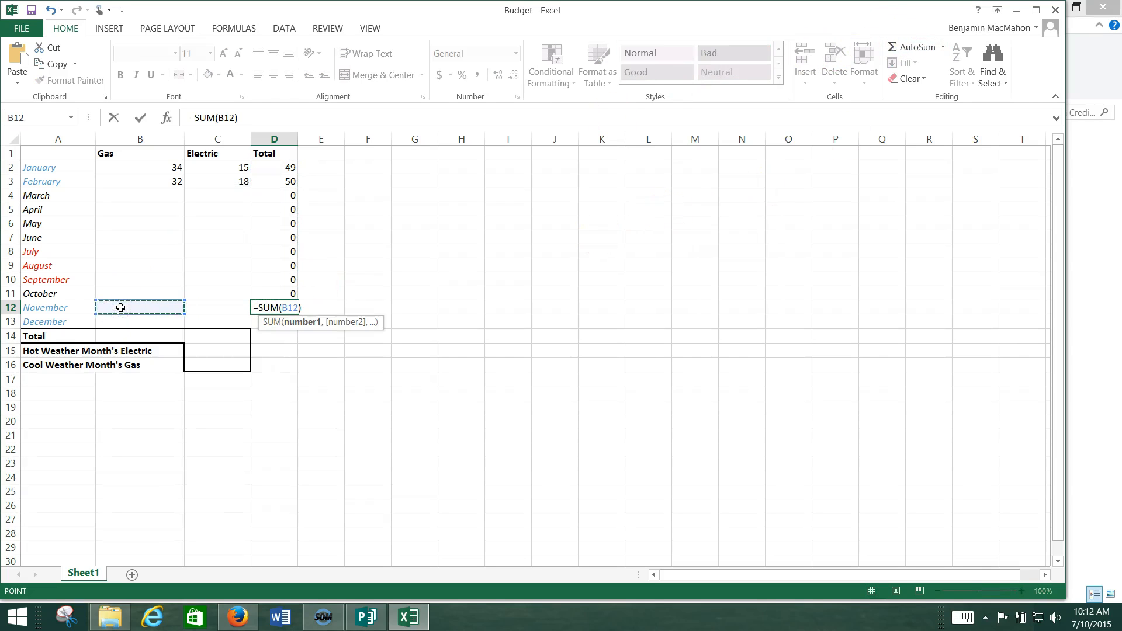
click(217, 308)
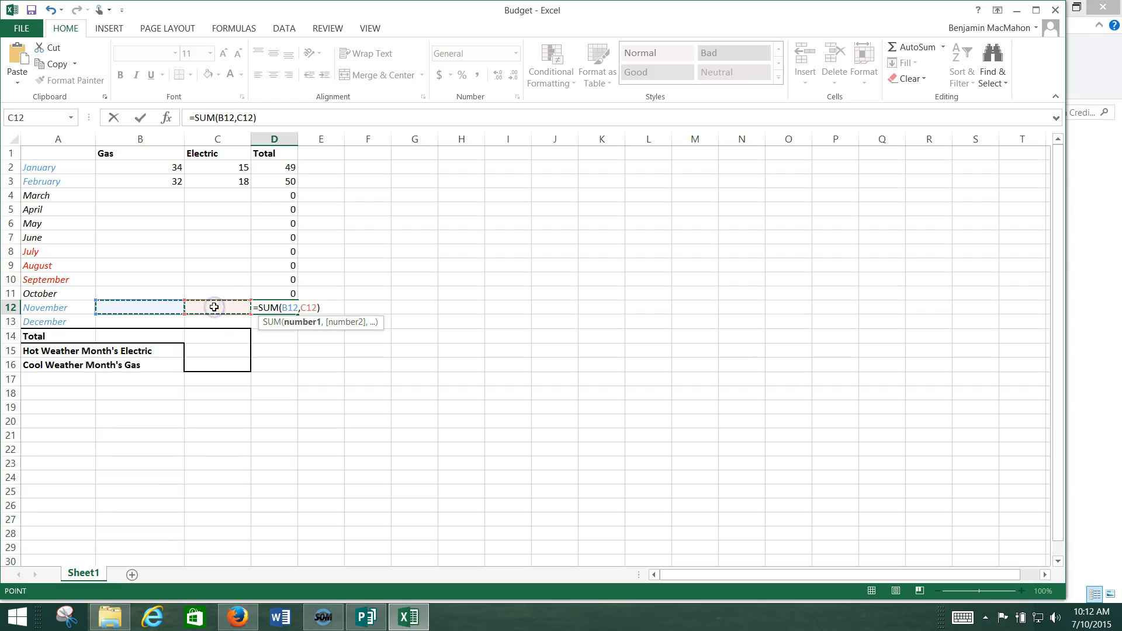
key(Enter)
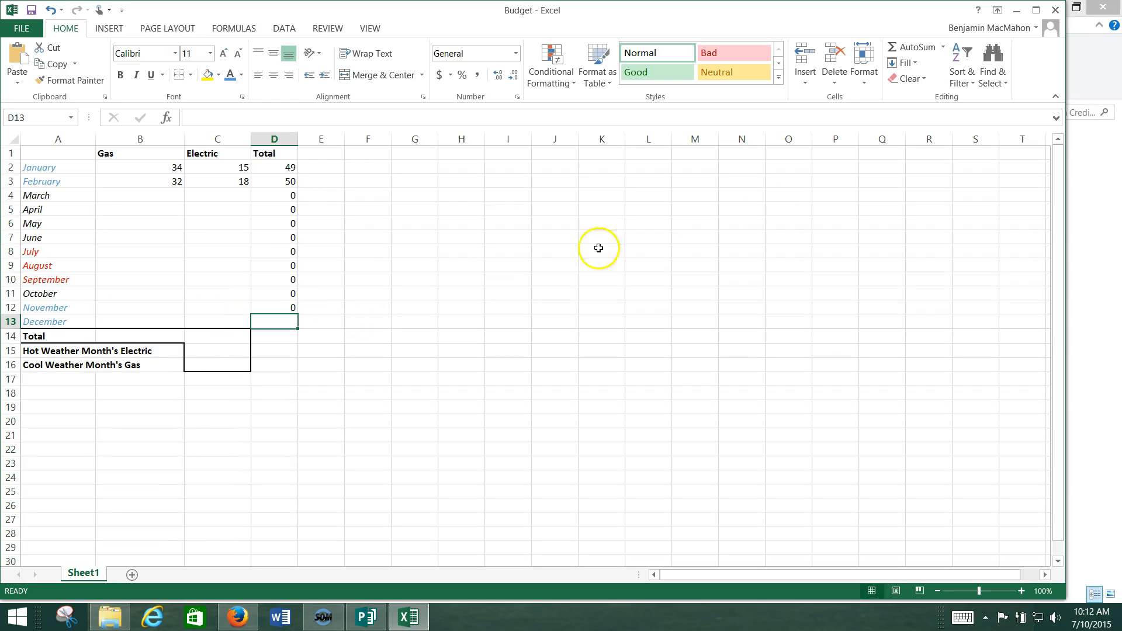
text(=SUM(D2:D12))
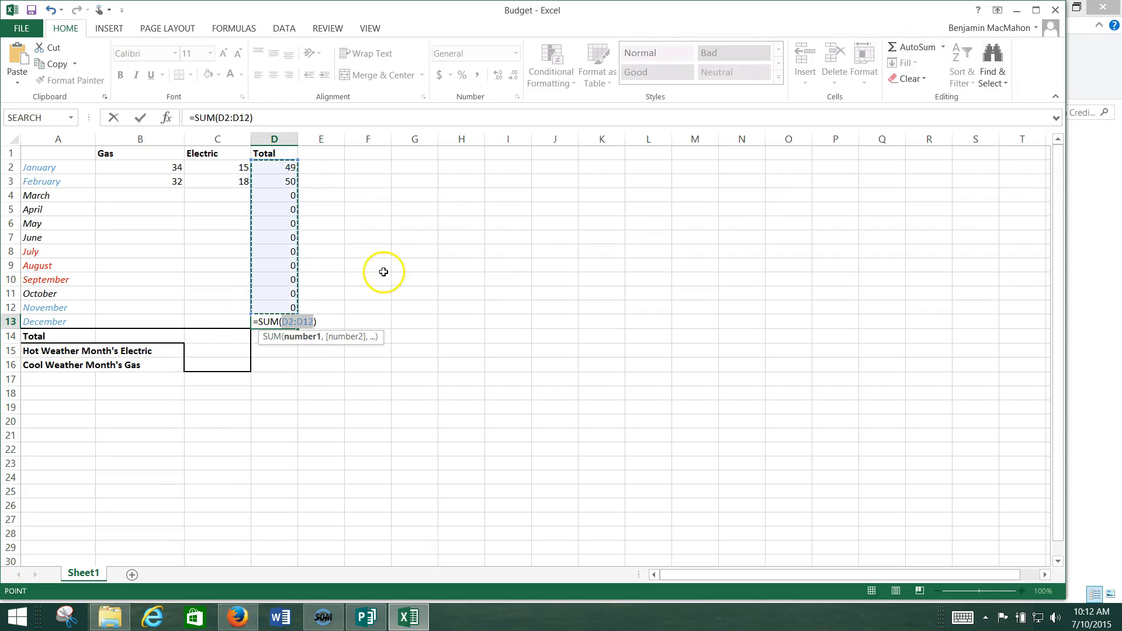
click(141, 321)
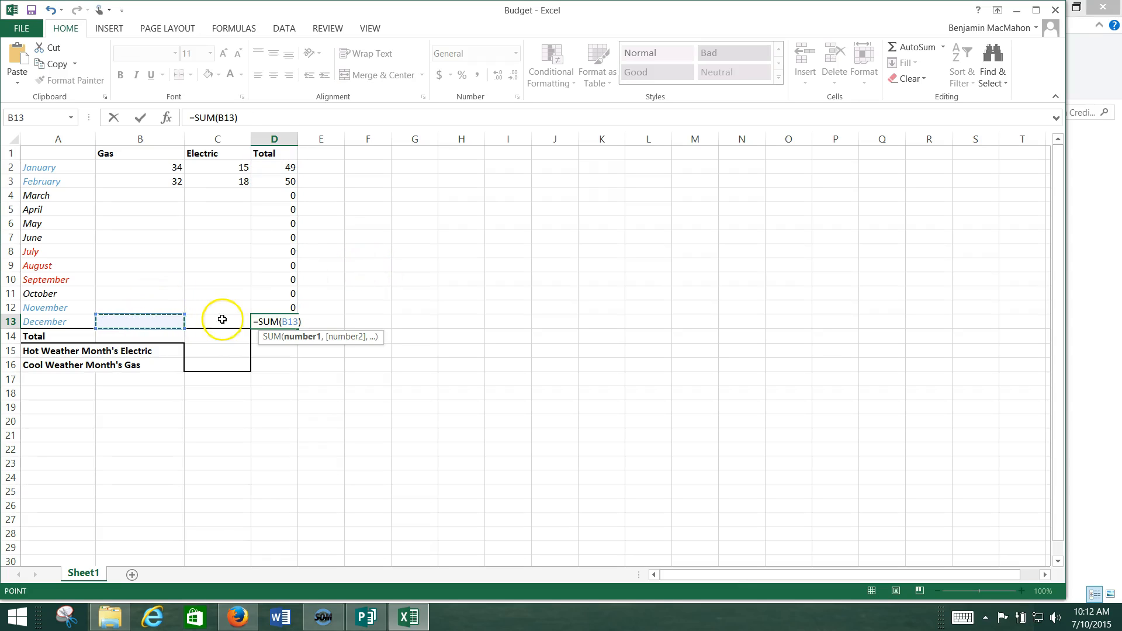
click(217, 321)
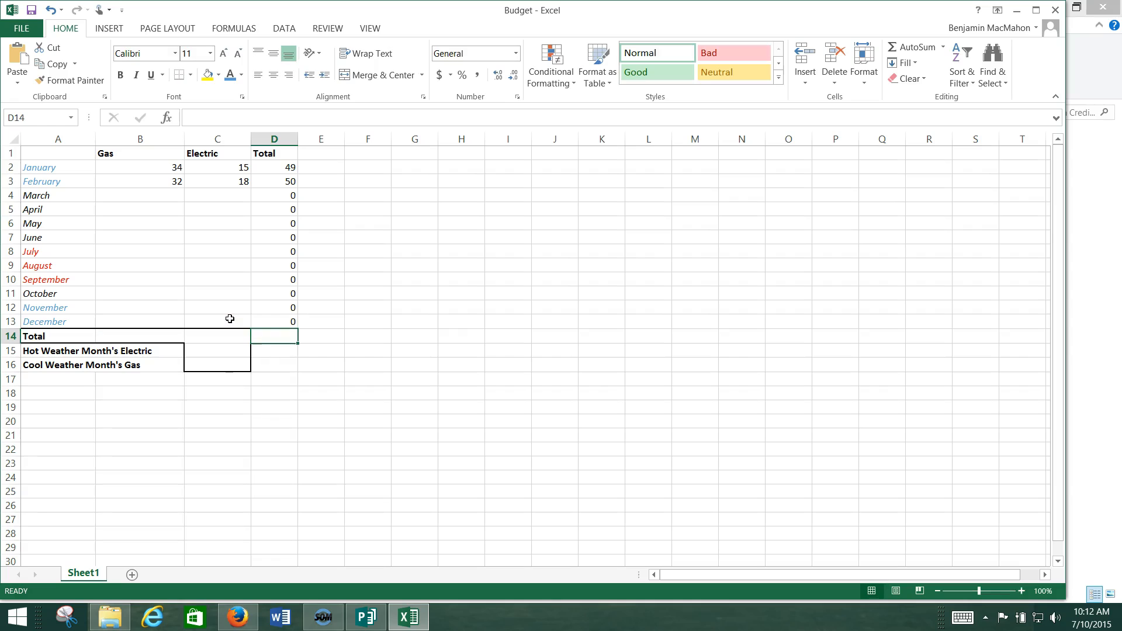
mouse_move(218, 299)
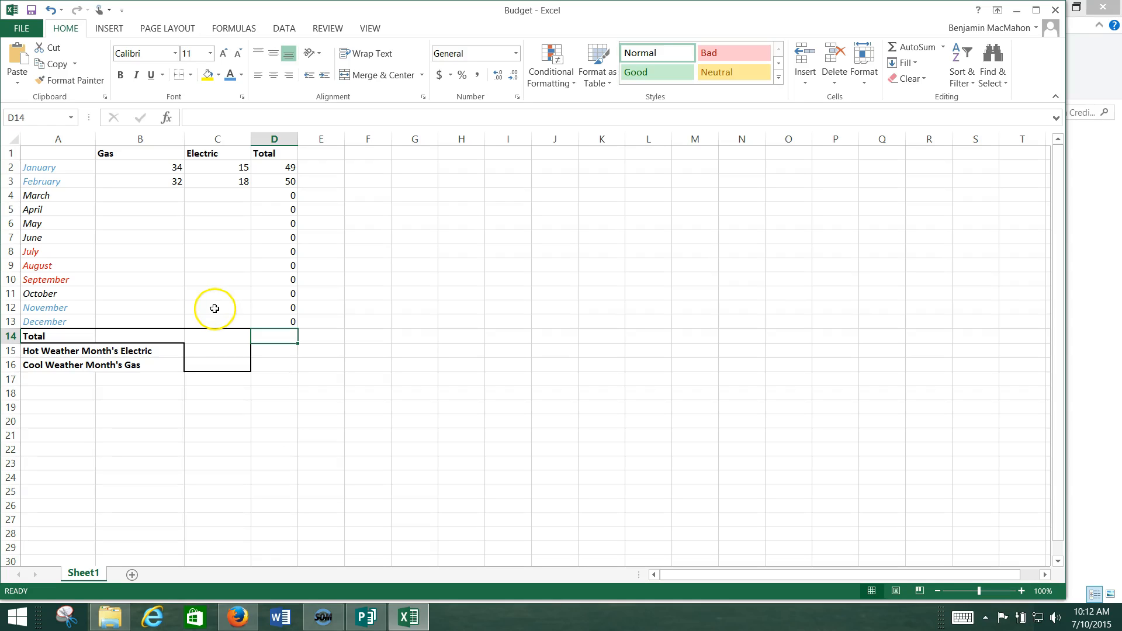
mouse_move(247, 260)
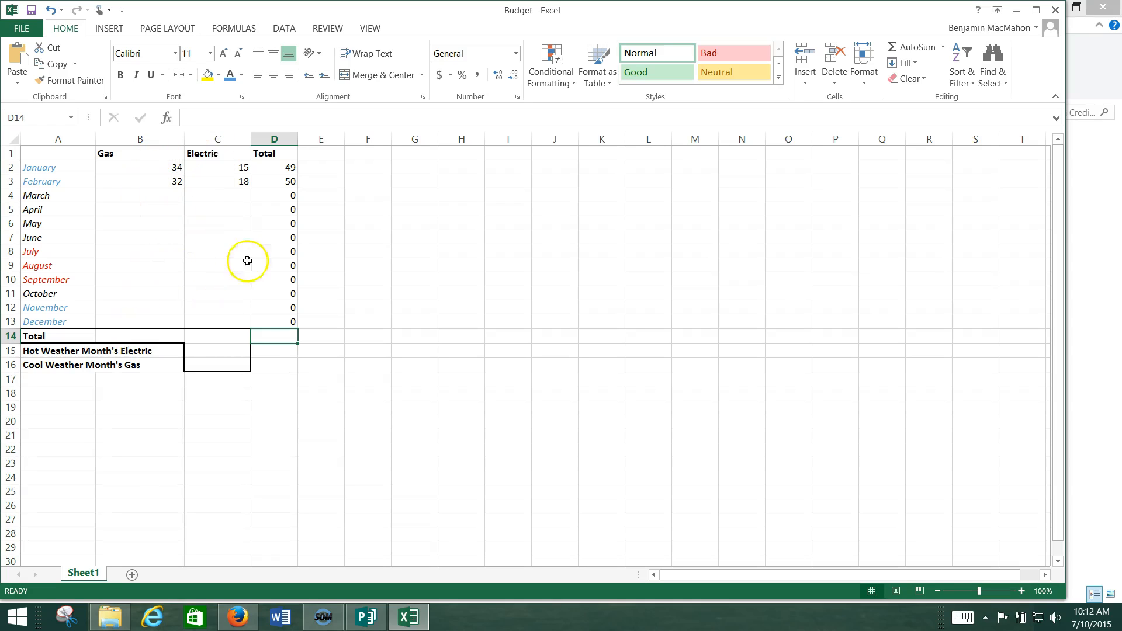
- Sum the Gas column into B14 (66) and start the Electric column sum
click(139, 336)
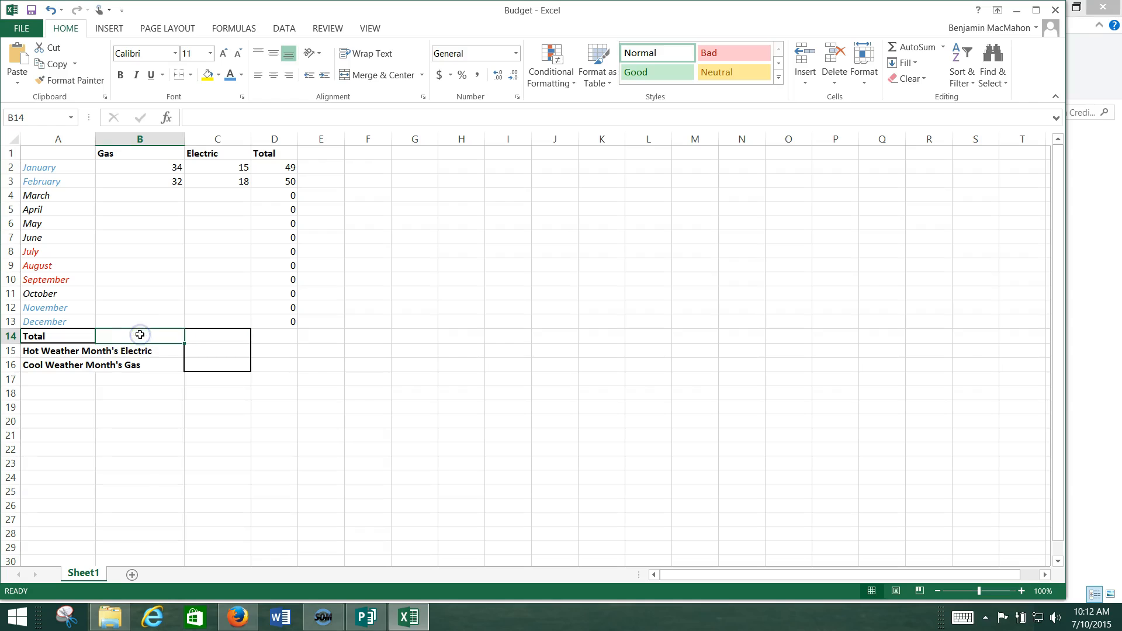
click(909, 48)
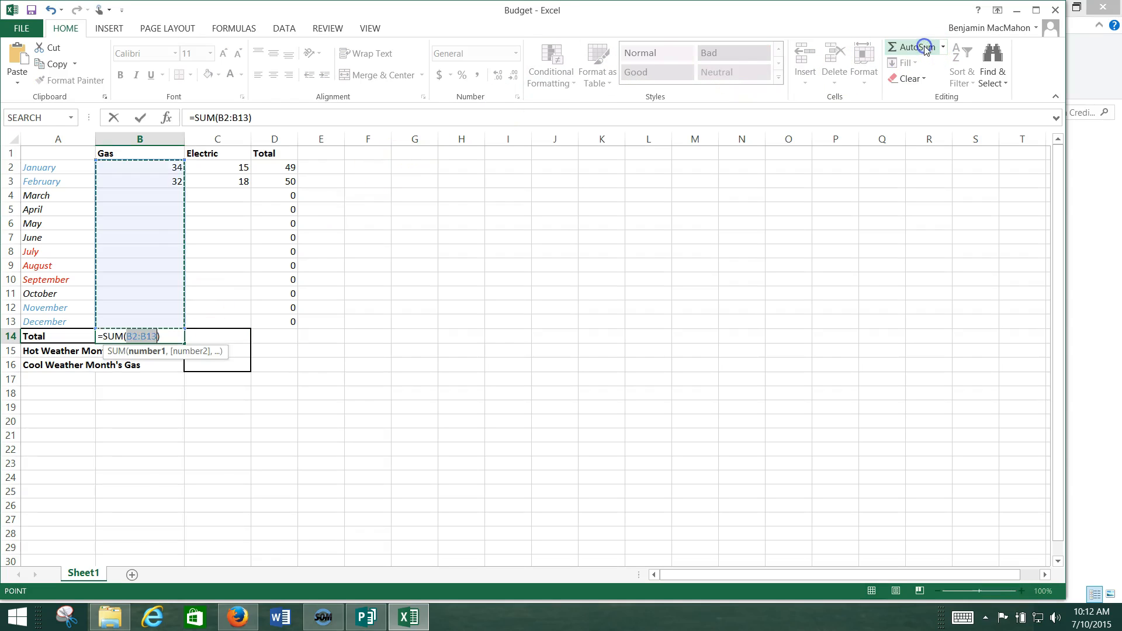
mouse_move(905, 52)
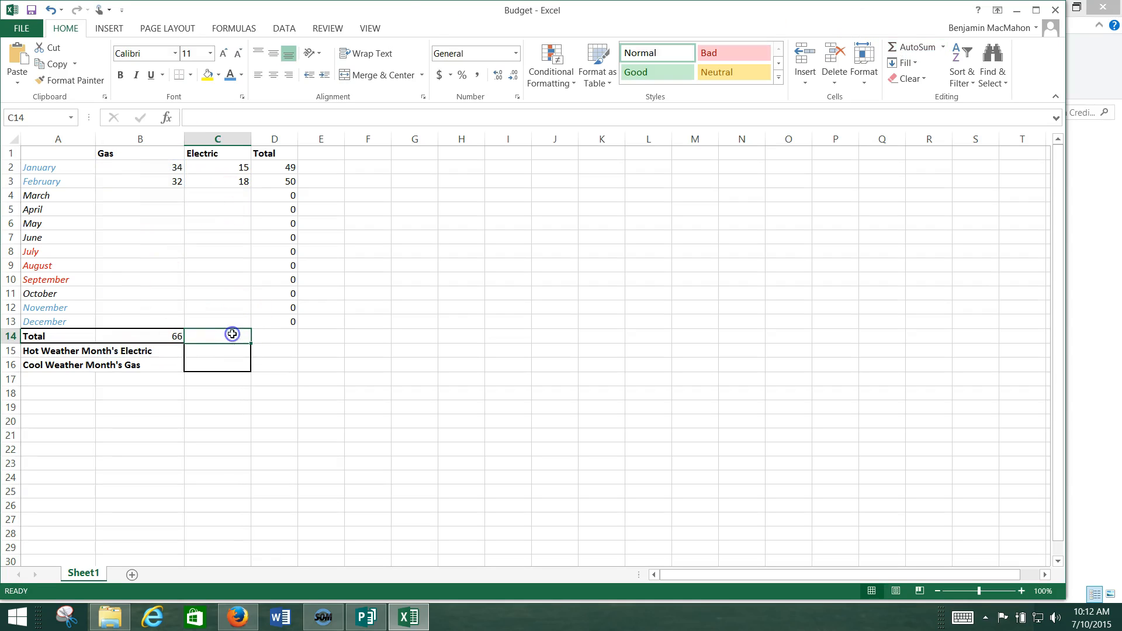
click(914, 47)
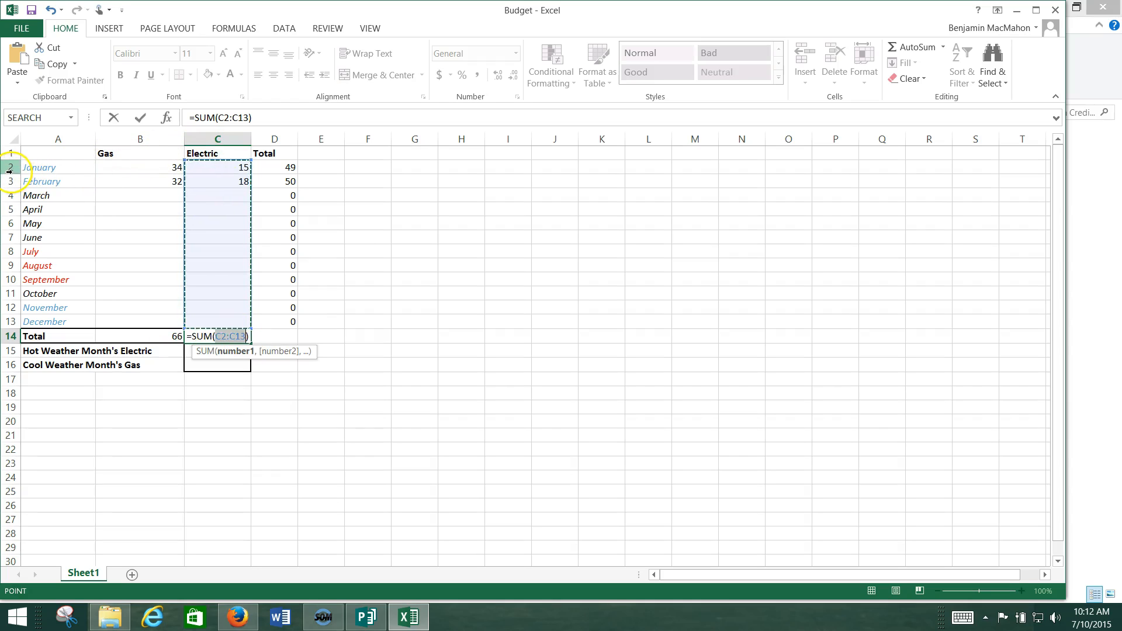
mouse_move(22, 322)
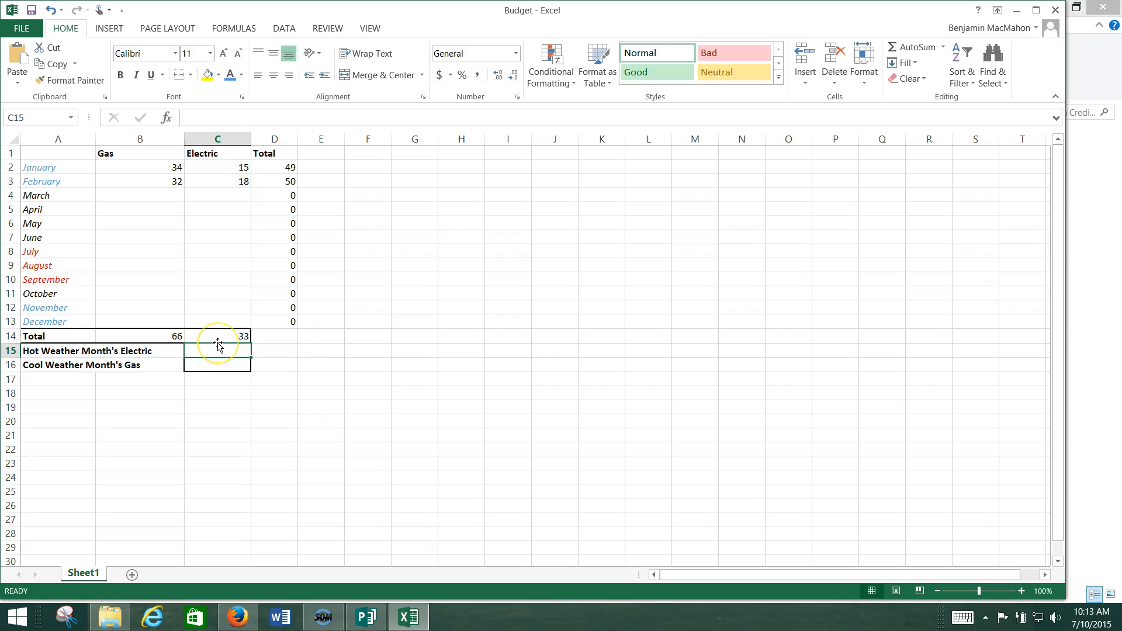
mouse_move(198, 188)
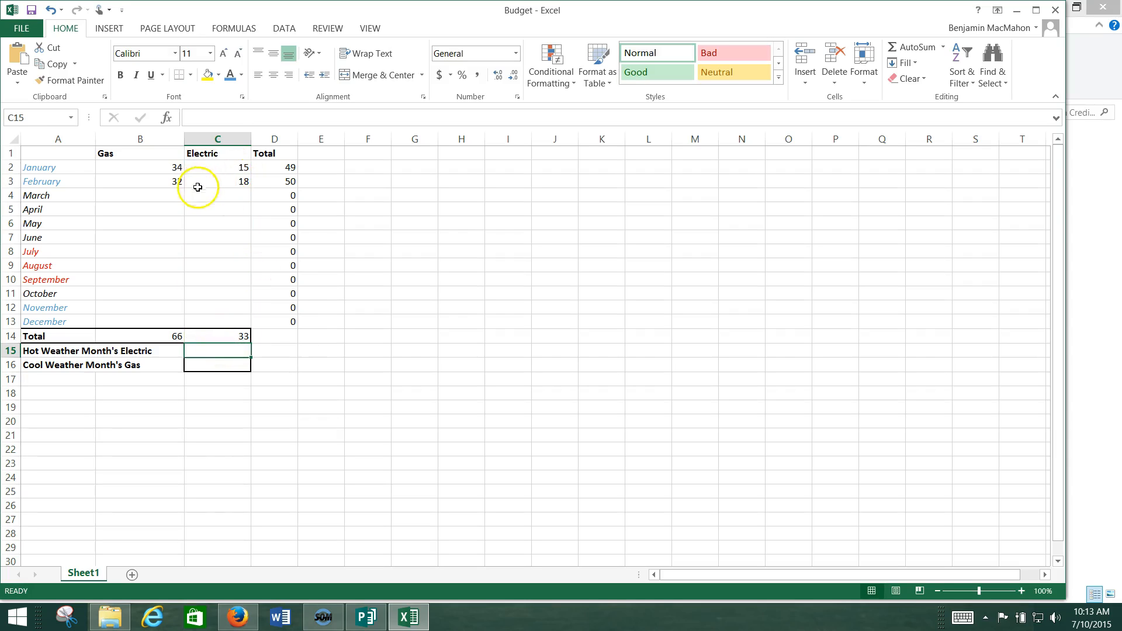
- Enter 12 as March's Electric test value, bringing Electric's total to 45
click(218, 194)
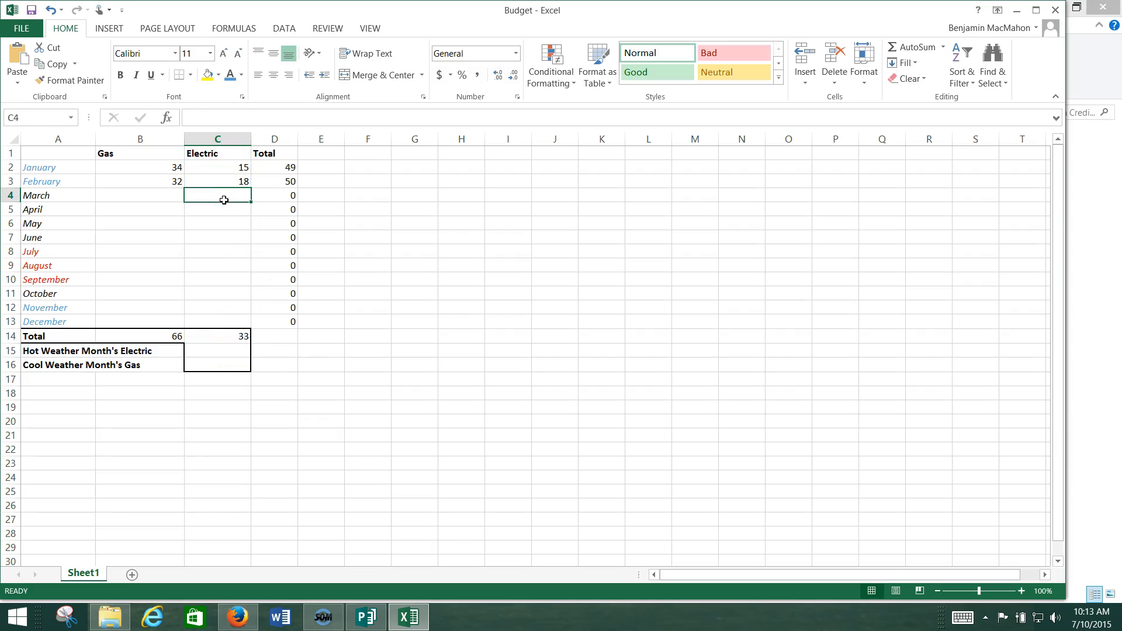
text(12)
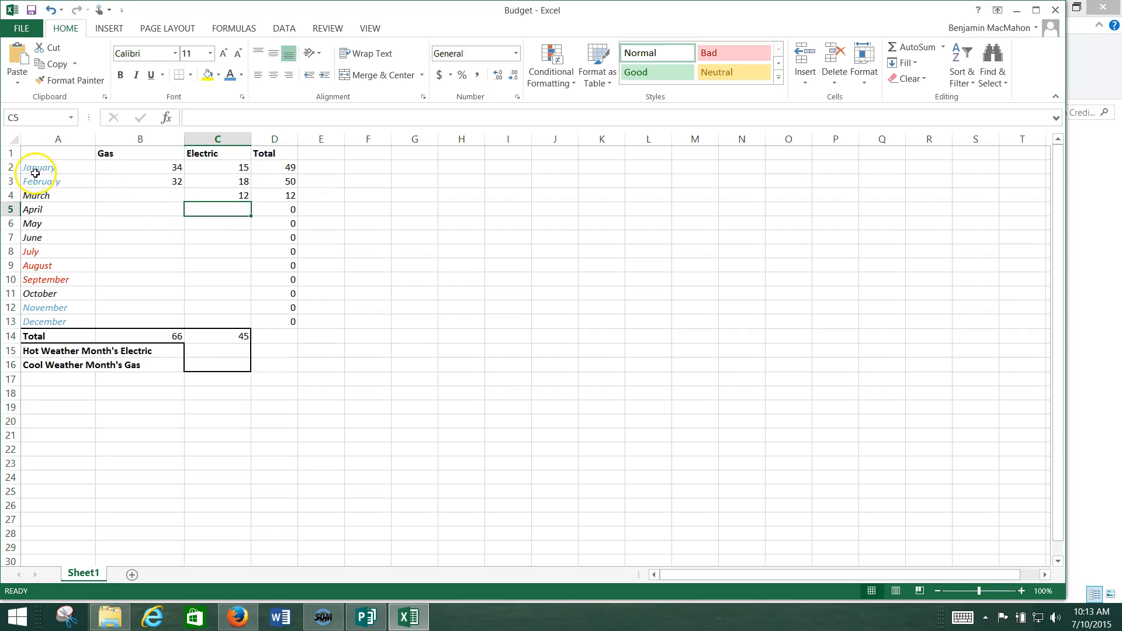
mouse_move(184, 359)
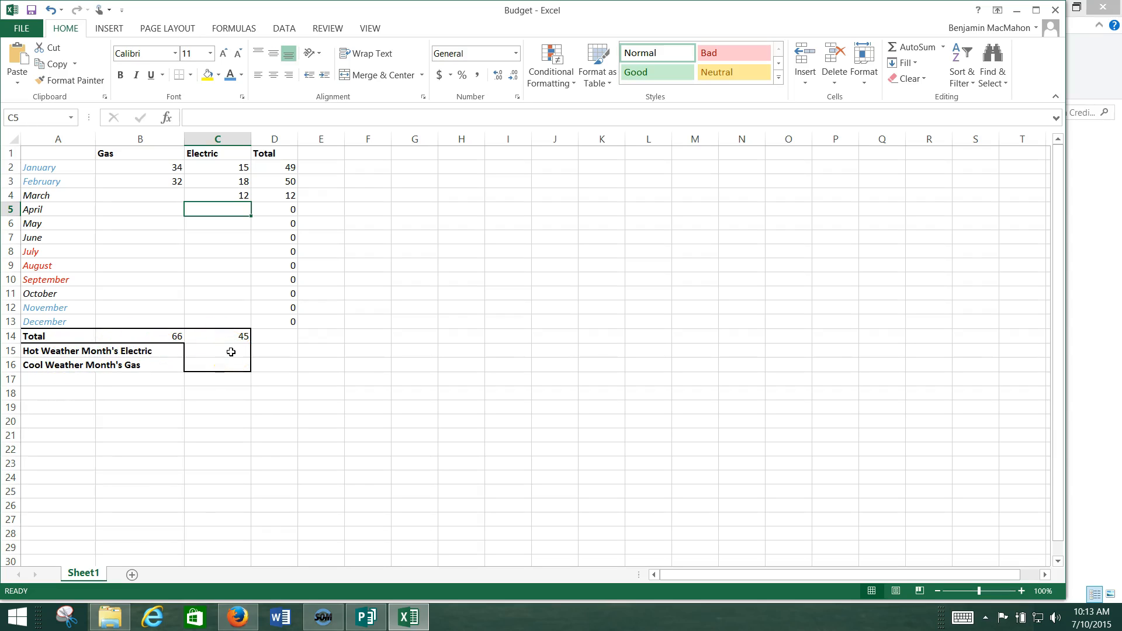
- Build C15's formula adding July, August and September electric cells (C8+C9+C10)
click(217, 350)
text(=)
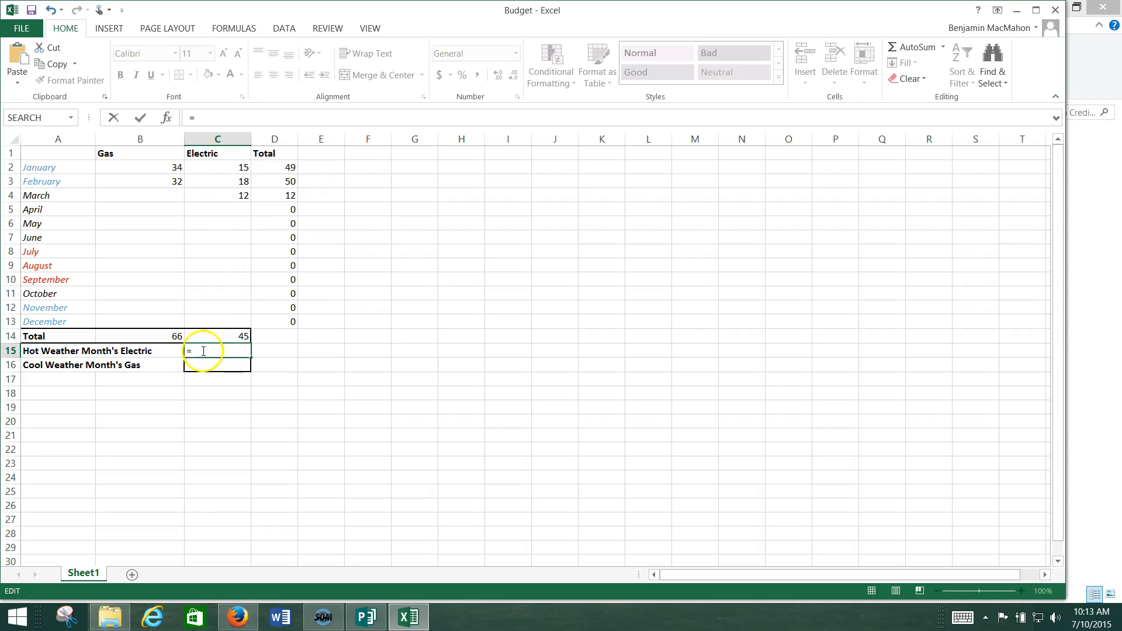
mouse_move(227, 351)
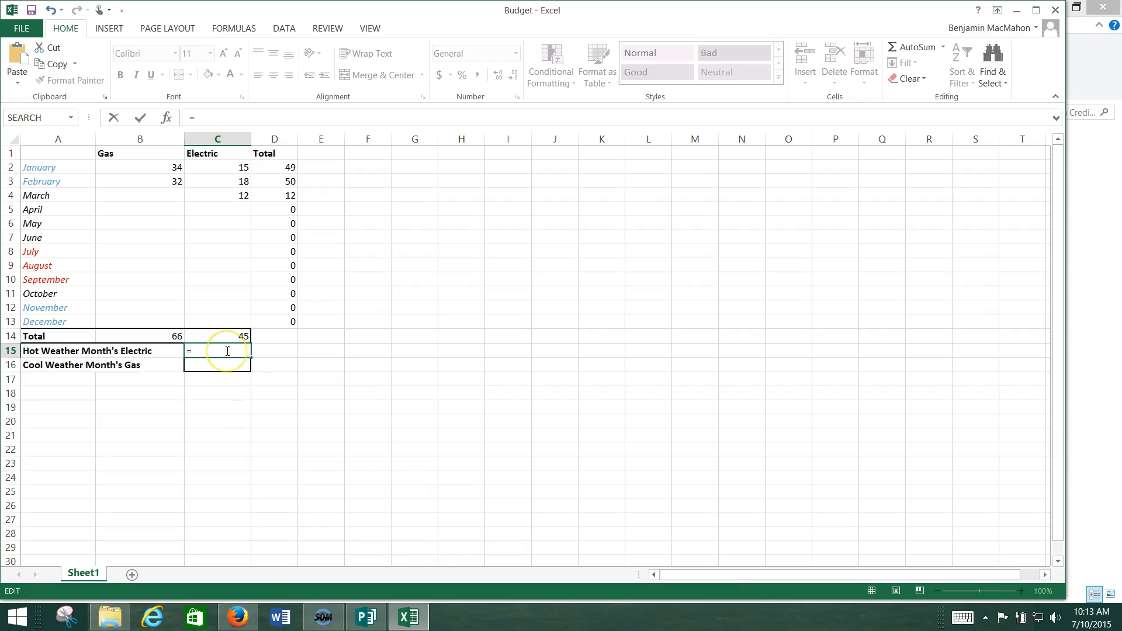
mouse_move(208, 244)
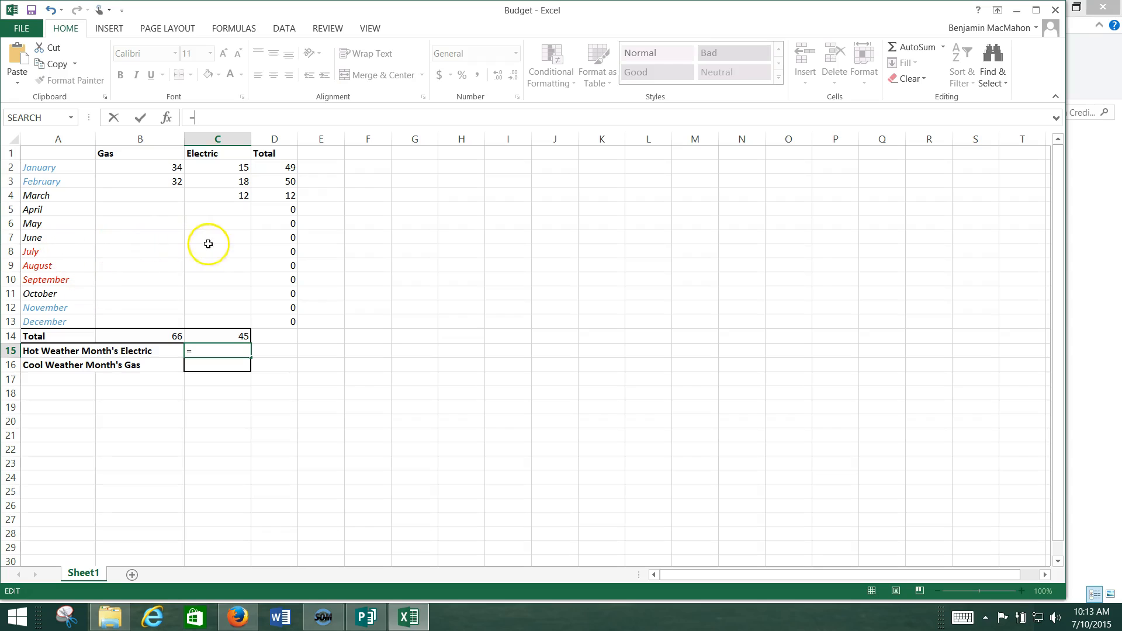
click(217, 251)
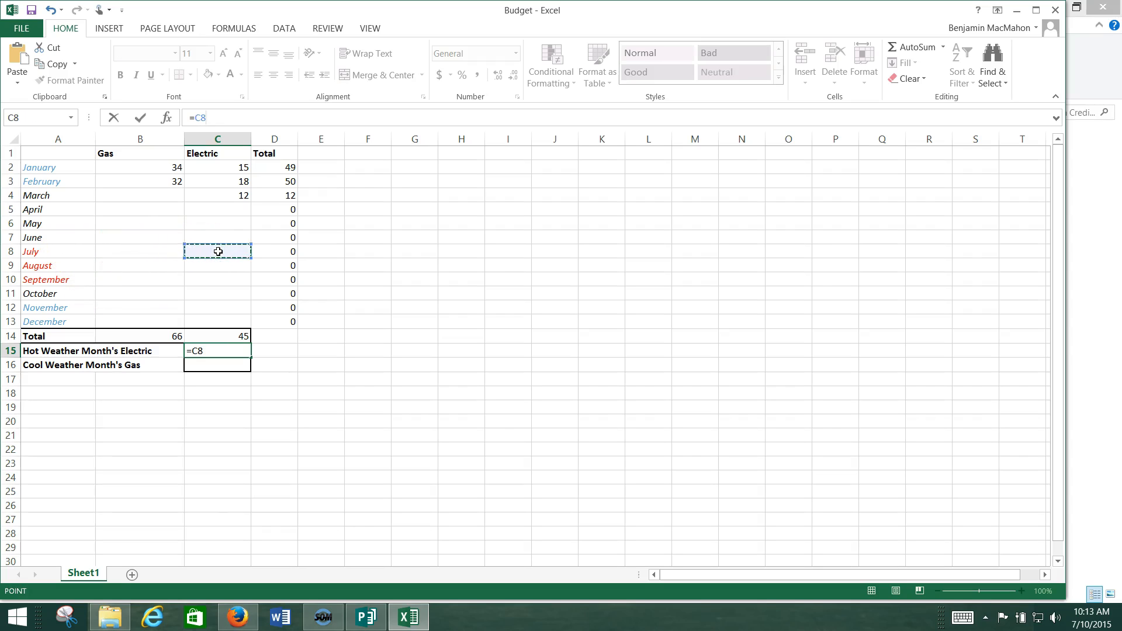
text(+)
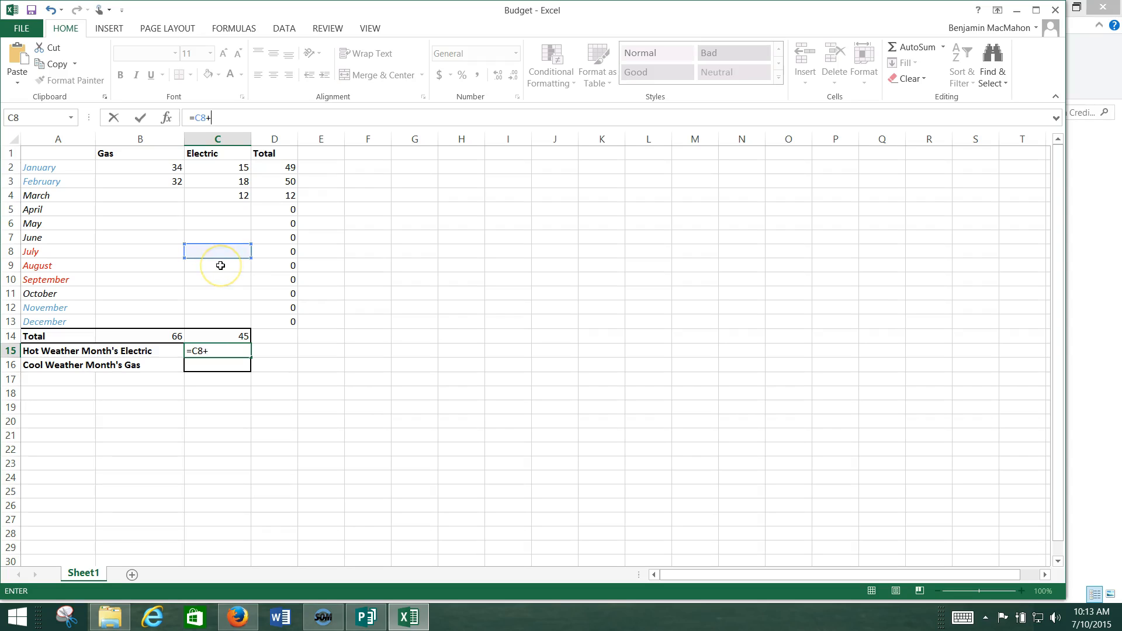
click(218, 266)
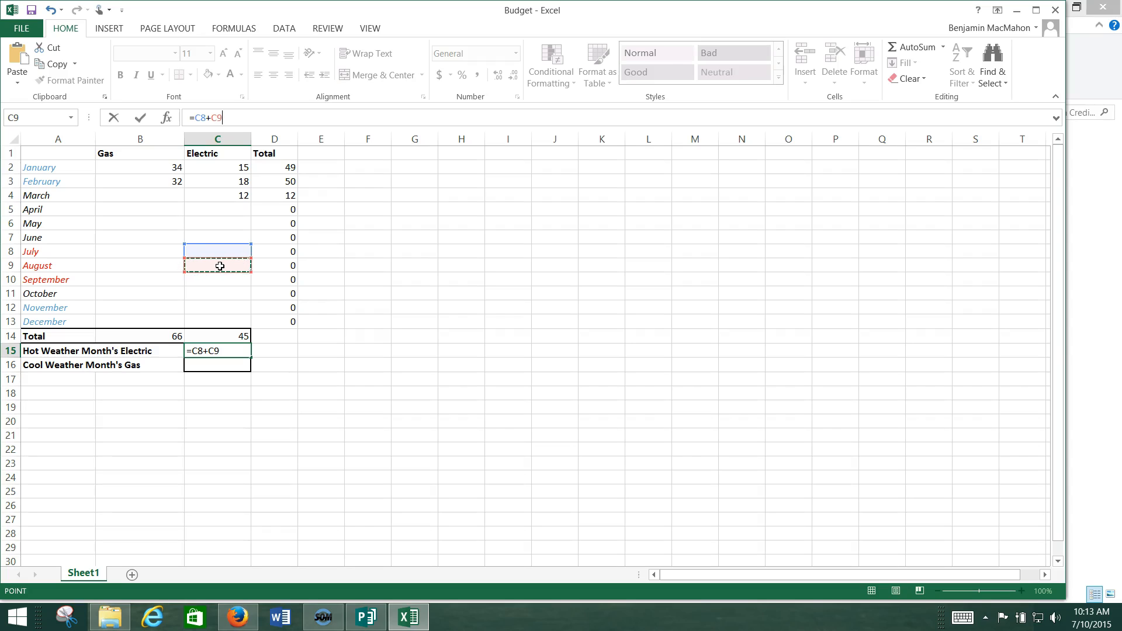
text(+)
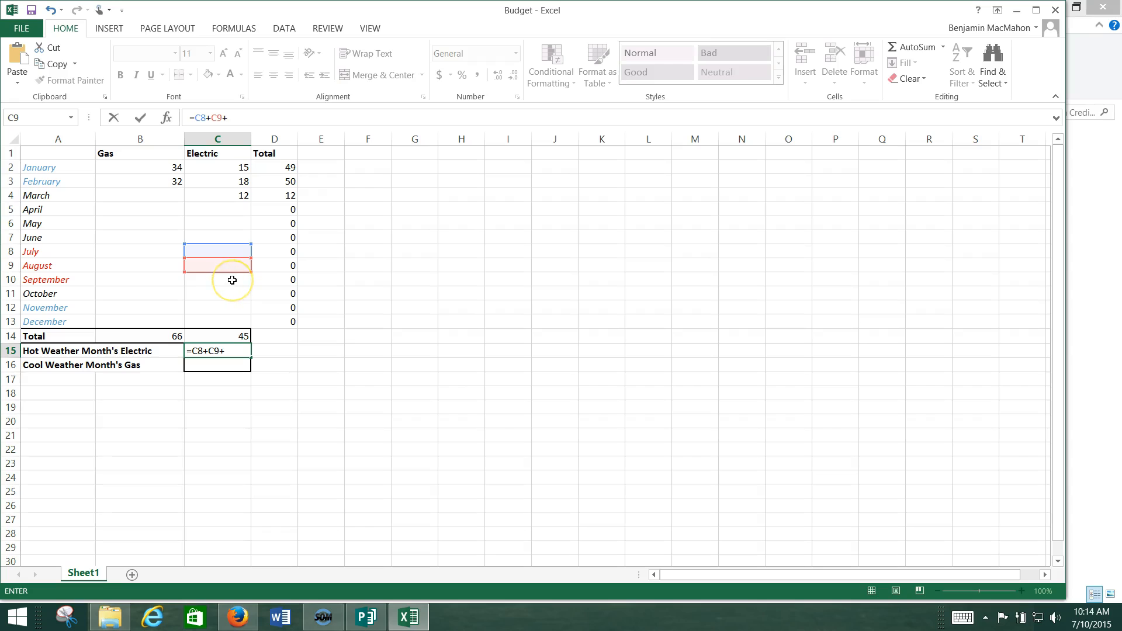
click(217, 280)
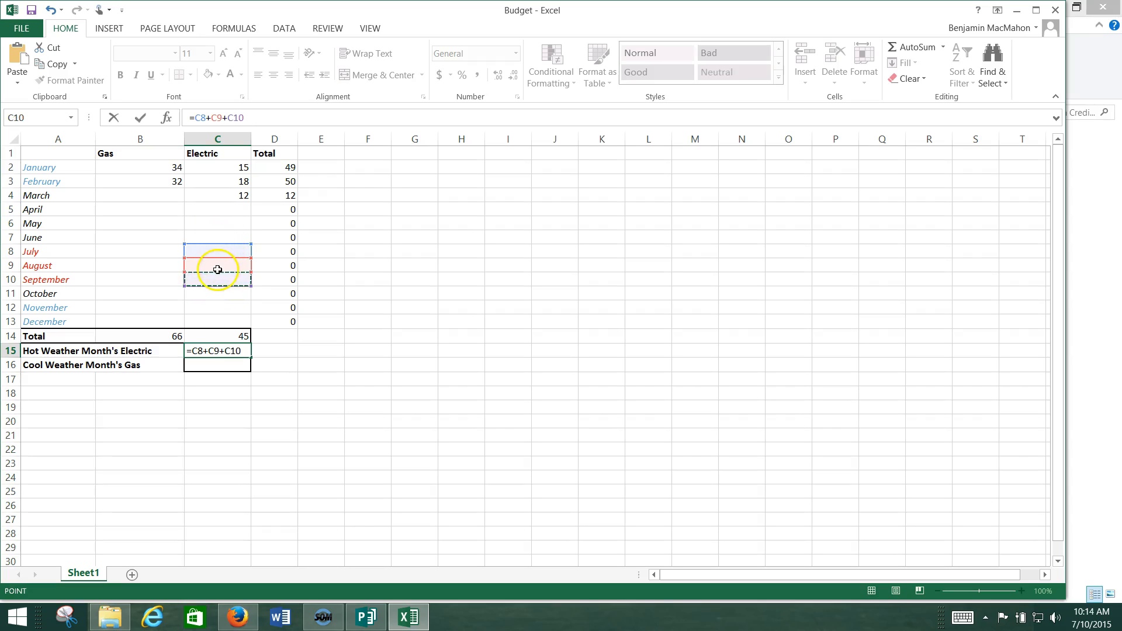
mouse_move(217, 280)
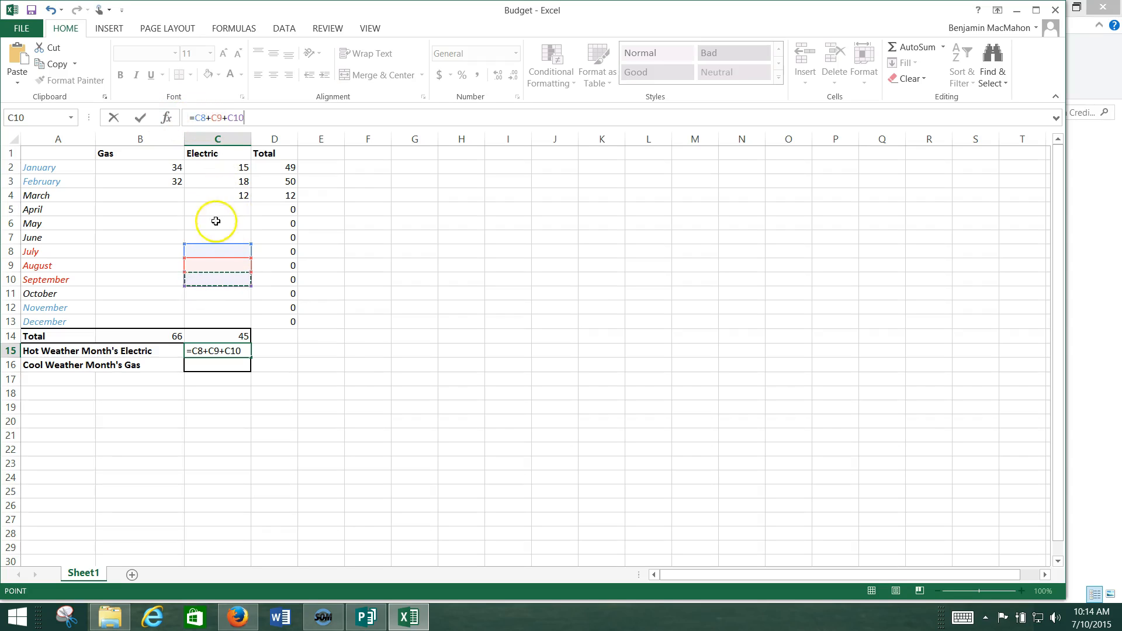
mouse_move(240, 251)
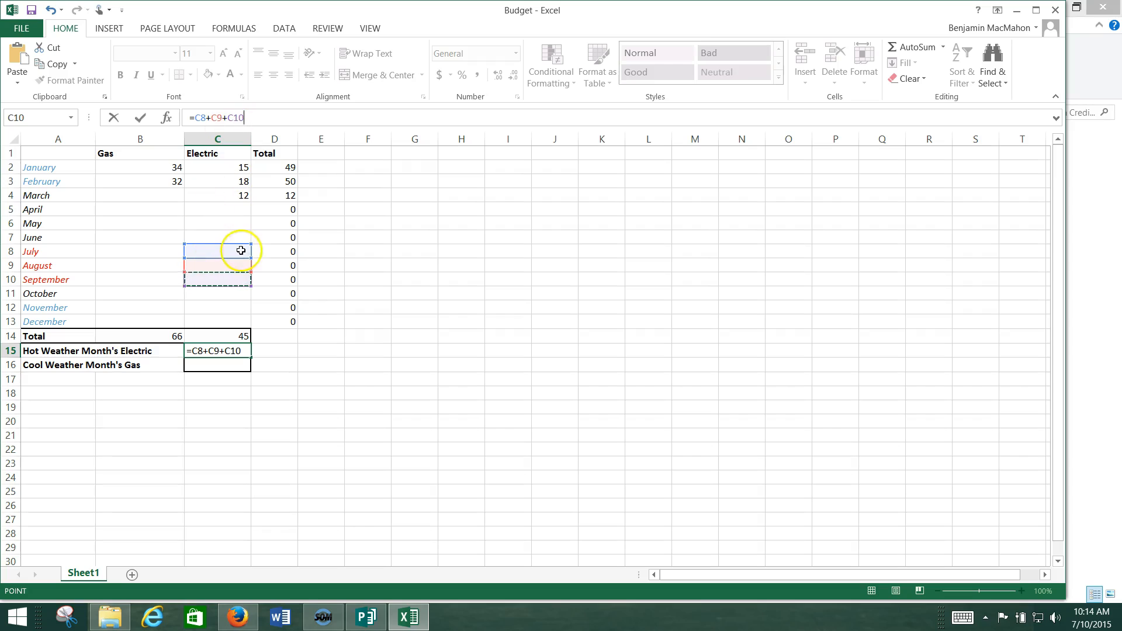
mouse_move(218, 258)
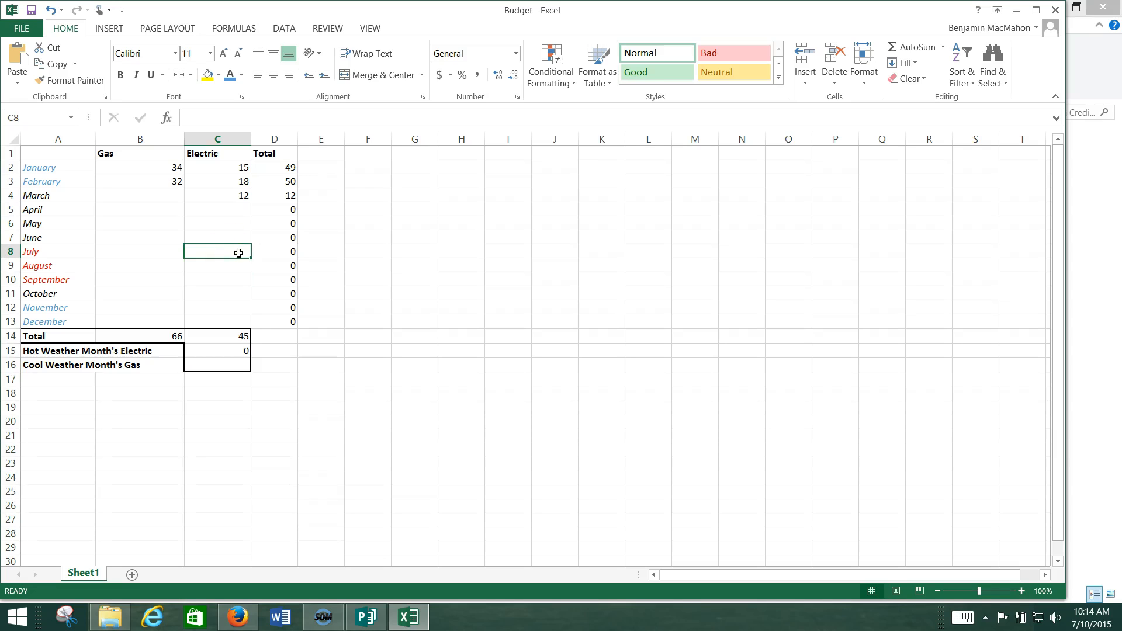
- Enter test values 56 and 60 for July and August Electric, and 20 for July Gas
text(56)
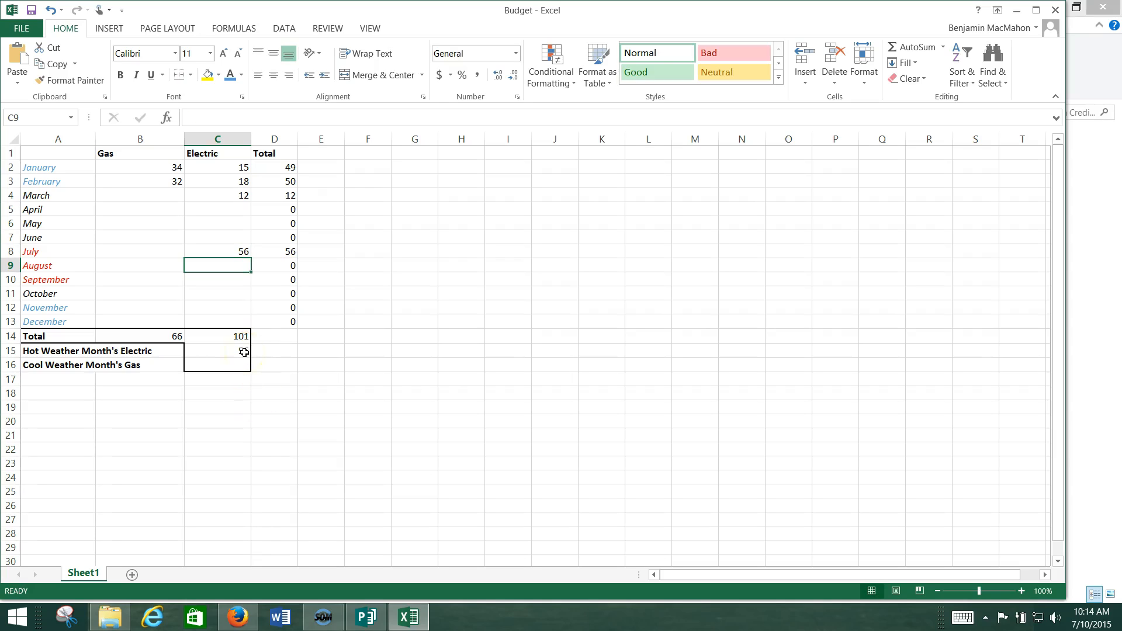
text(60)
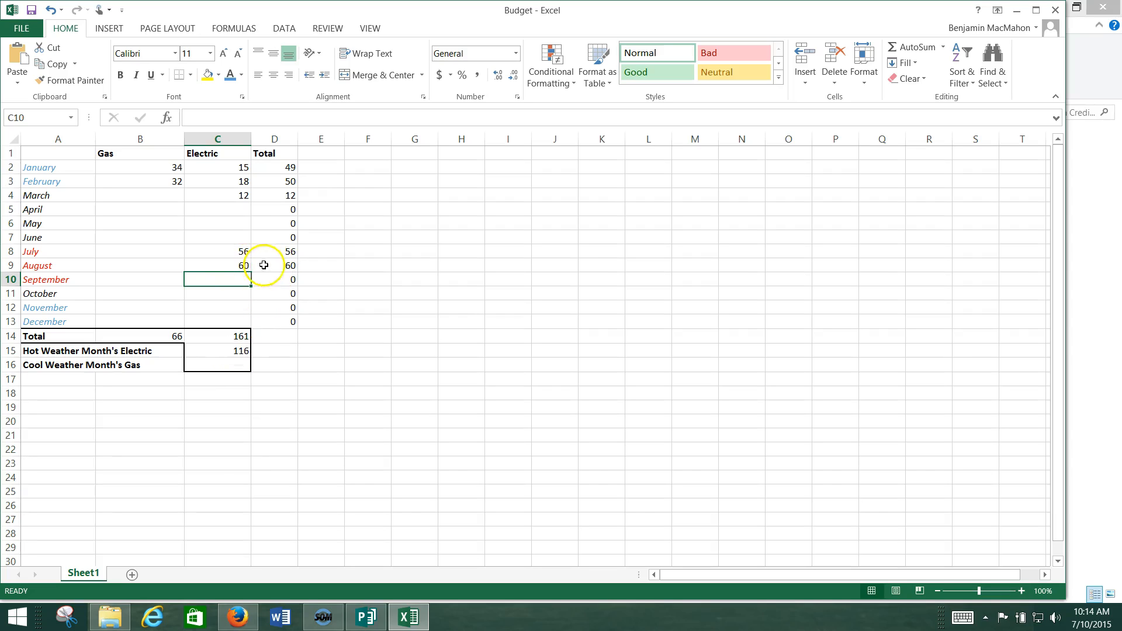
mouse_move(273, 254)
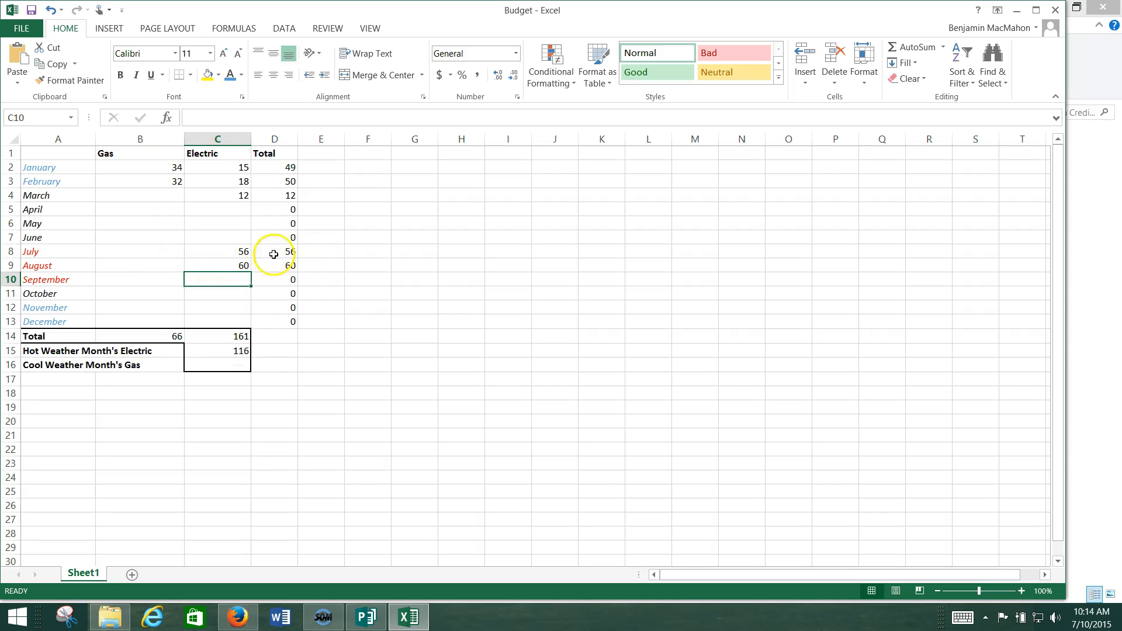
click(139, 251)
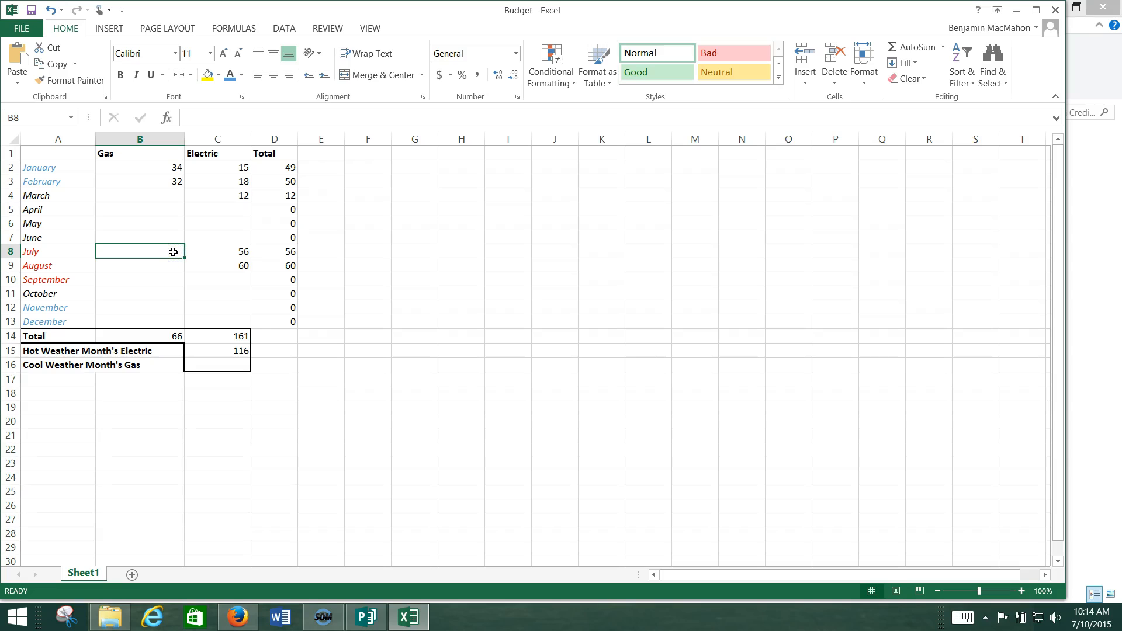
text(20)
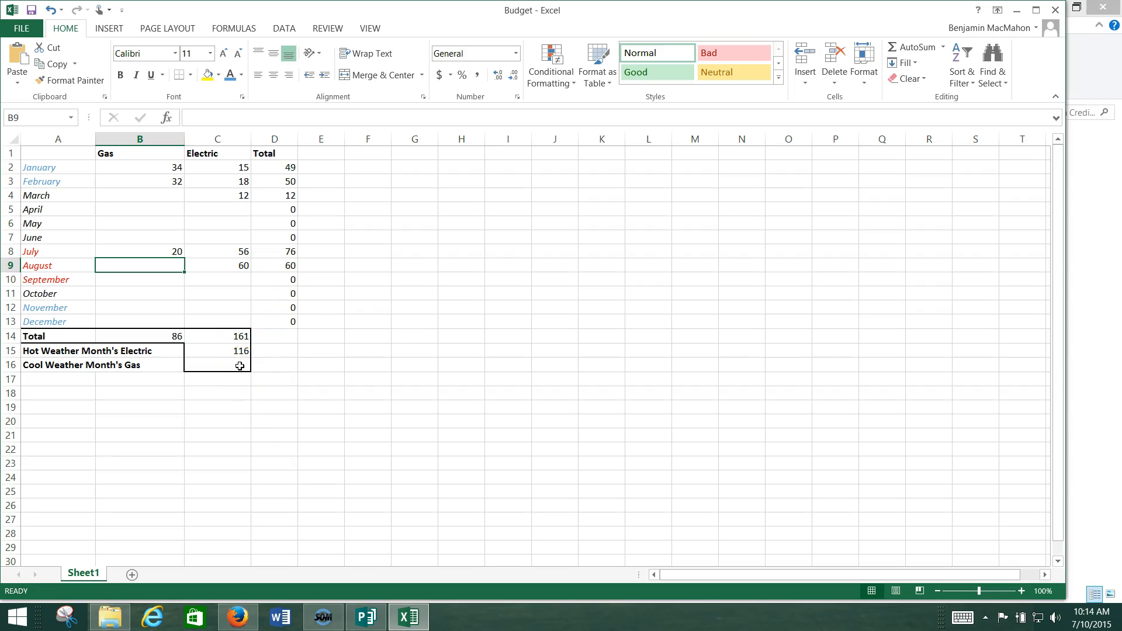
click(217, 365)
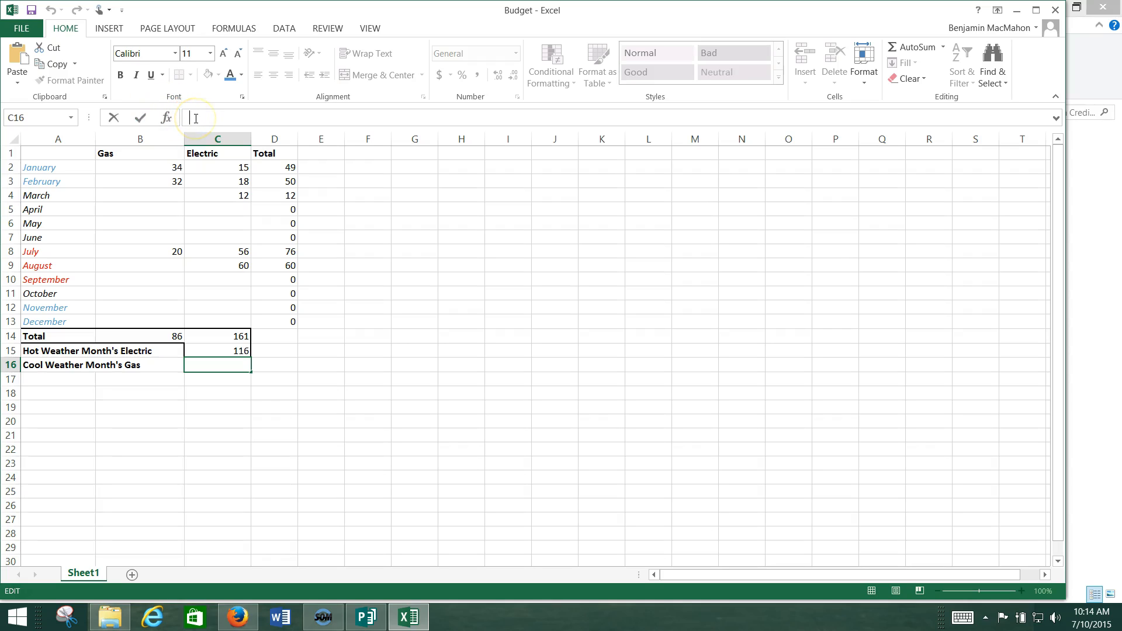
- Build C16's formula adding January, February, November and December gas cells
text(=)
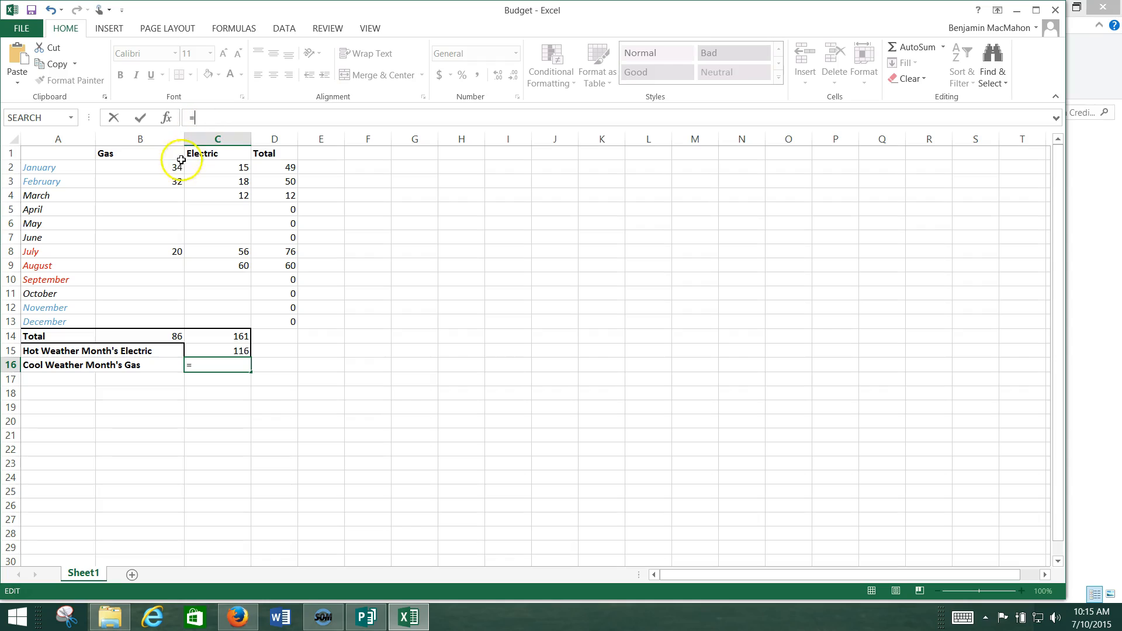
mouse_move(138, 167)
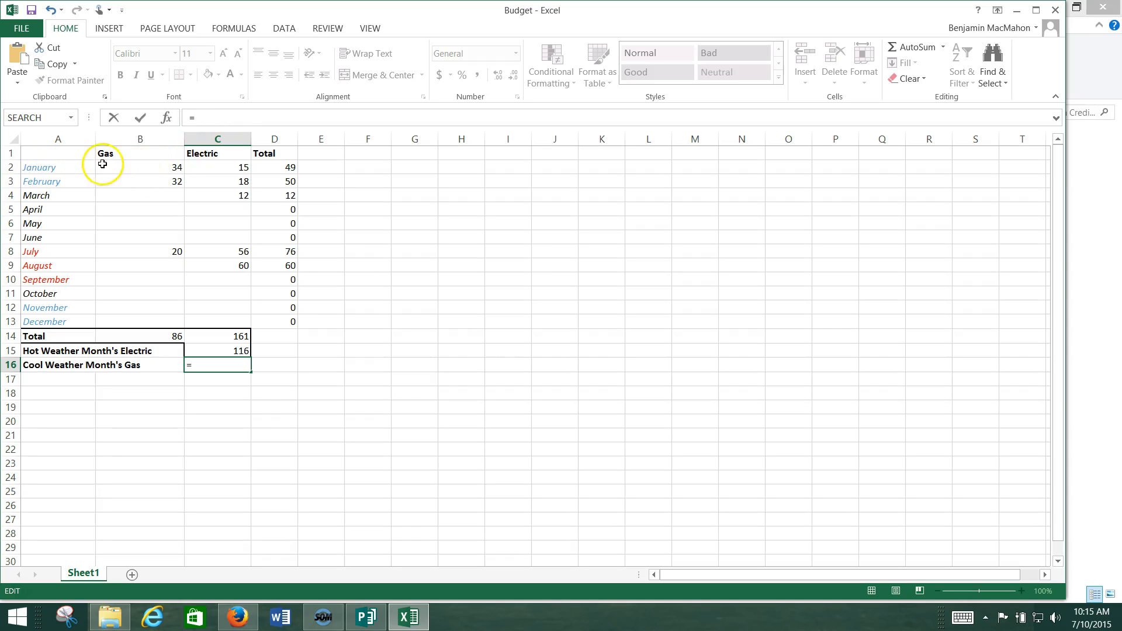
click(140, 168)
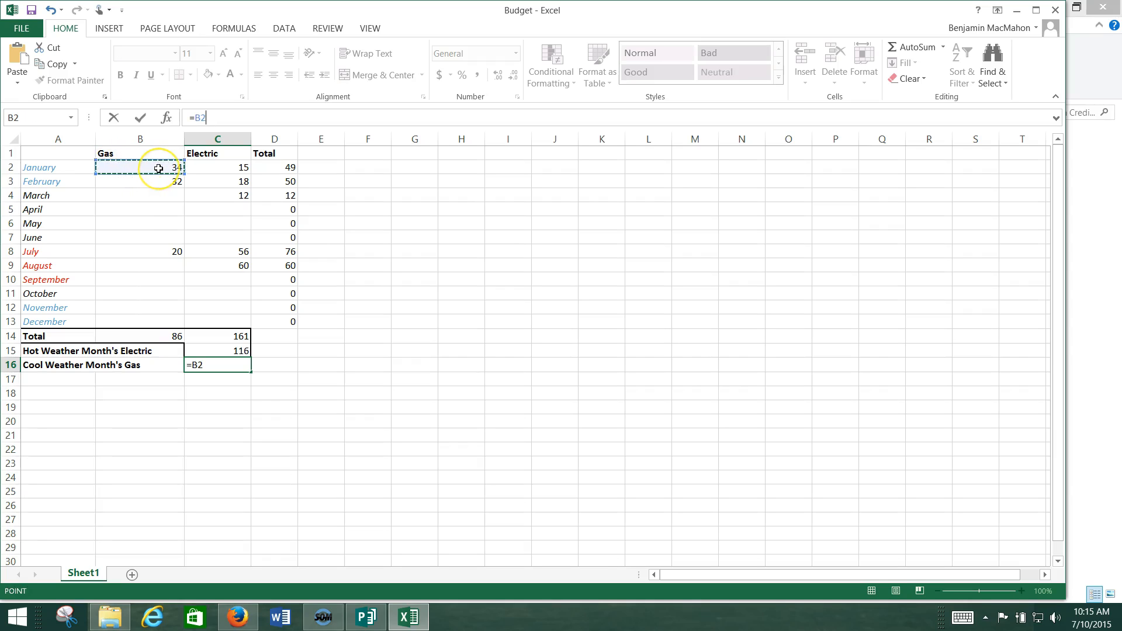
text(+)
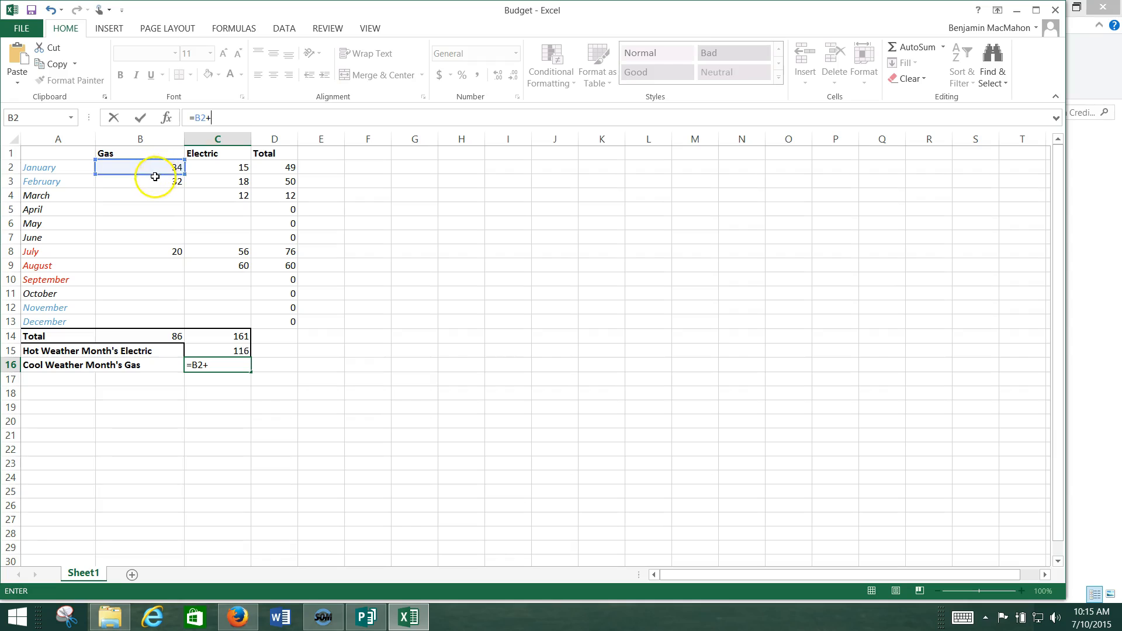
click(141, 181)
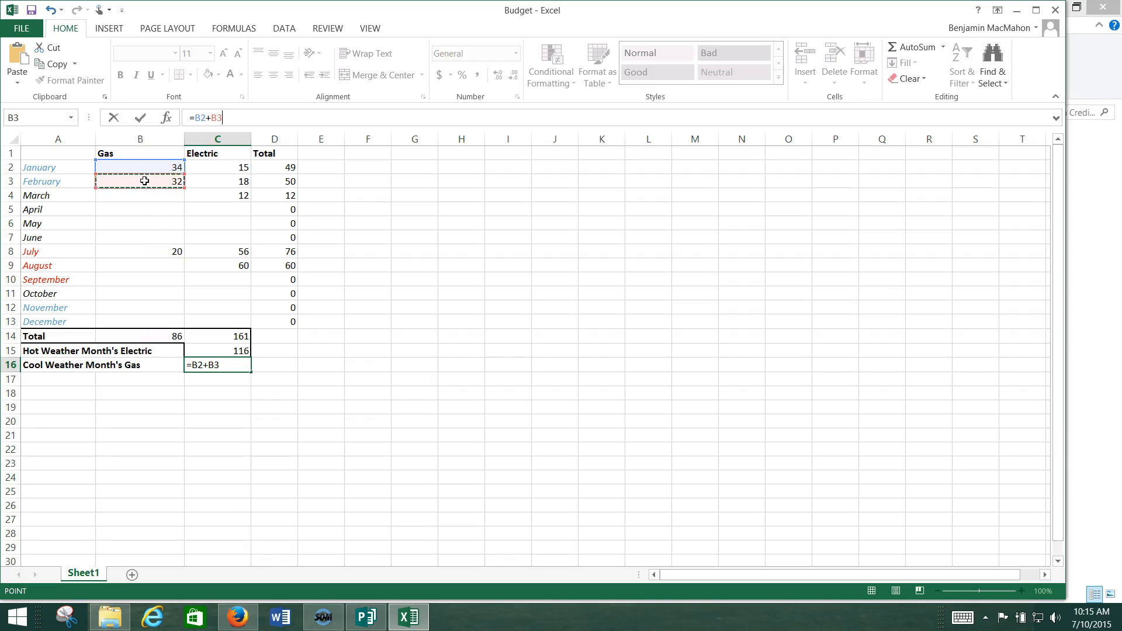
text(+)
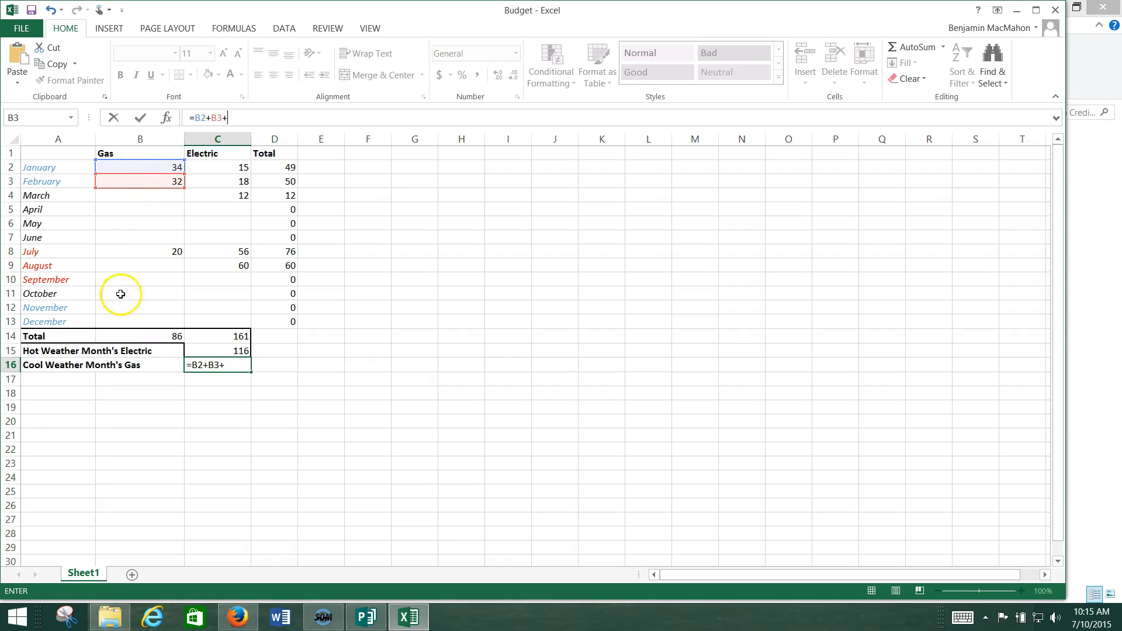
click(139, 308)
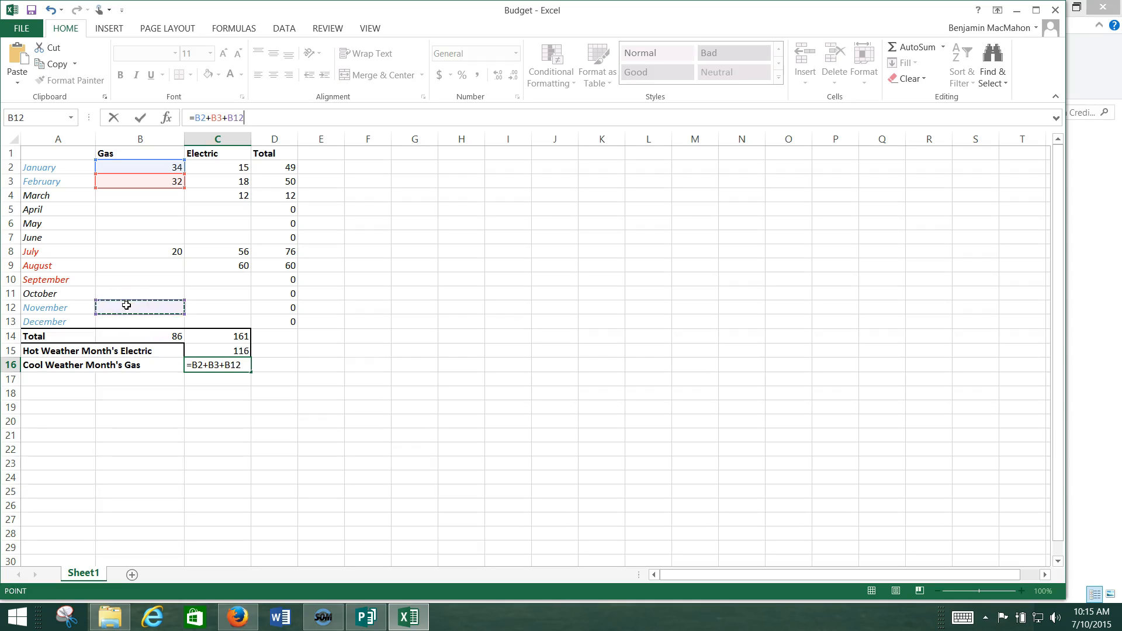
click(139, 322)
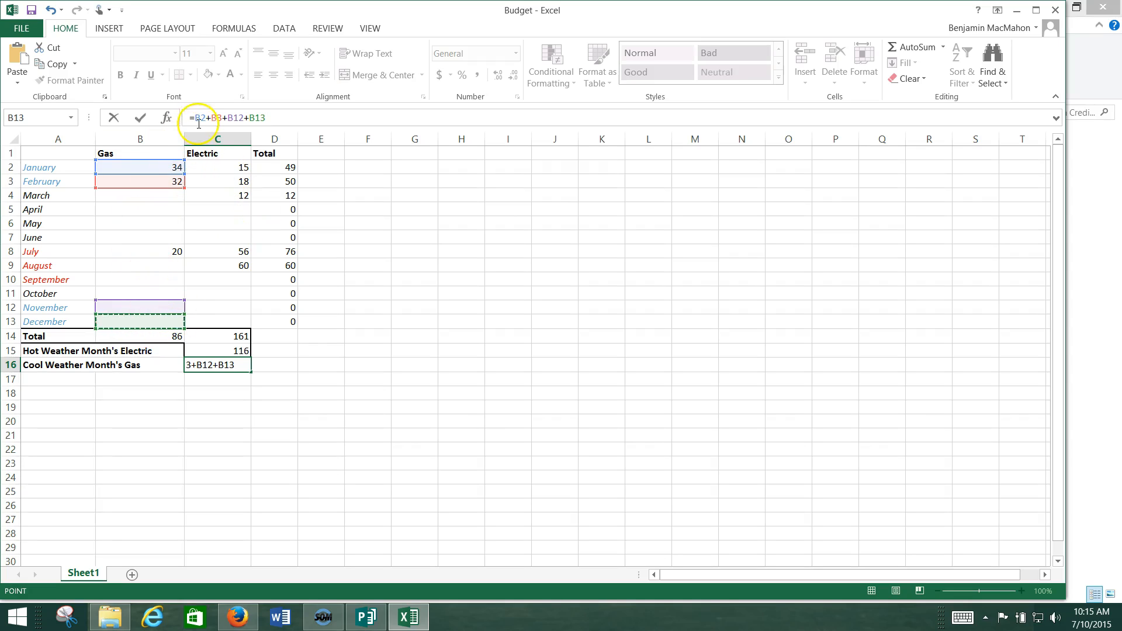
mouse_move(259, 316)
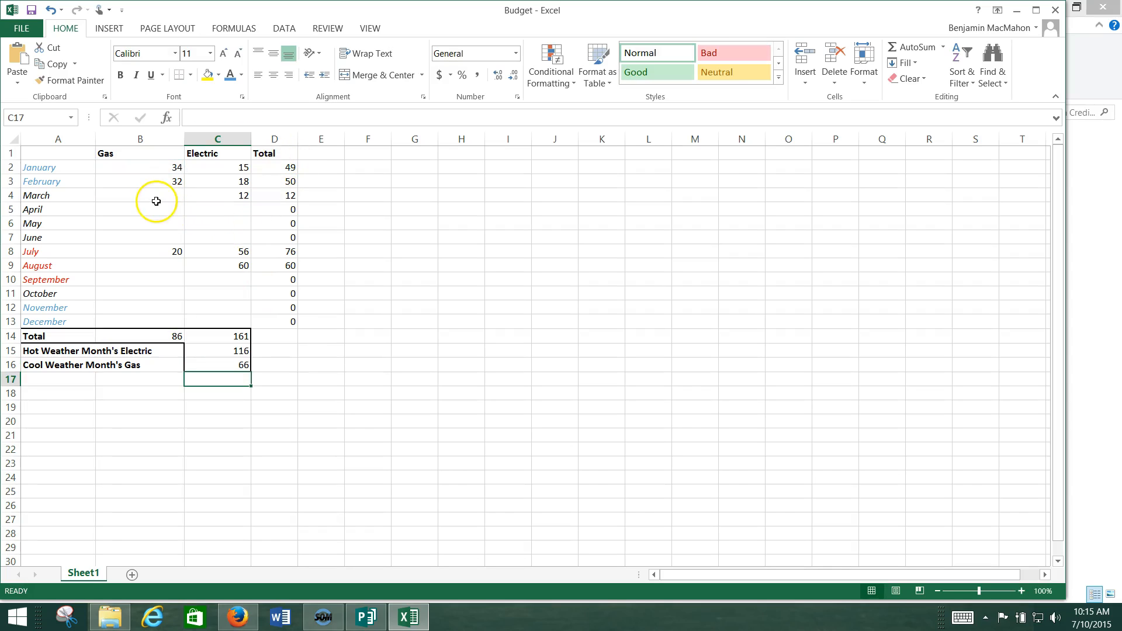
- Enter March–June test Gas and Electric amounts (20, 5, 45, 57, 12)
click(140, 194)
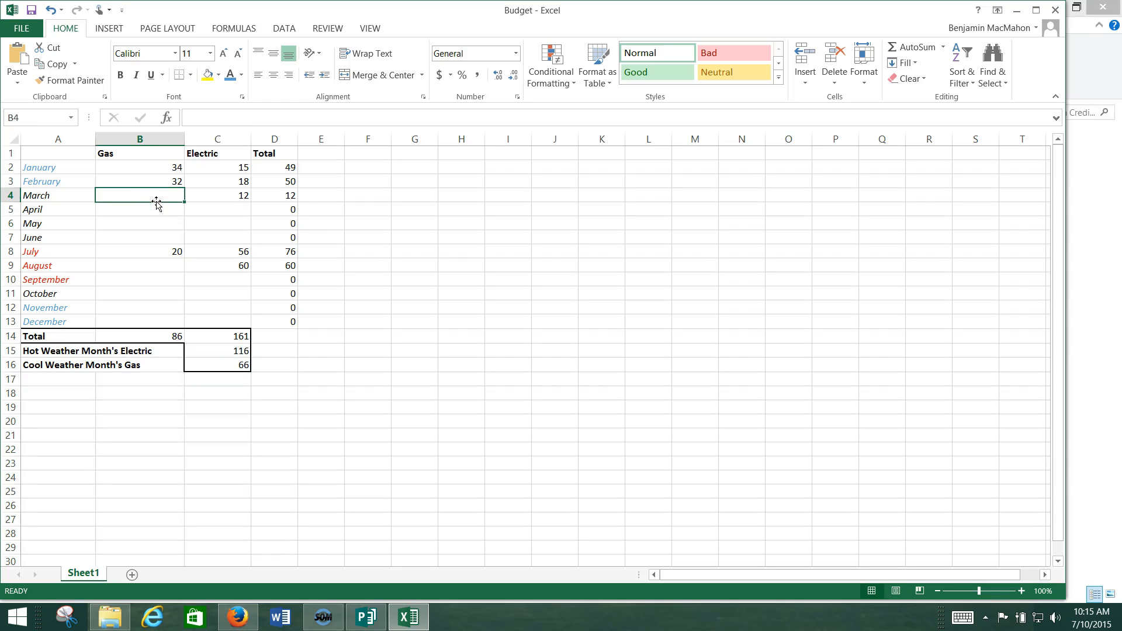
text(20)
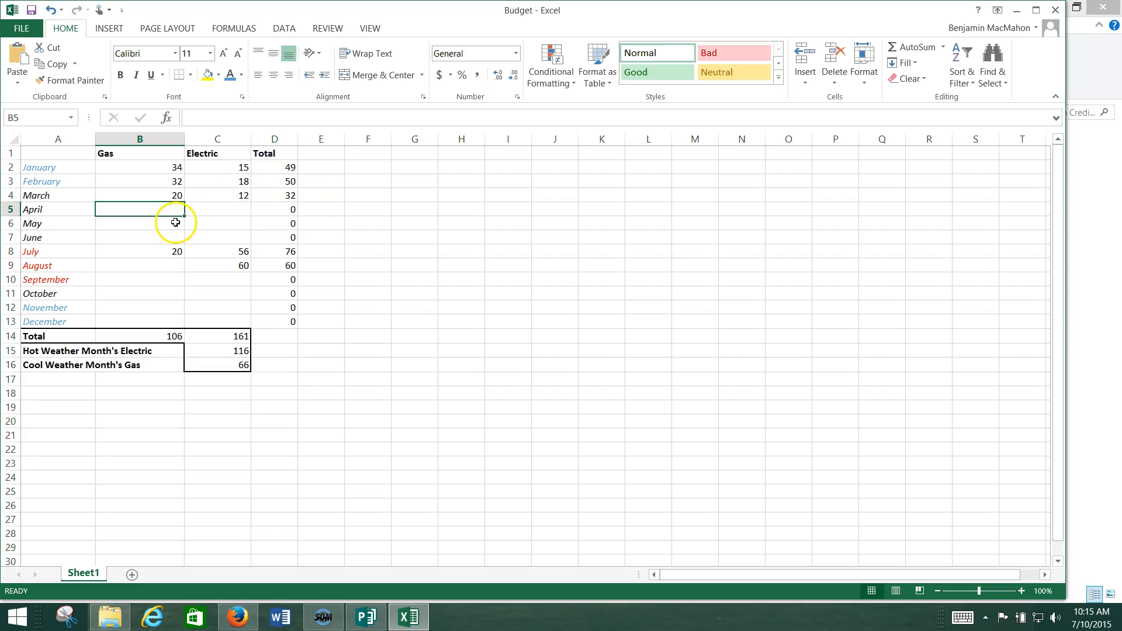
text(56)
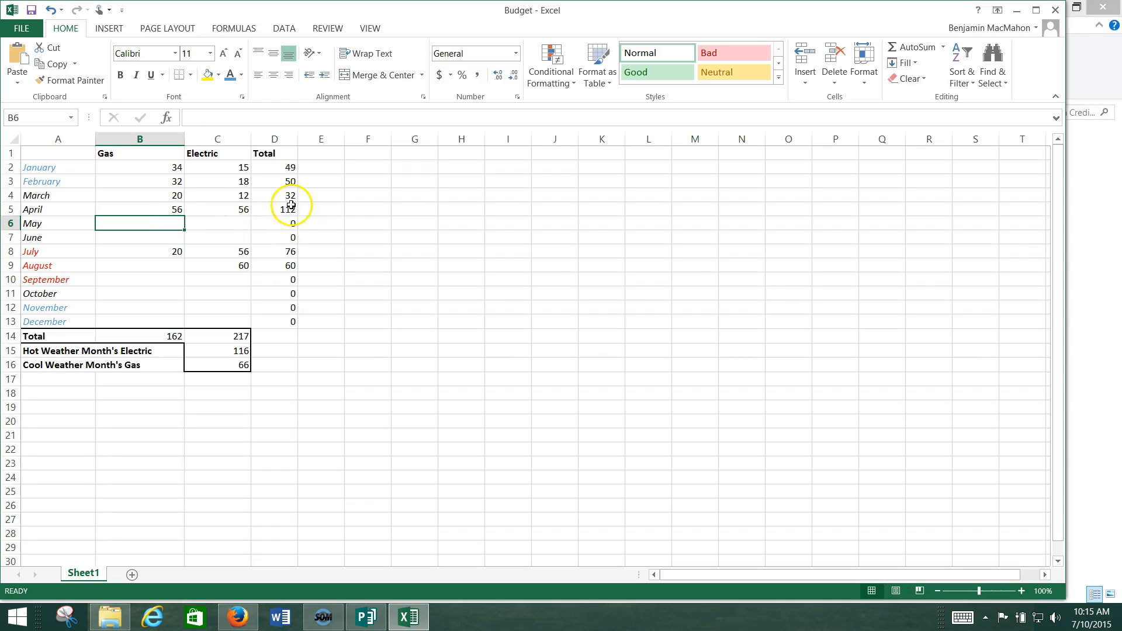
mouse_move(275, 219)
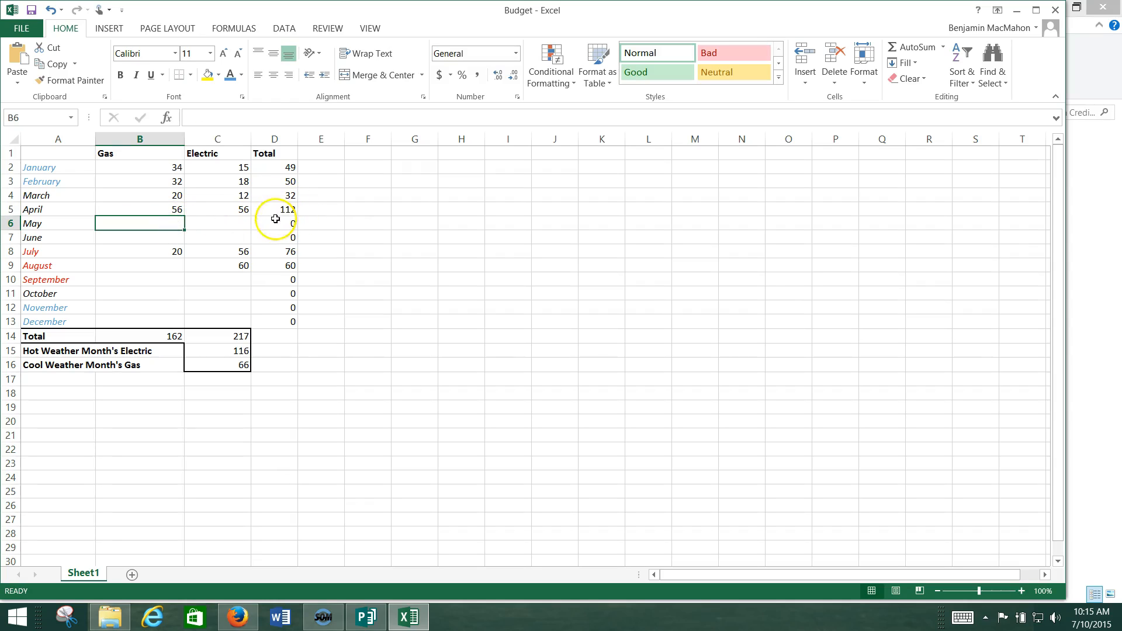
text(45)
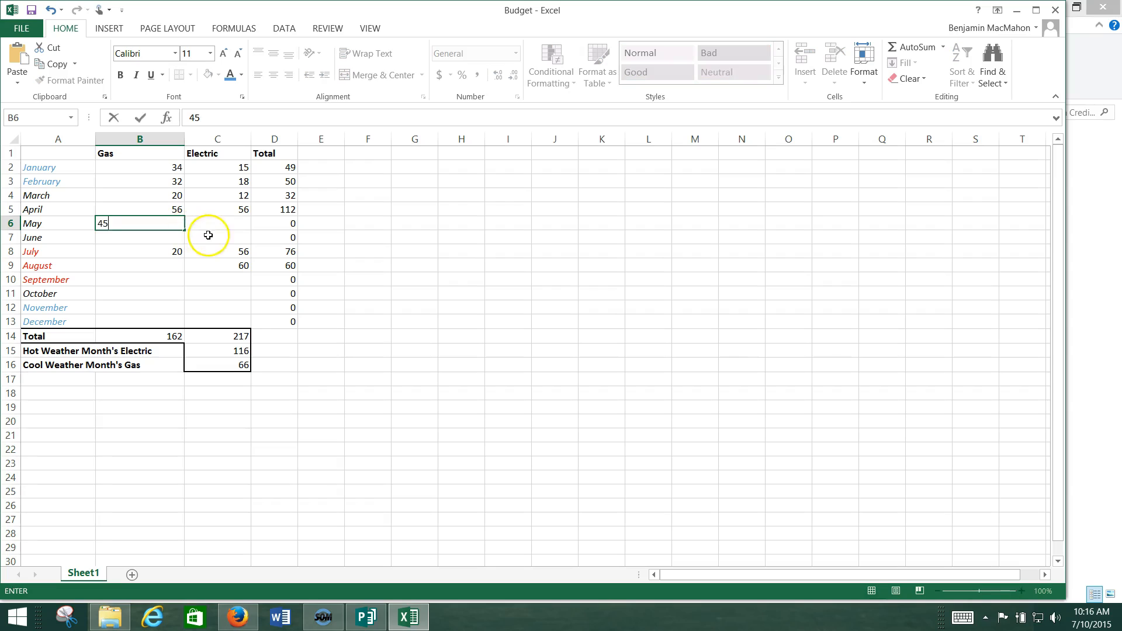
key(enter)
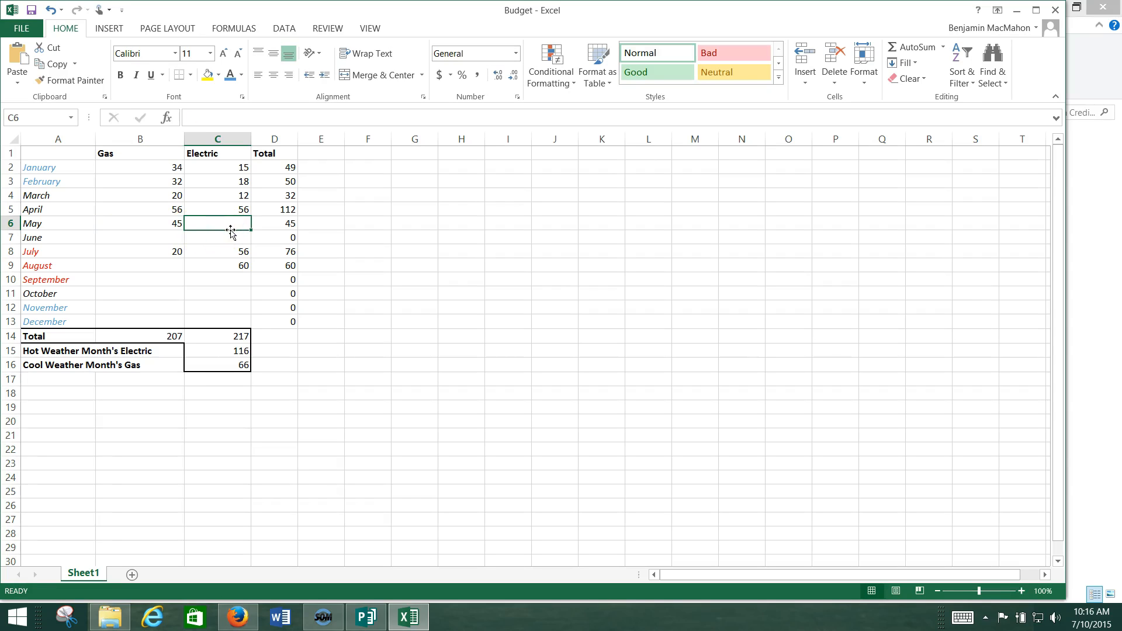
text(57)
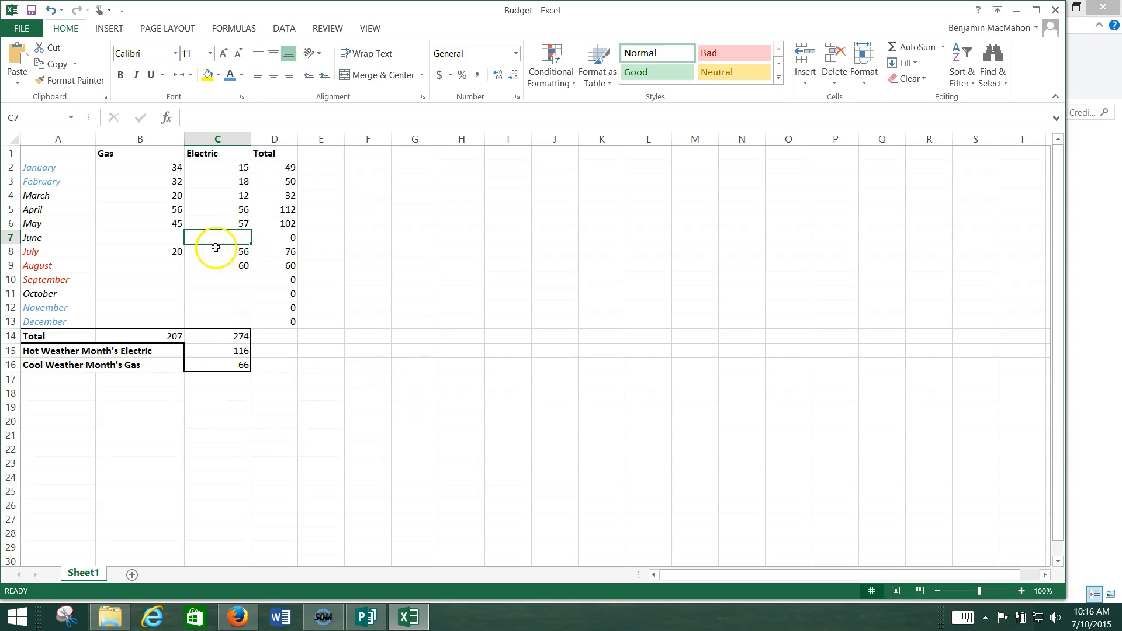
text(`12)
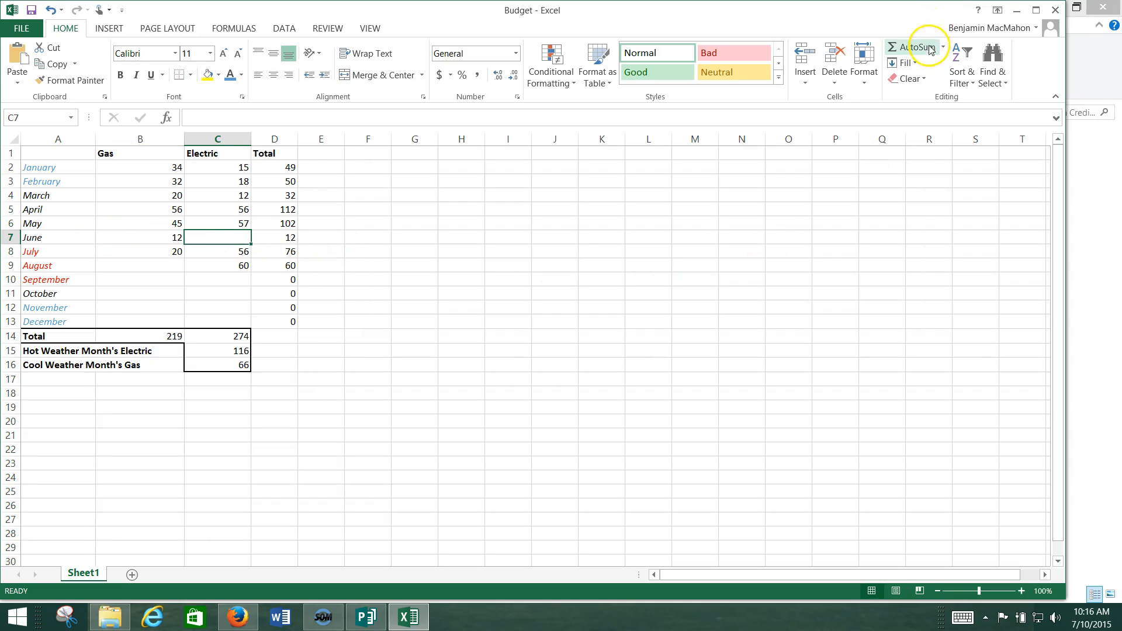
click(917, 47)
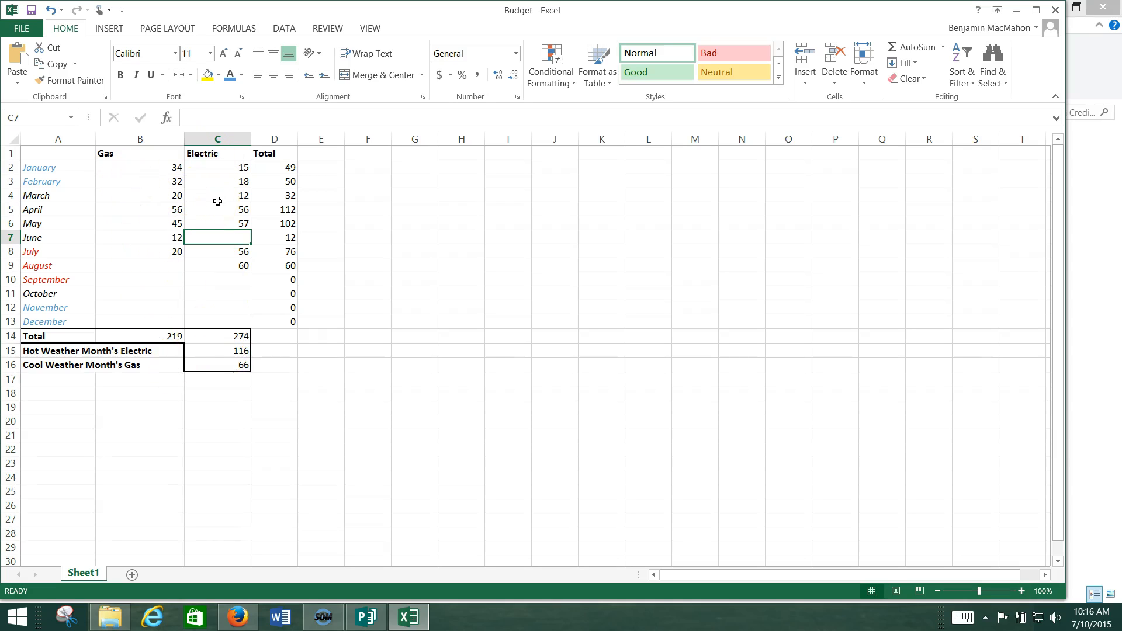
mouse_move(448, 364)
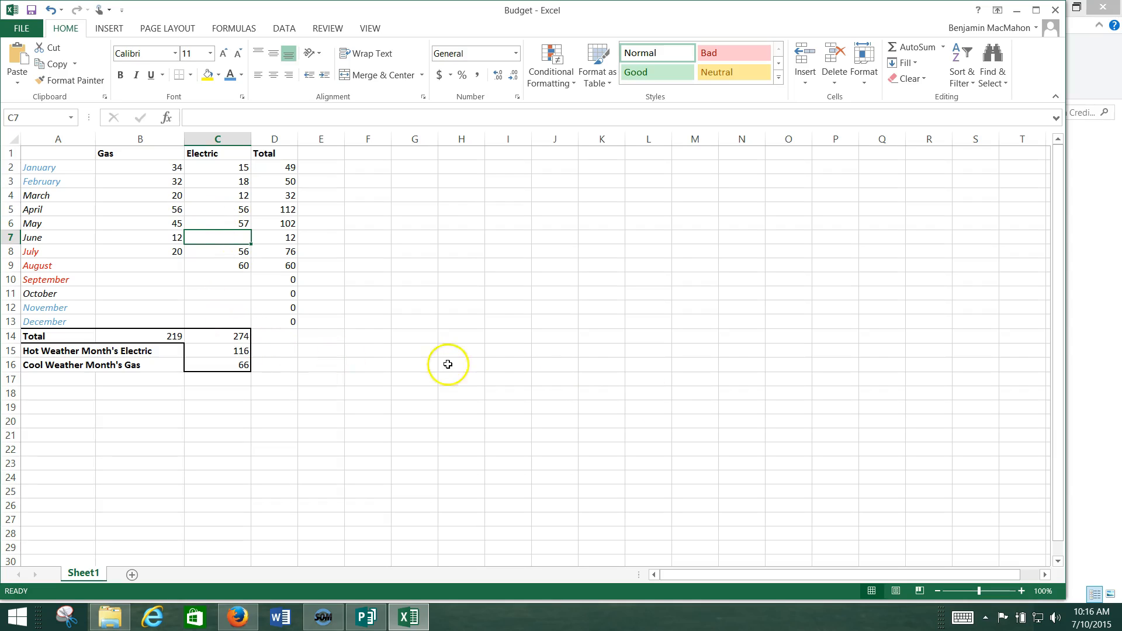
mouse_move(292, 170)
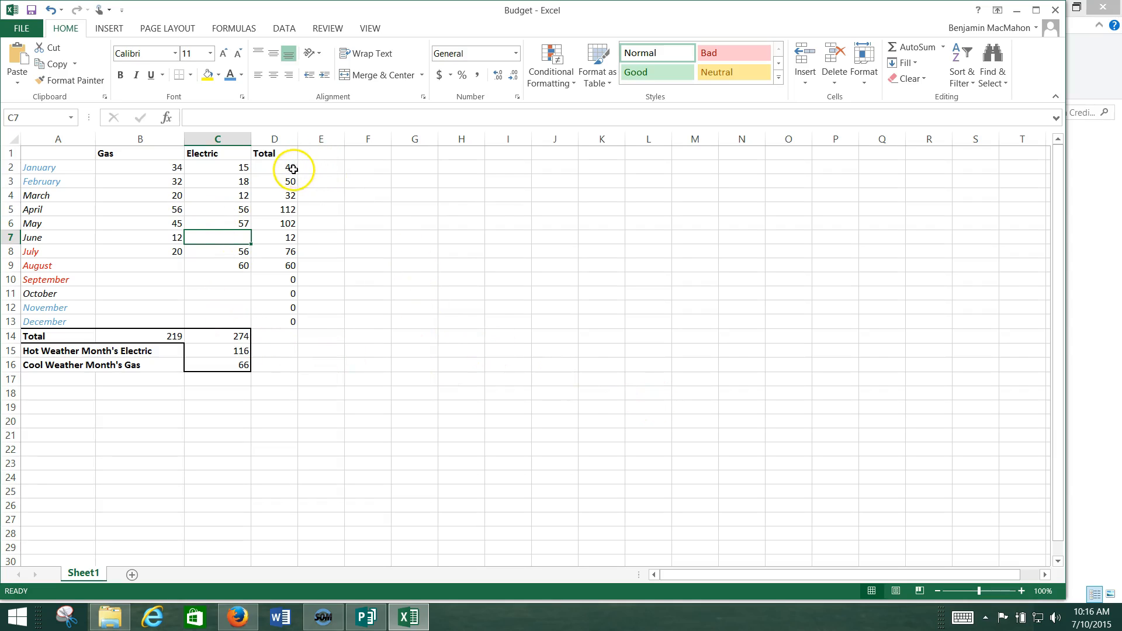
click(274, 166)
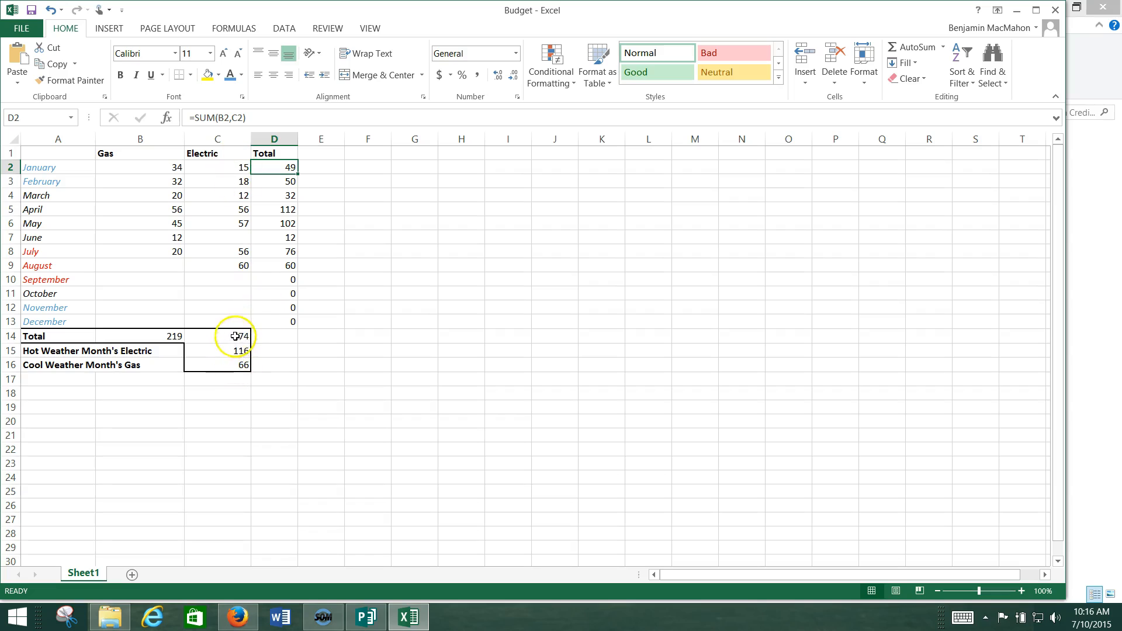
click(217, 336)
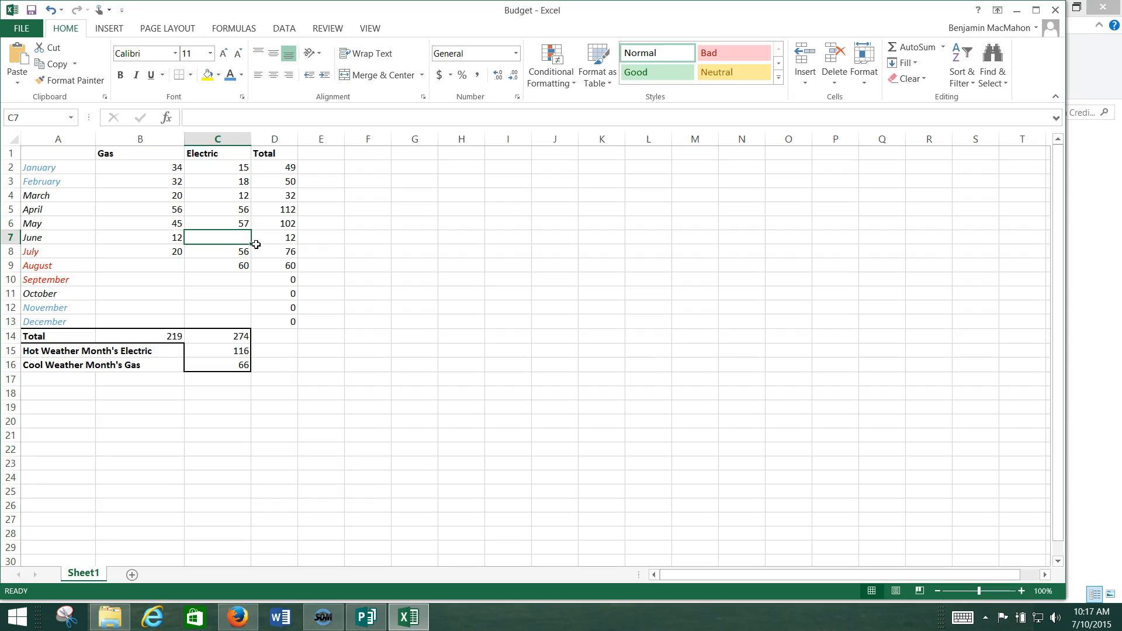
mouse_move(256, 251)
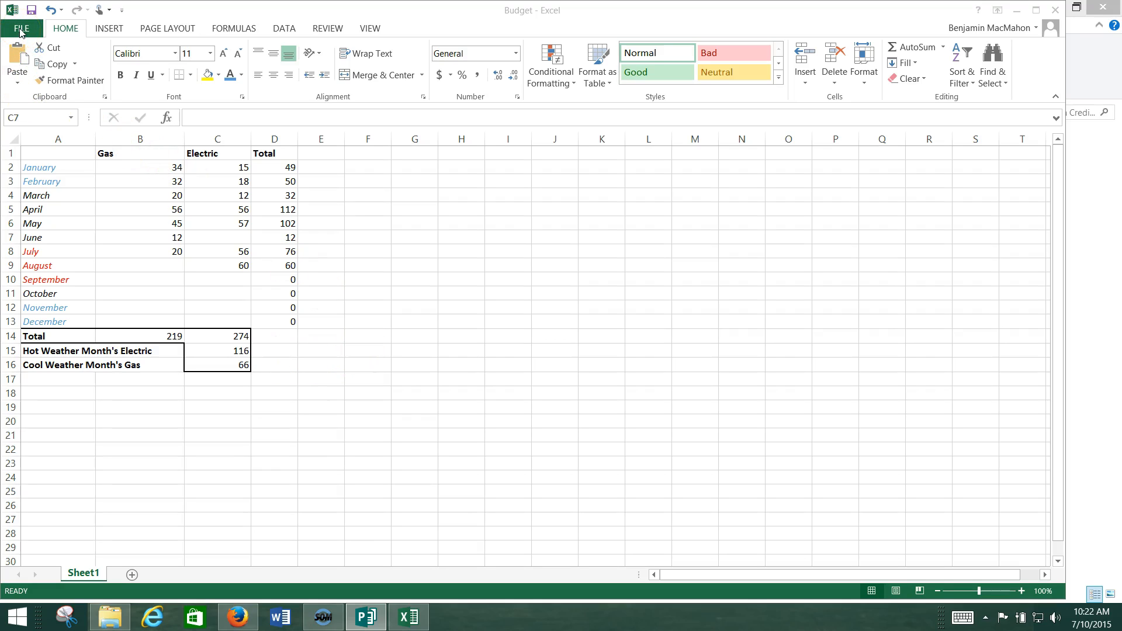
click(22, 29)
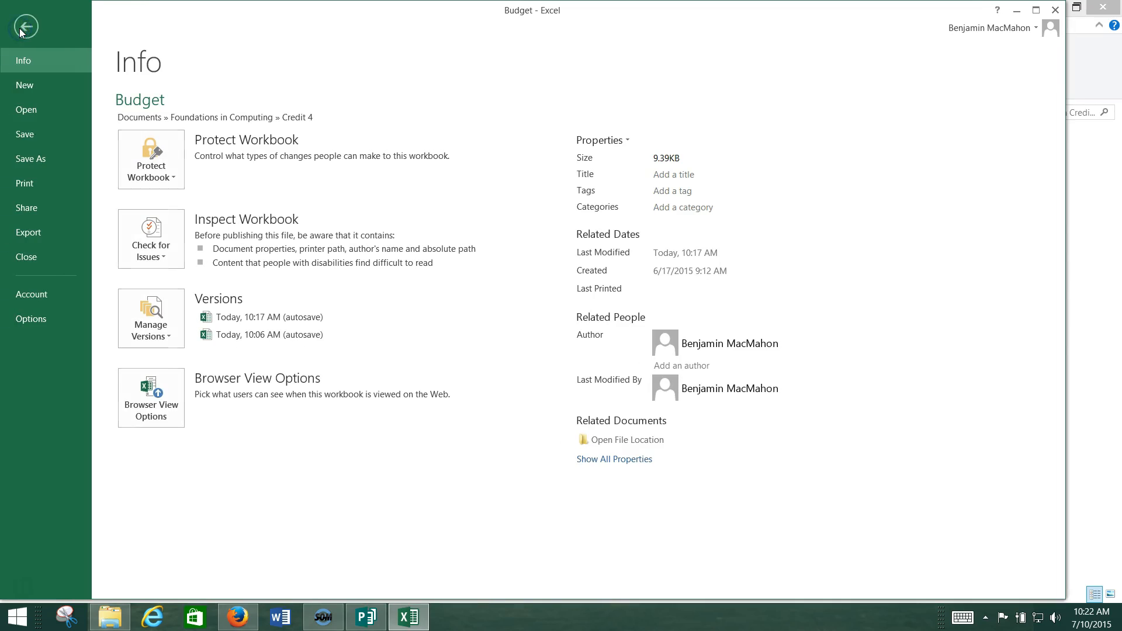
click(26, 26)
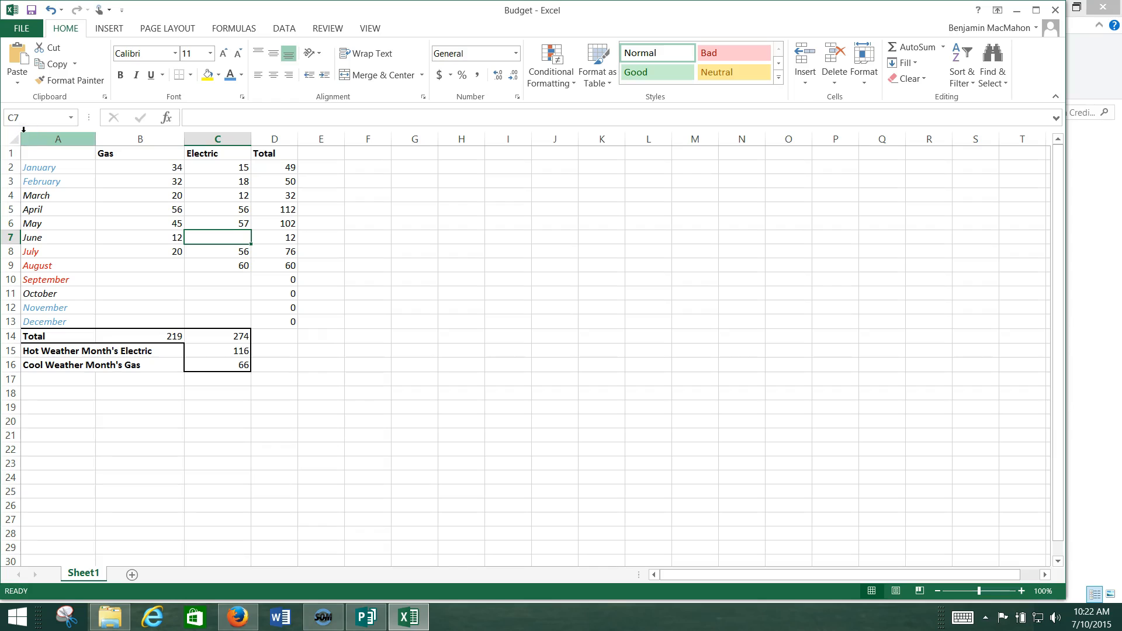
click(21, 28)
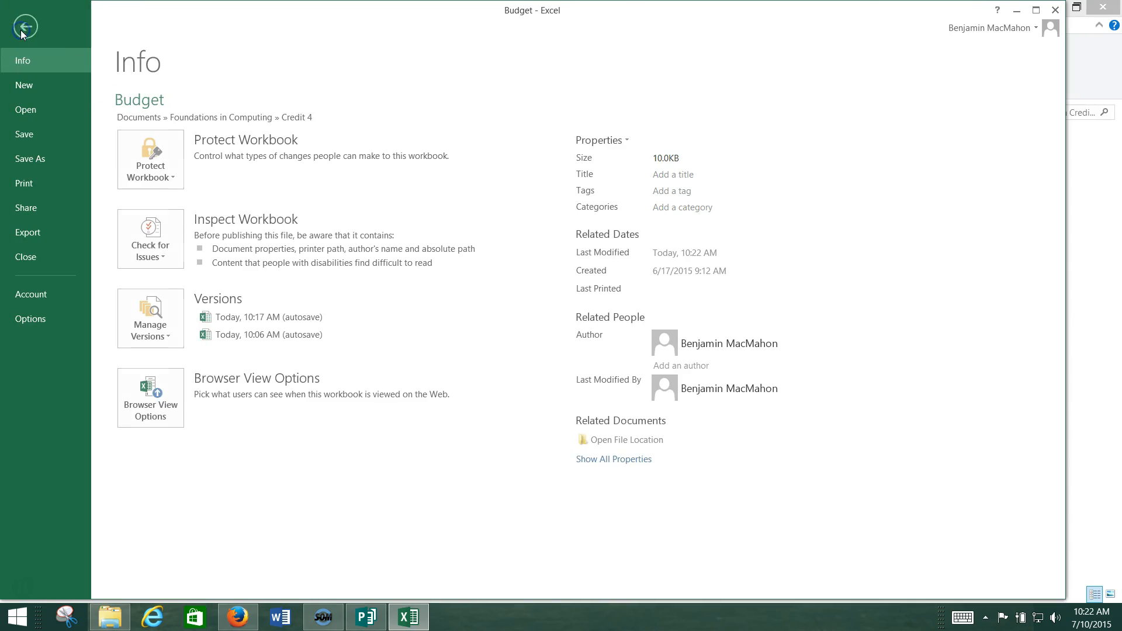
click(31, 158)
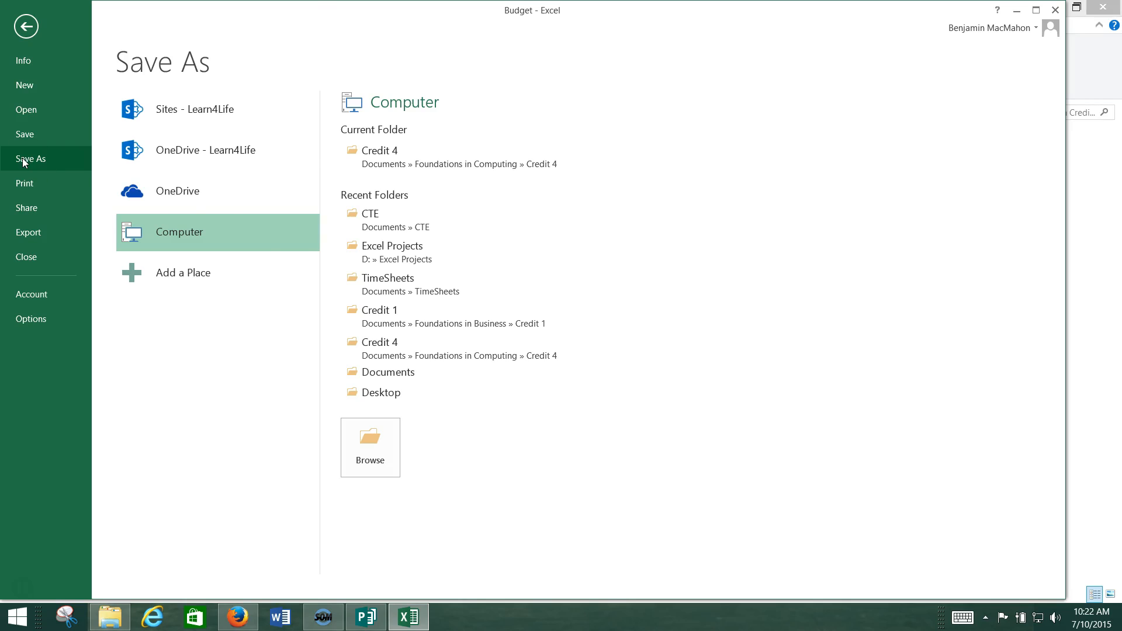
click(370, 447)
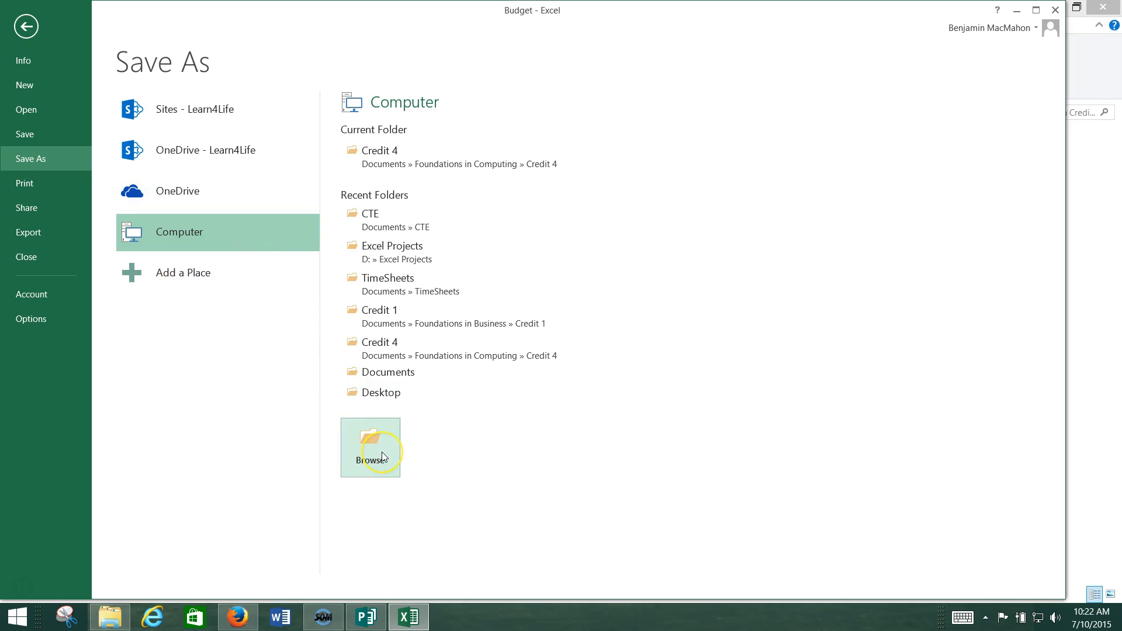
click(370, 447)
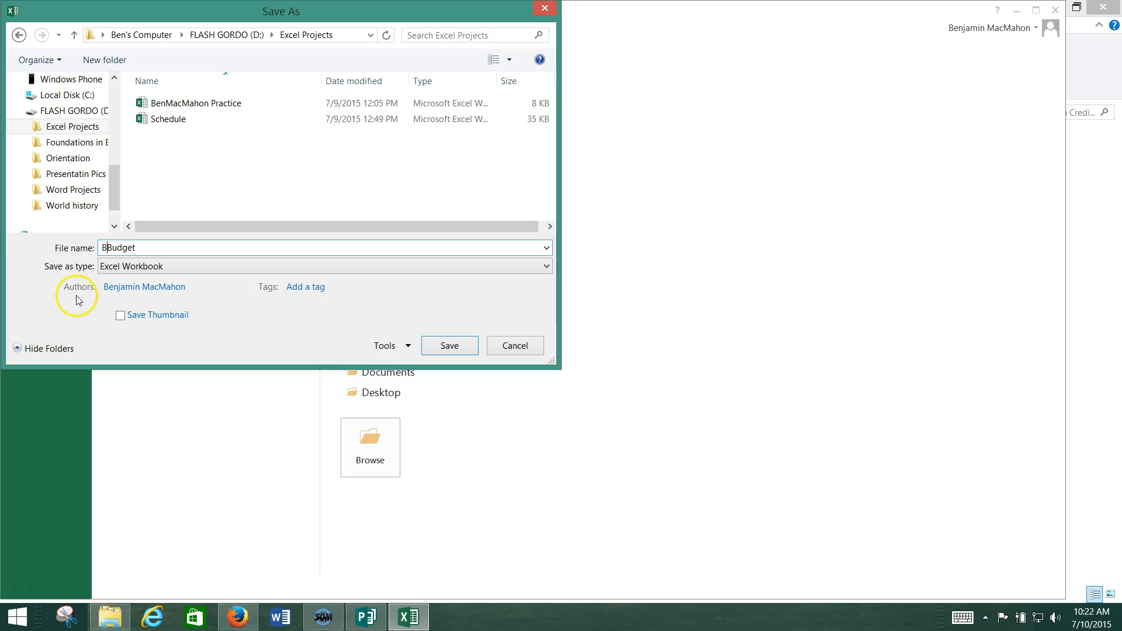
text(Ben MacMahon)
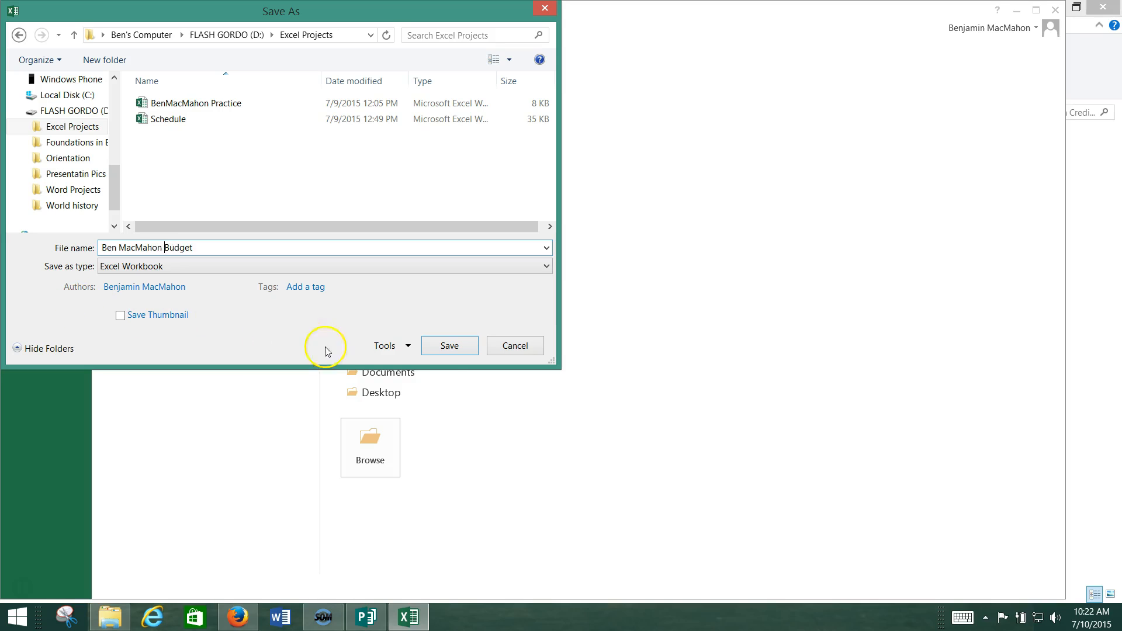
click(448, 345)
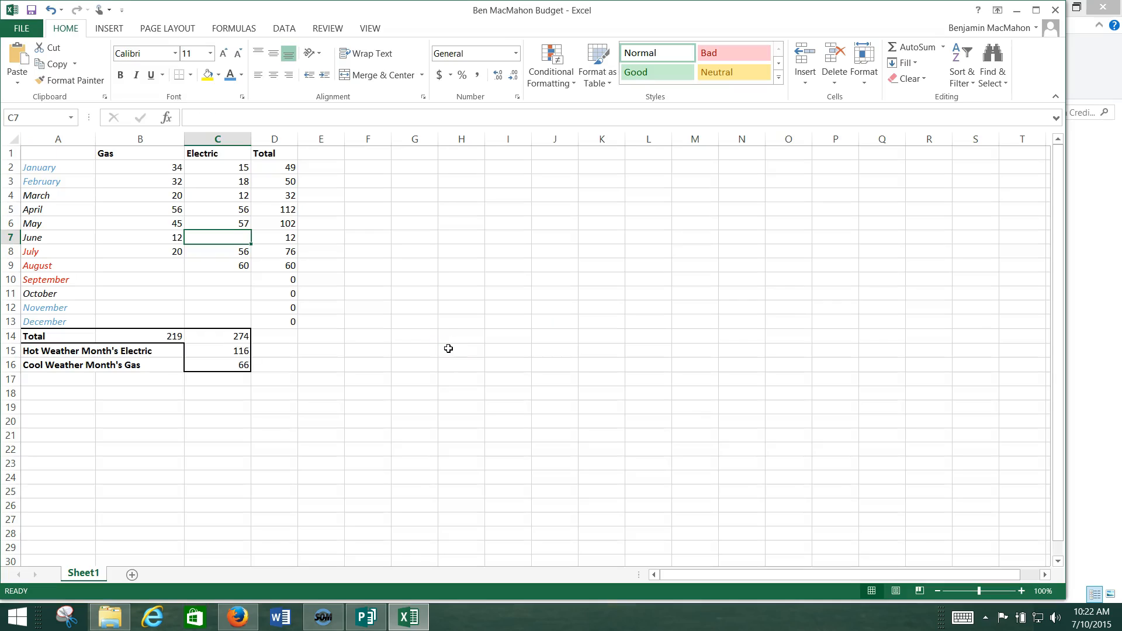
mouse_move(141, 485)
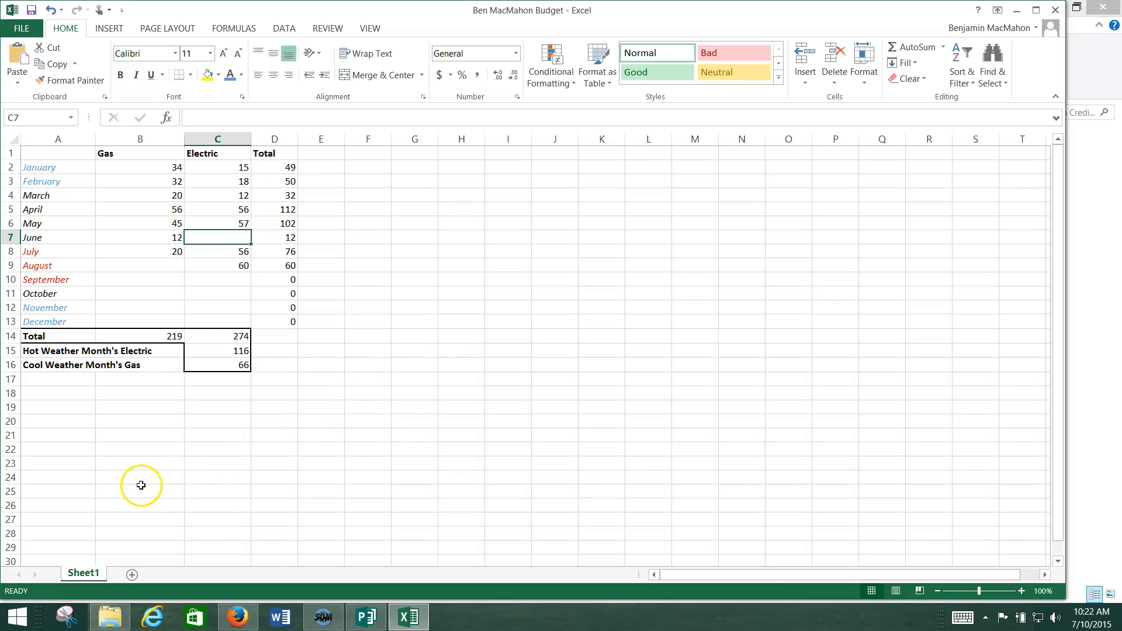
mouse_move(25, 587)
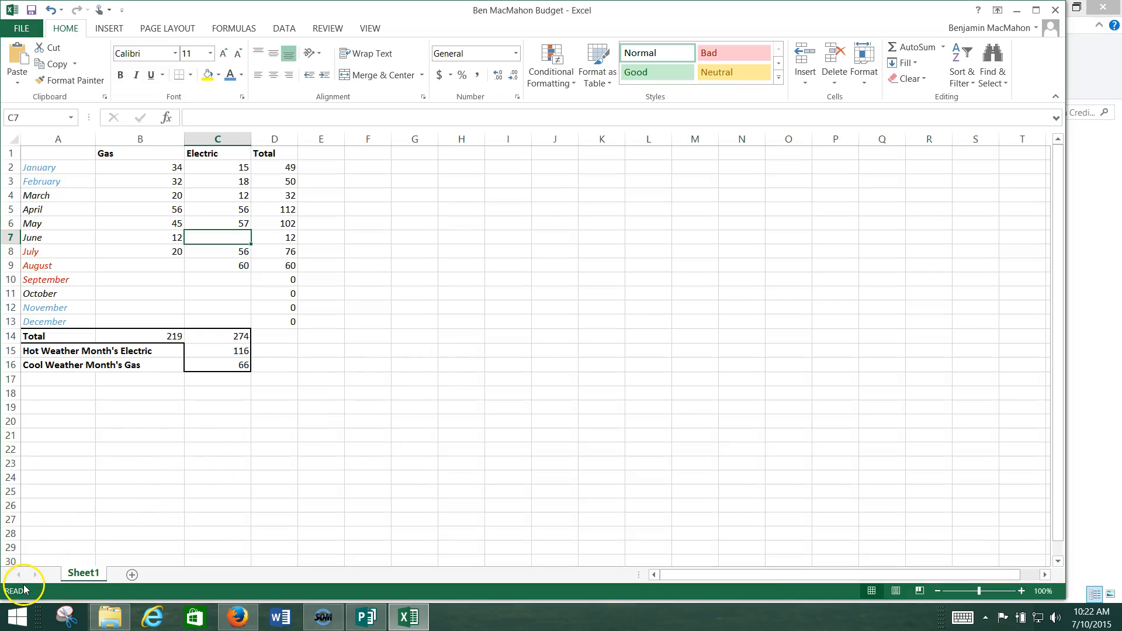